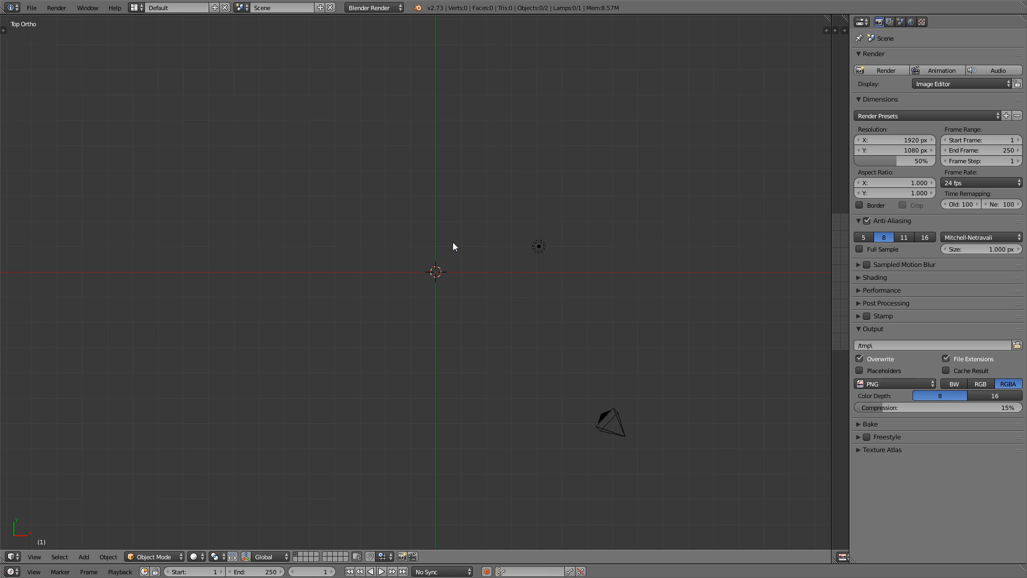
mouse_move(223, 158)
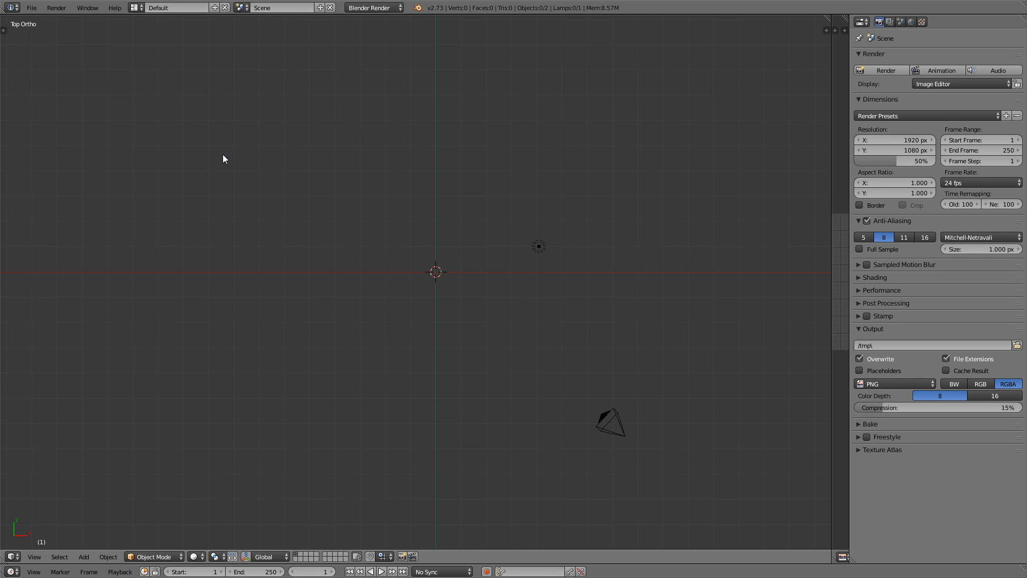
Enable the 'Add Mesh: Extra Objects' add-on in User Preferences and close the window
left_click(31, 8)
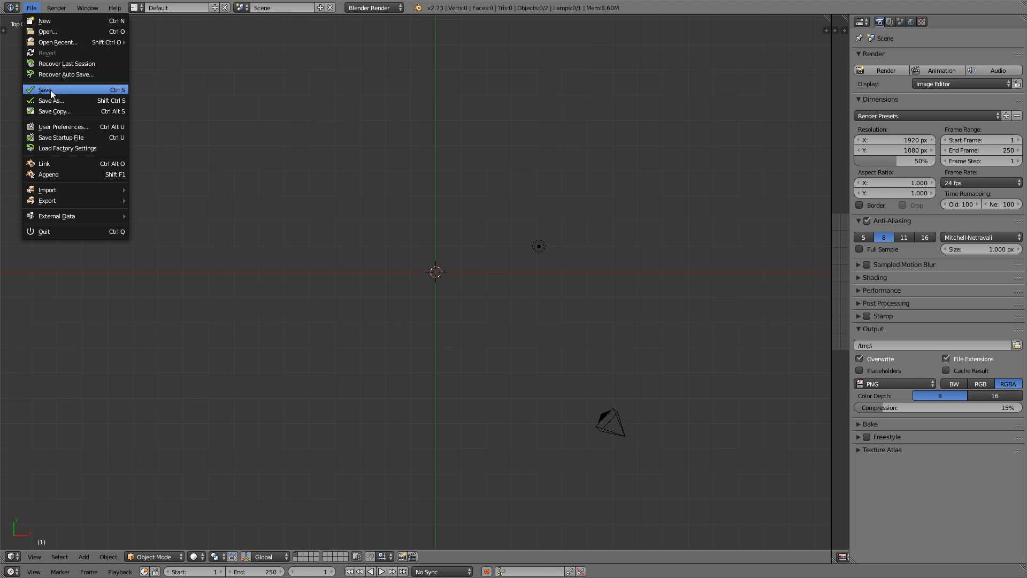
left_click(63, 126)
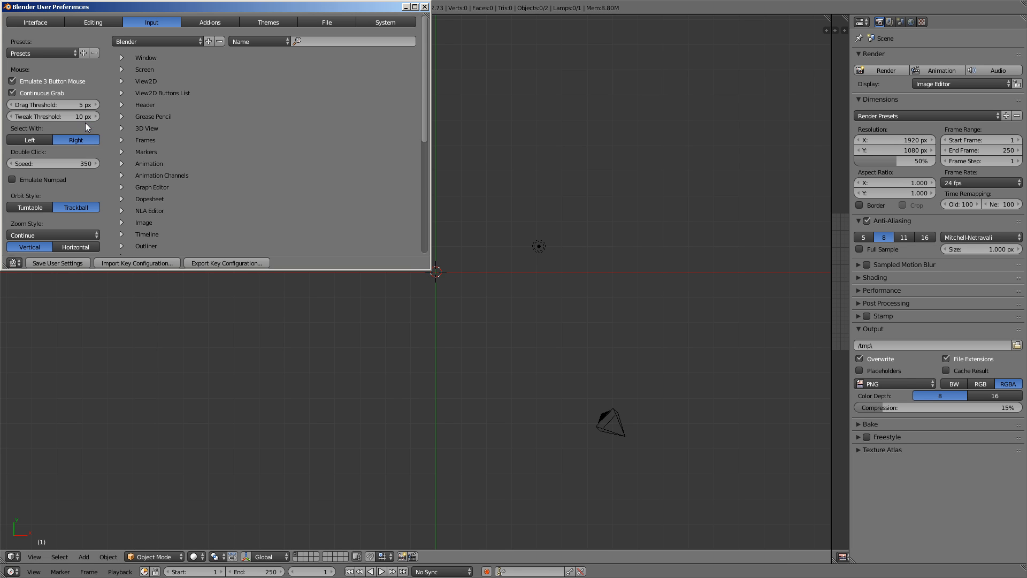
left_click(209, 21)
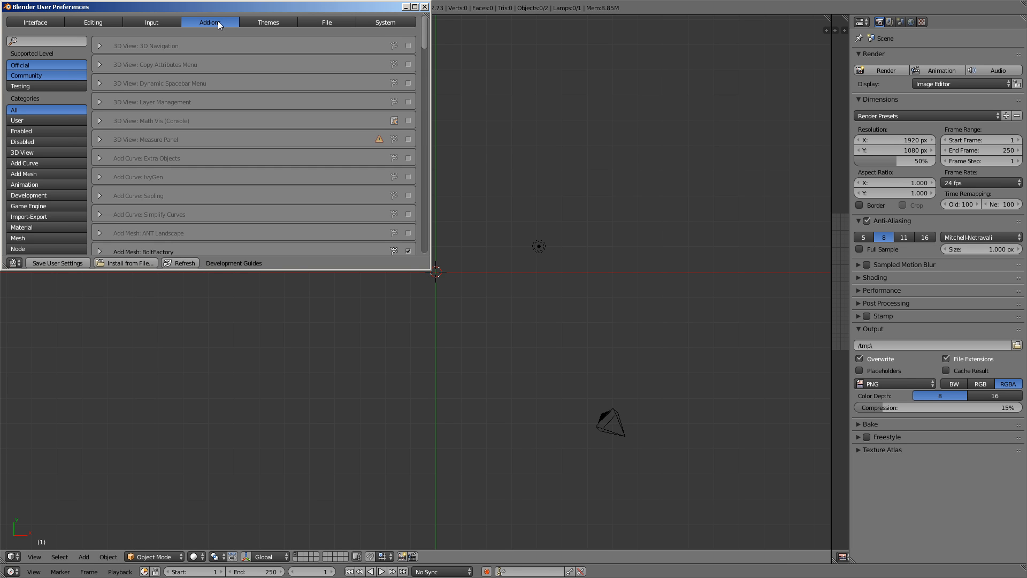
mouse_move(423, 35)
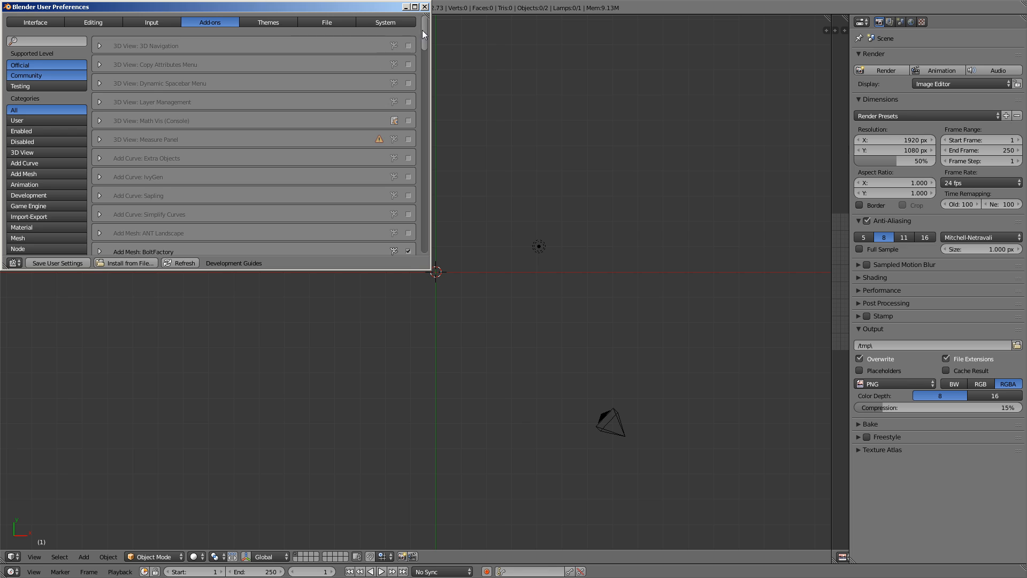
scroll("down", 3)
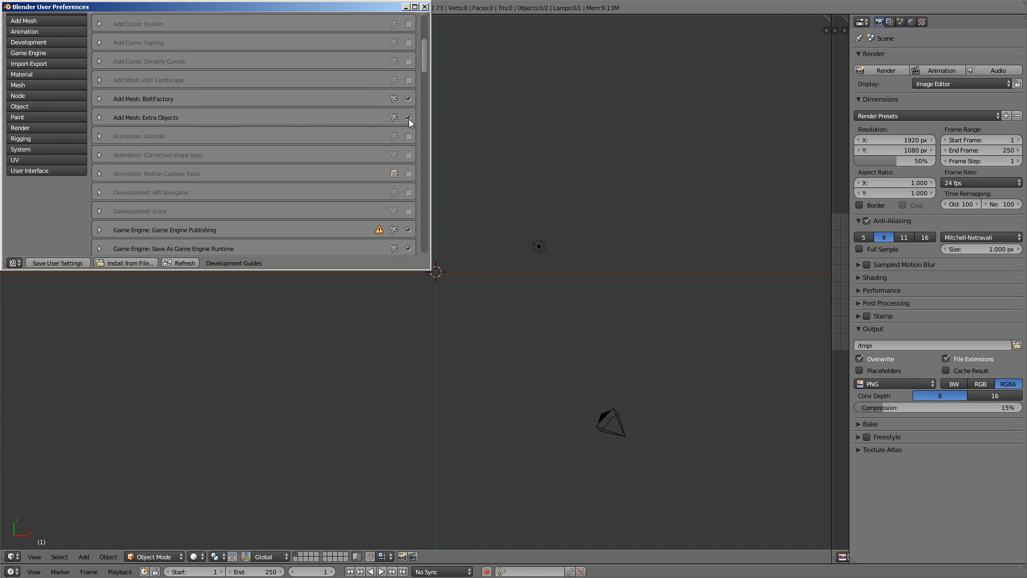
mouse_move(415, 48)
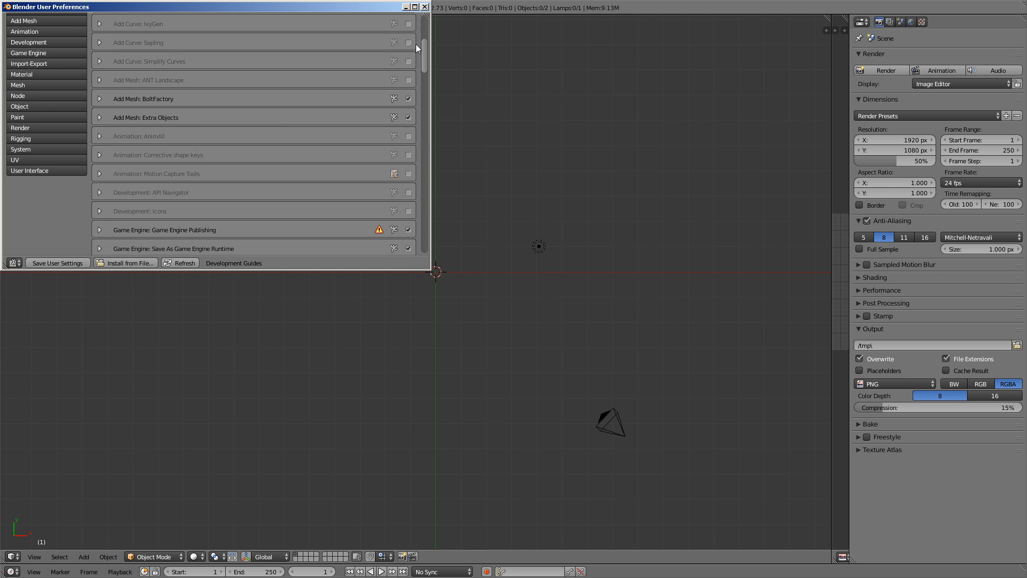
left_click(425, 7)
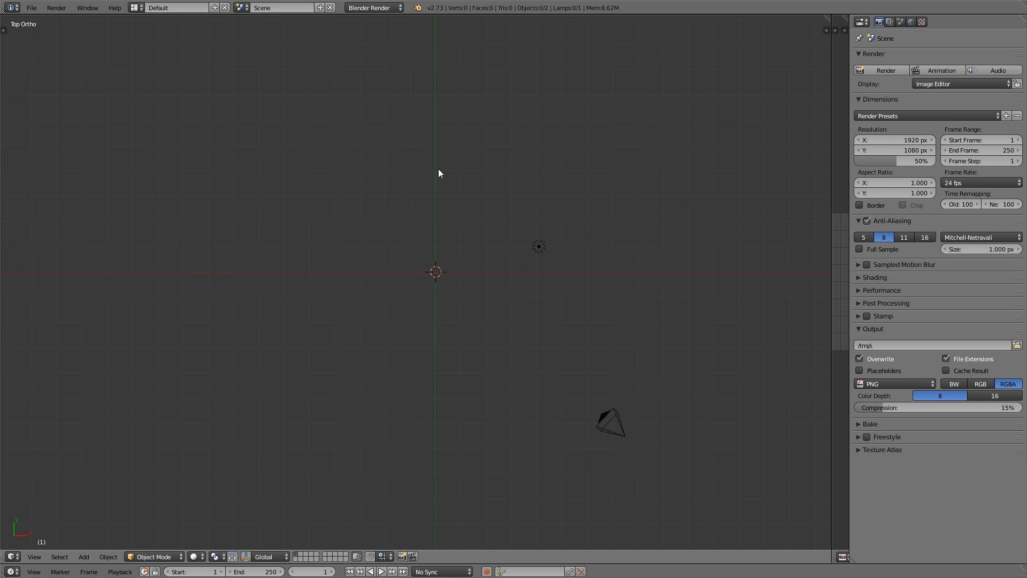
mouse_move(452, 250)
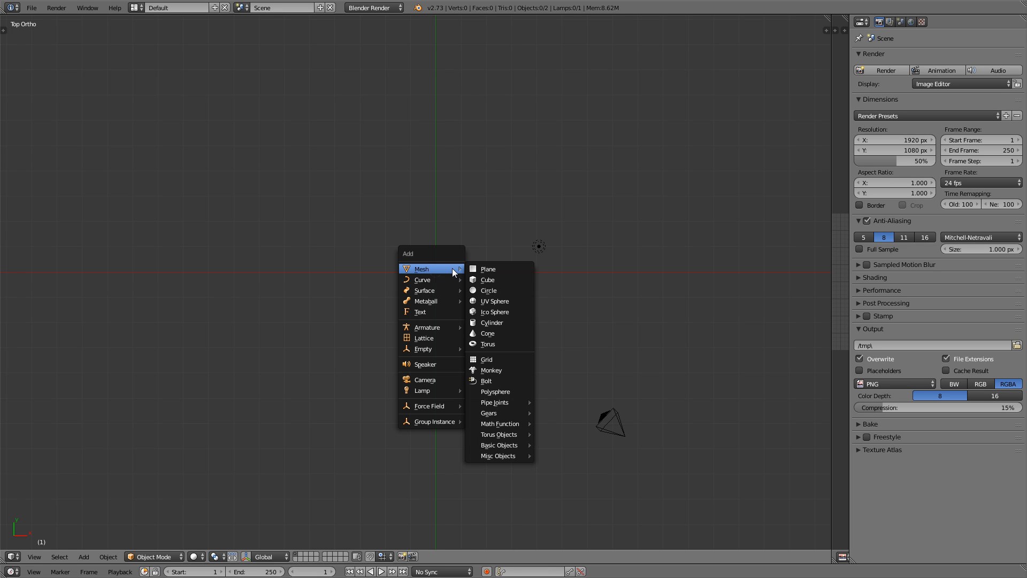
Add a PolySphere mesh at the origin and enter Edit Mode on it
left_click(494, 391)
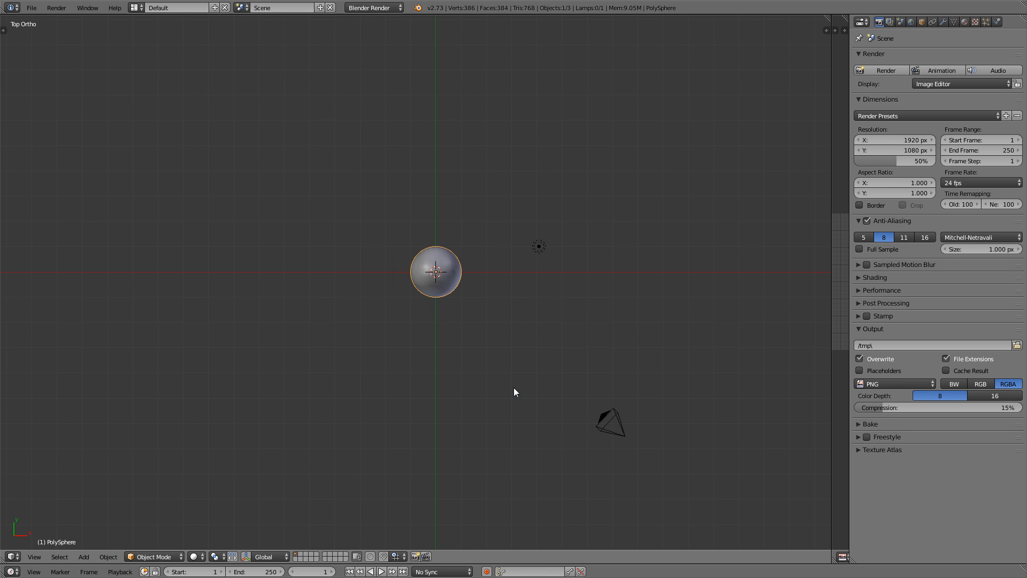
key("Tab")
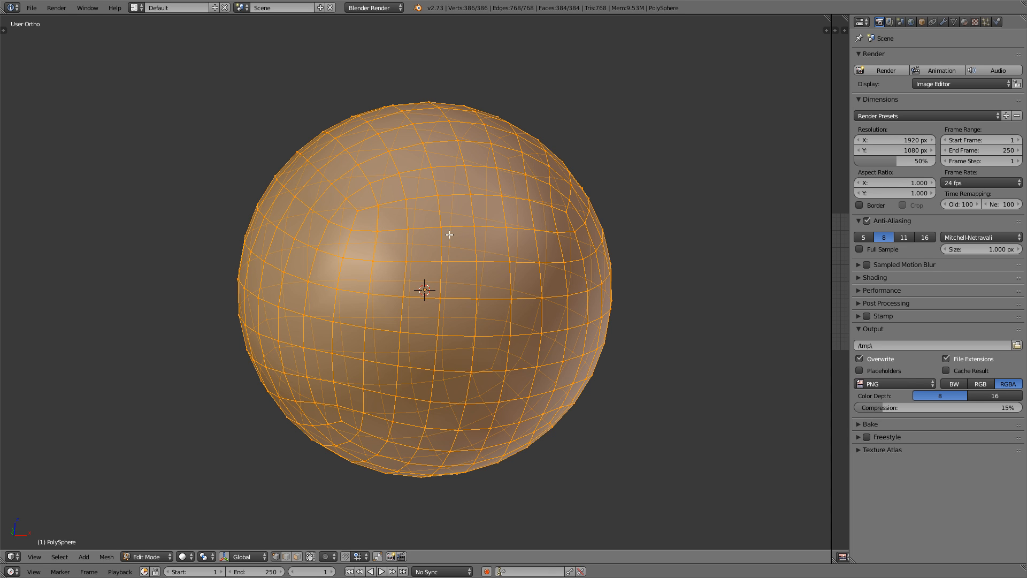
mouse_move(436, 197)
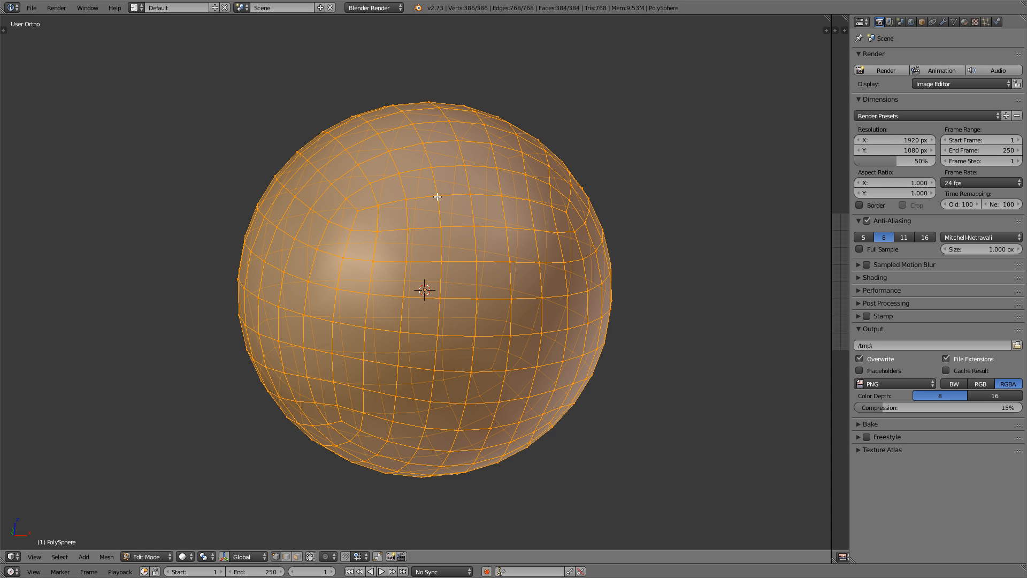
mouse_move(450, 261)
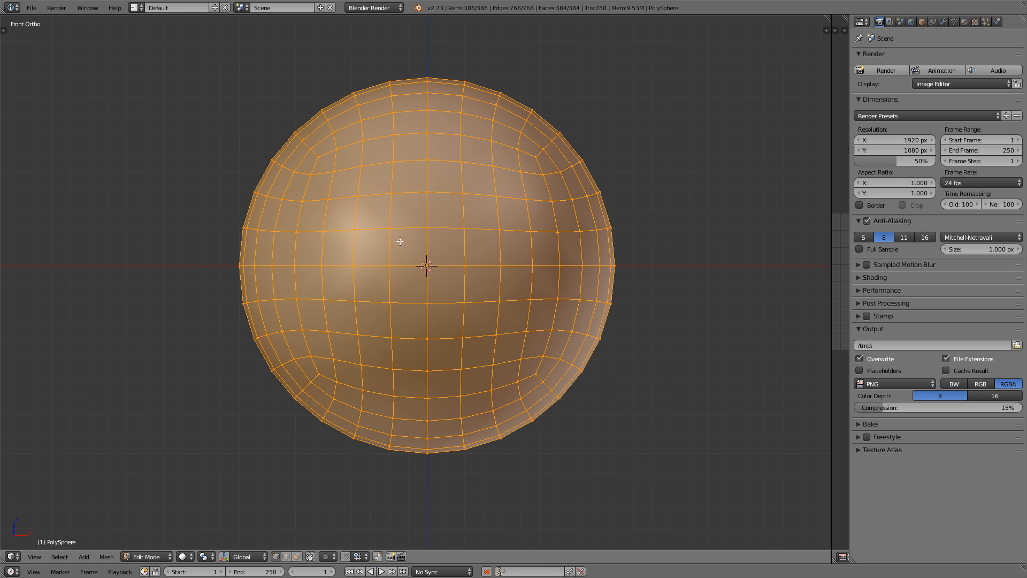
mouse_move(322, 148)
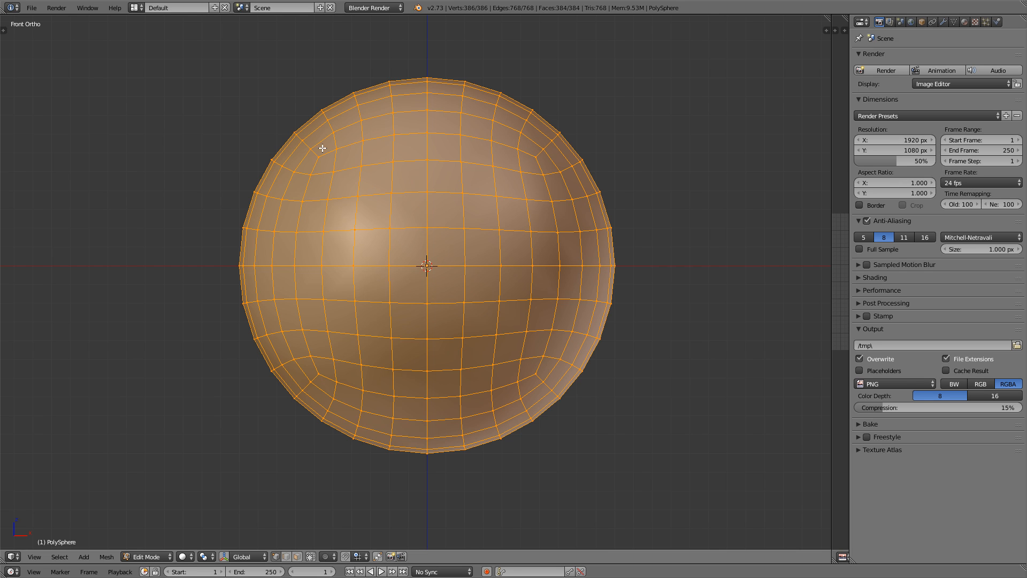
mouse_move(418, 354)
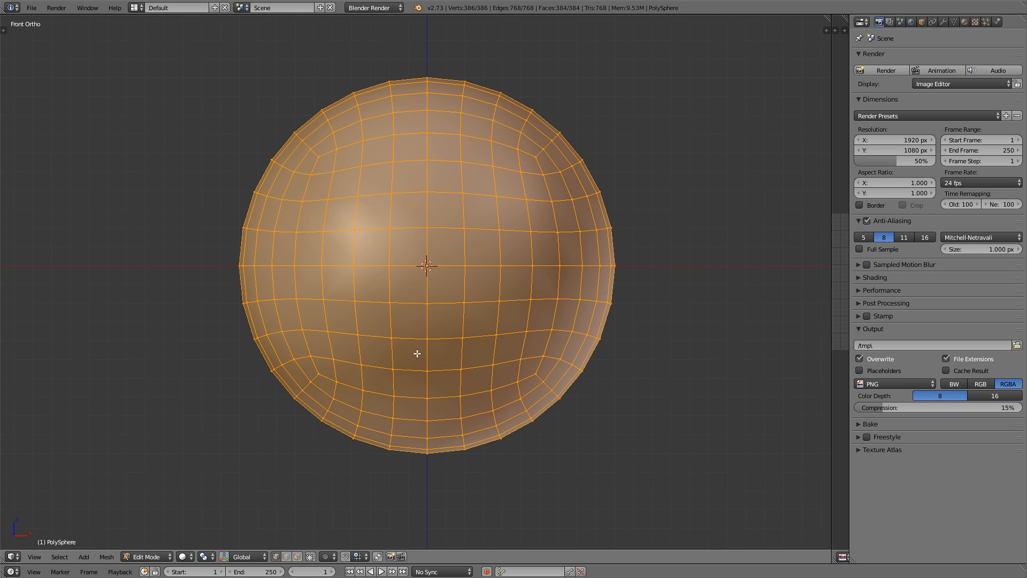
mouse_move(231, 263)
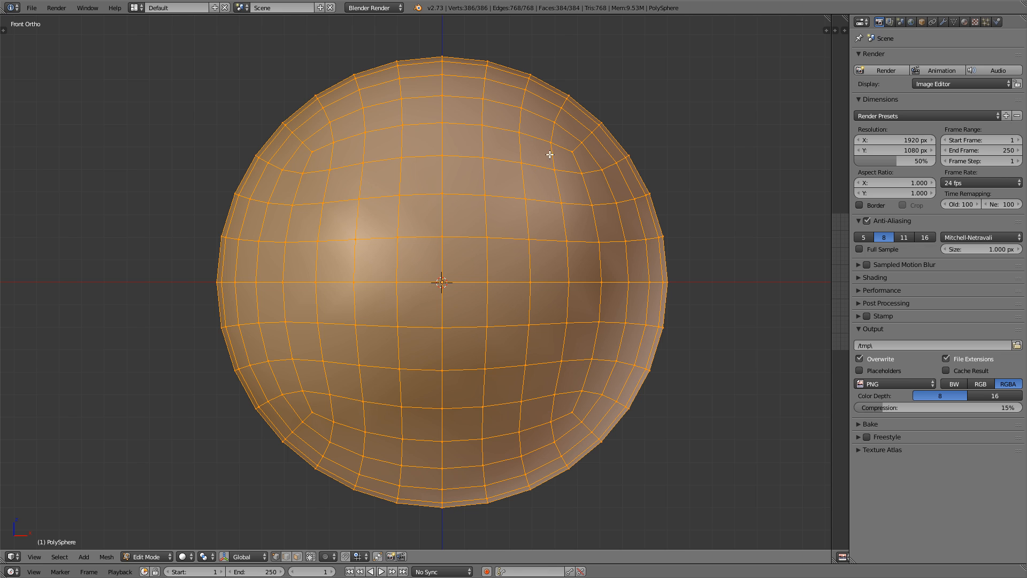
mouse_move(443, 255)
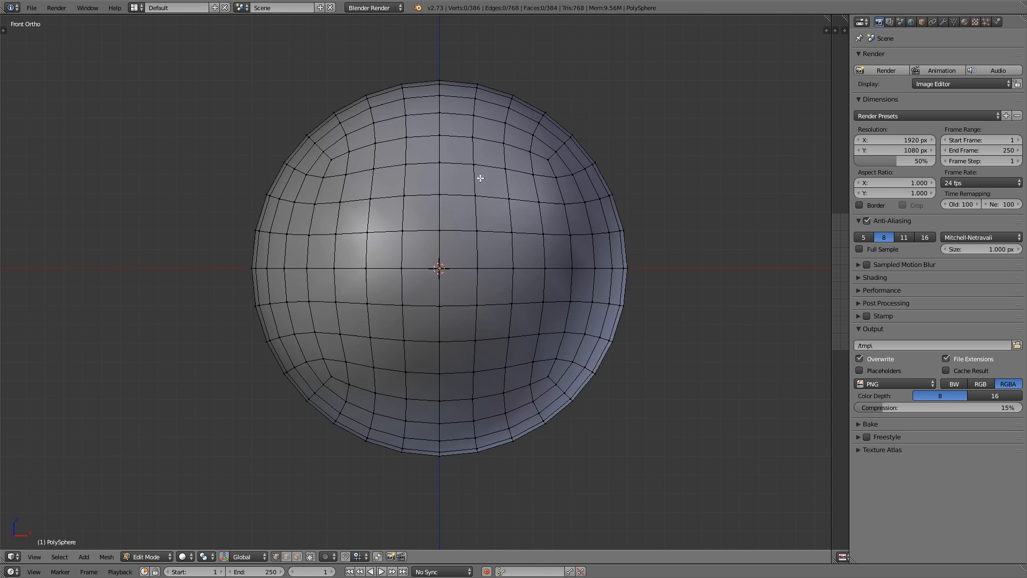
Delete the right, lower and front halves of the sphere, leaving one 48-face wedge
left_click_drag(451, 46, 667, 459)
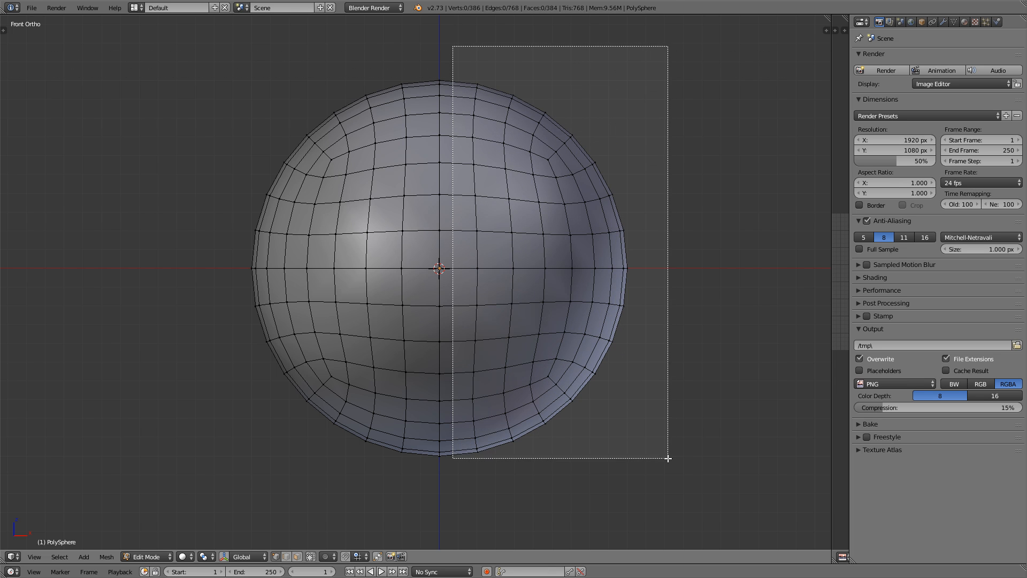
left_click_drag(450, 46, 667, 457)
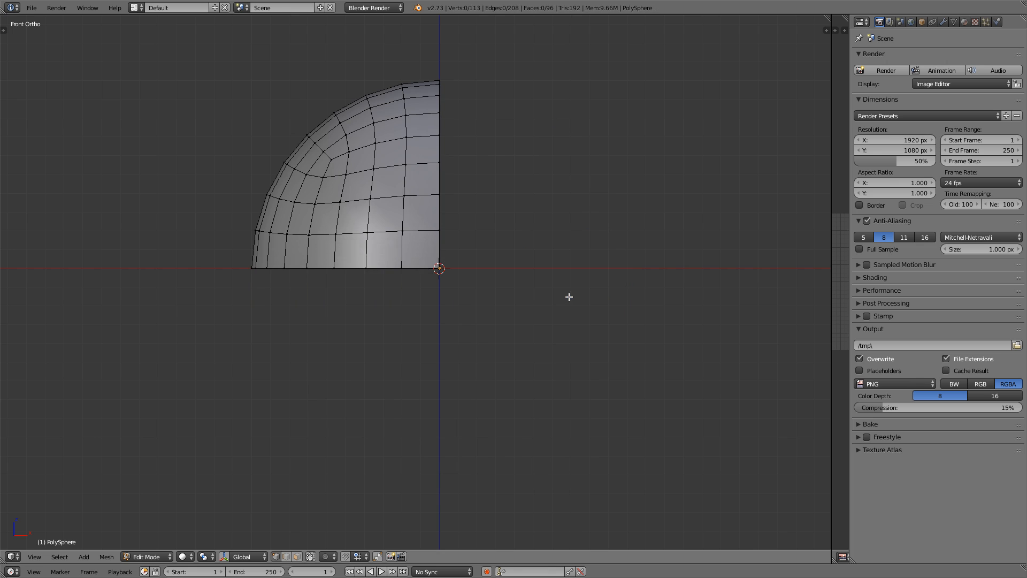
key("KP_7")
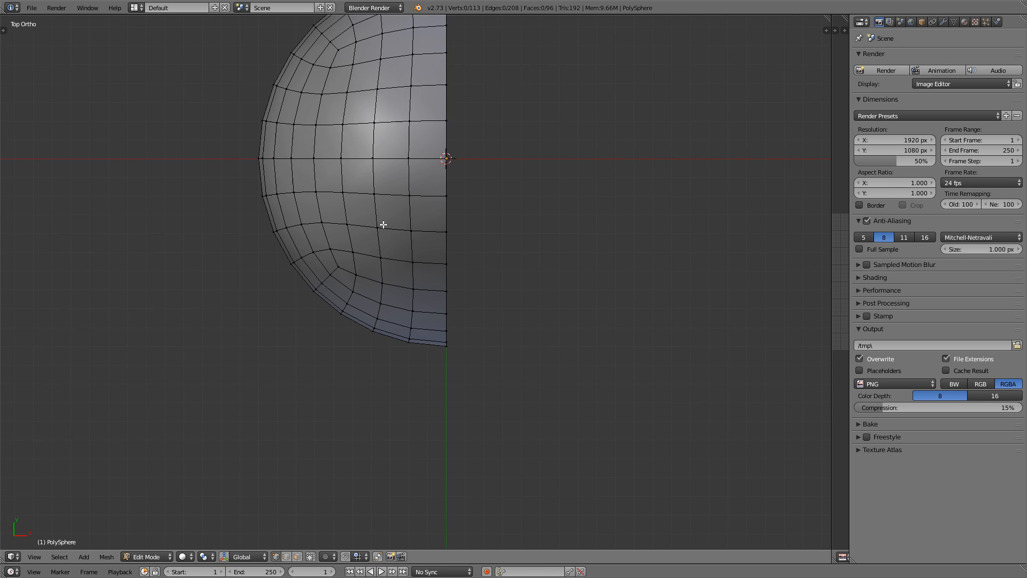
key("x")
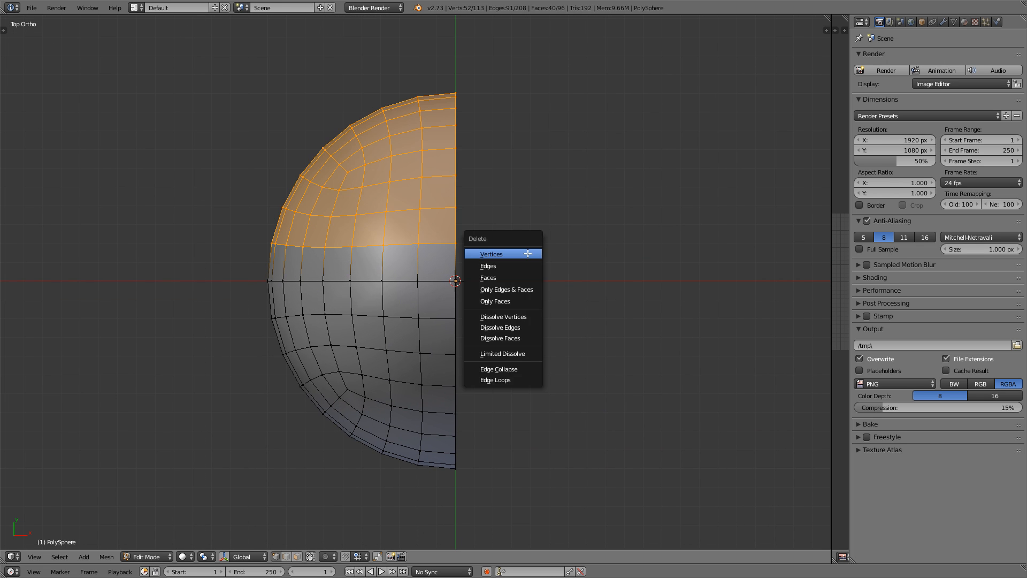
left_click(491, 253)
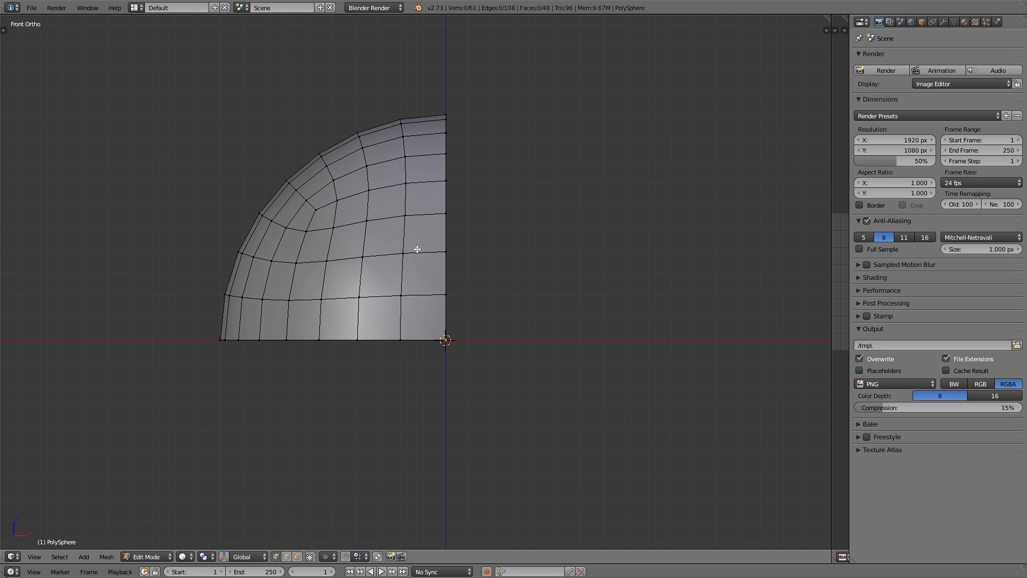
mouse_move(605, 119)
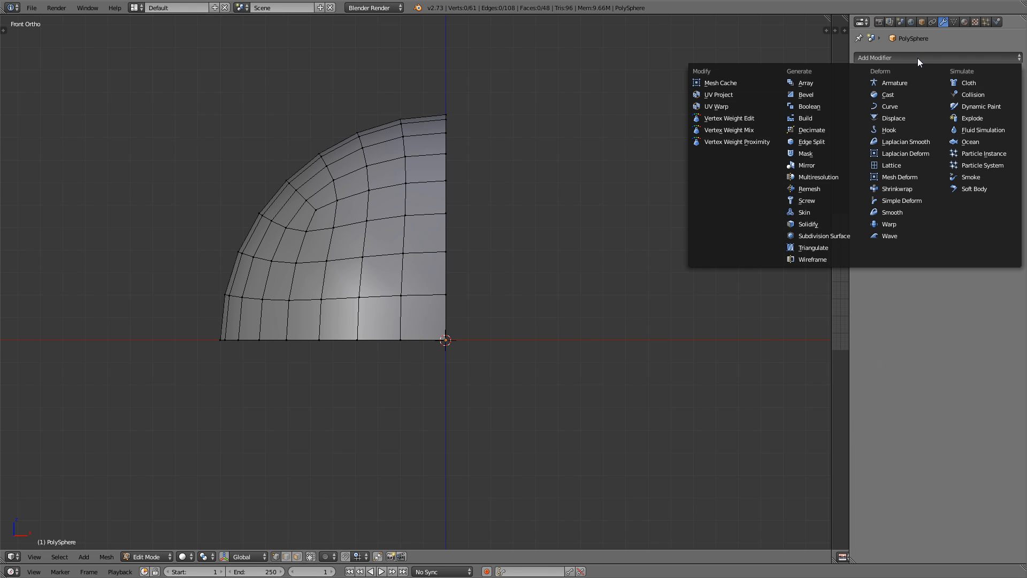
mouse_move(806, 164)
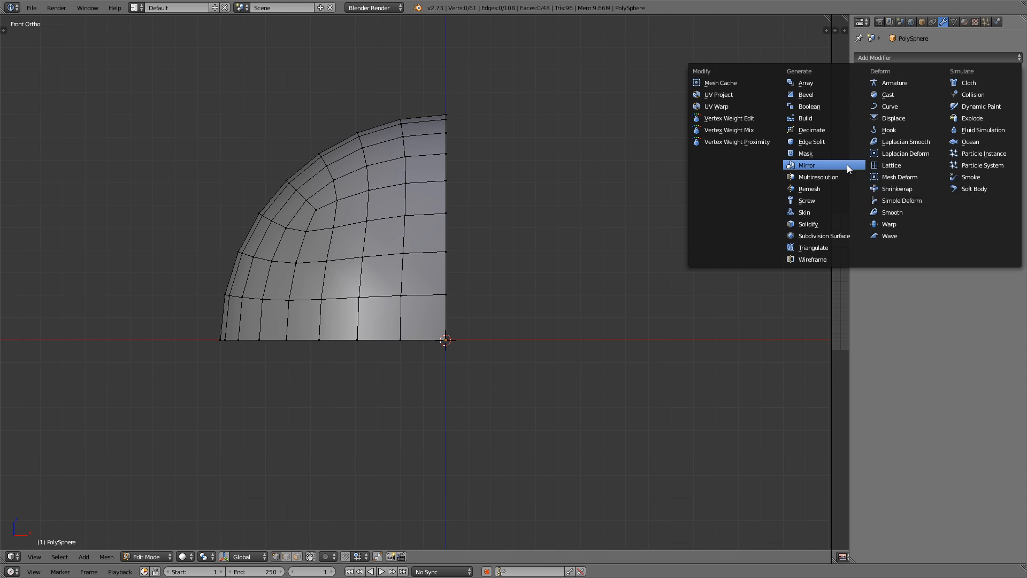
Add a Mirror modifier on all axes and a level-2 Subsurf, viewed from the front
left_click(807, 165)
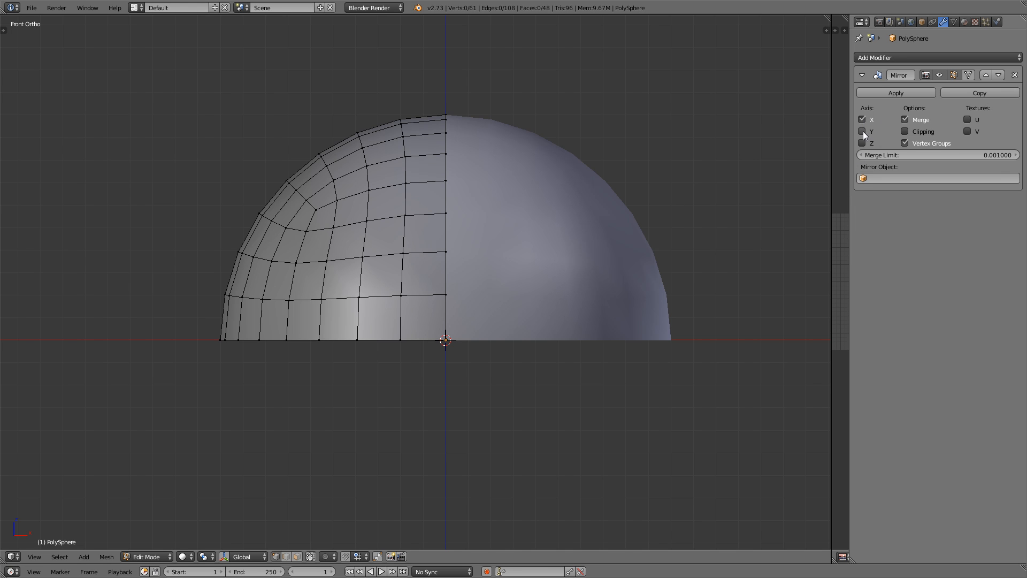
left_click(863, 142)
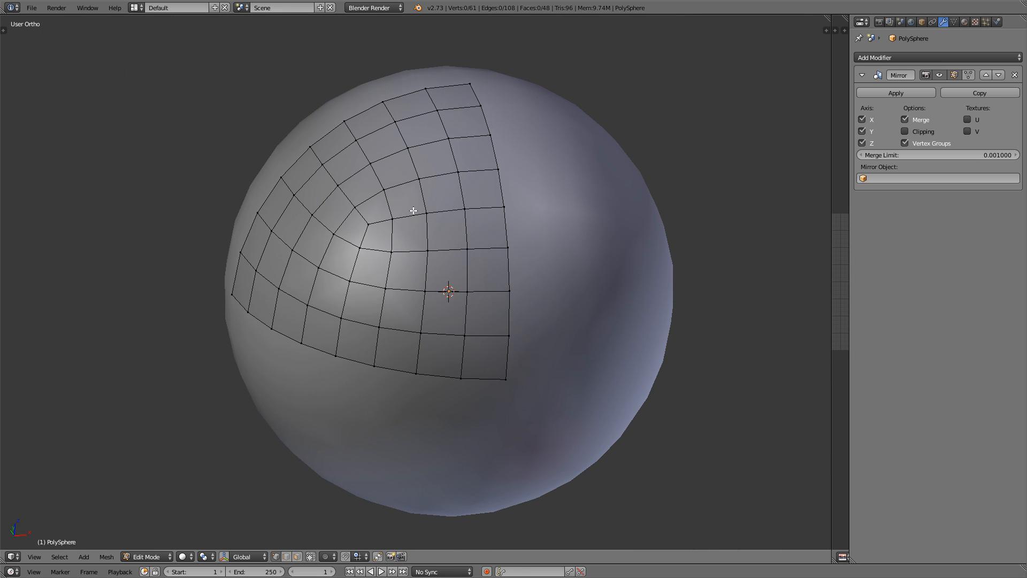
key("KP_1")
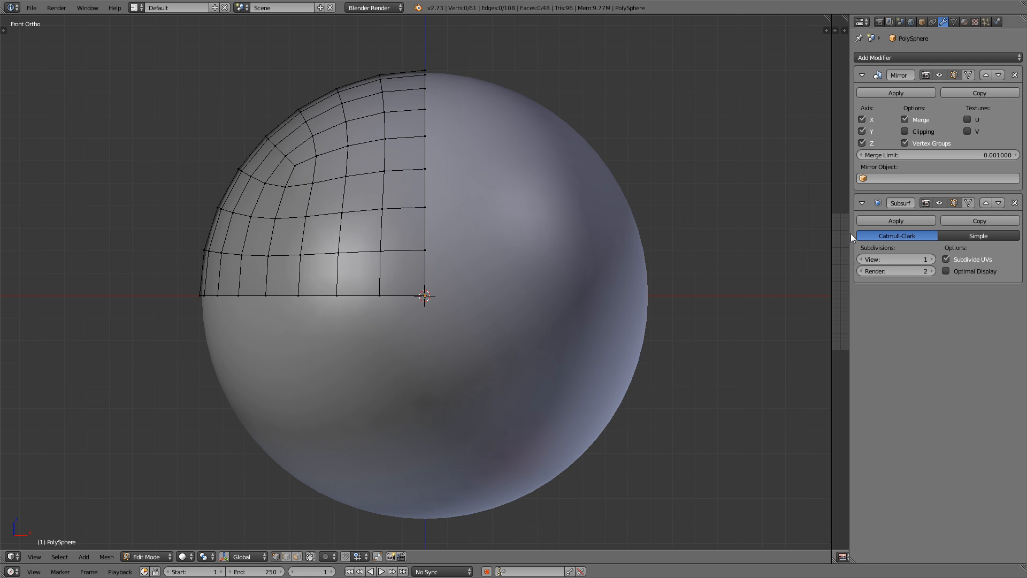
left_click(924, 259)
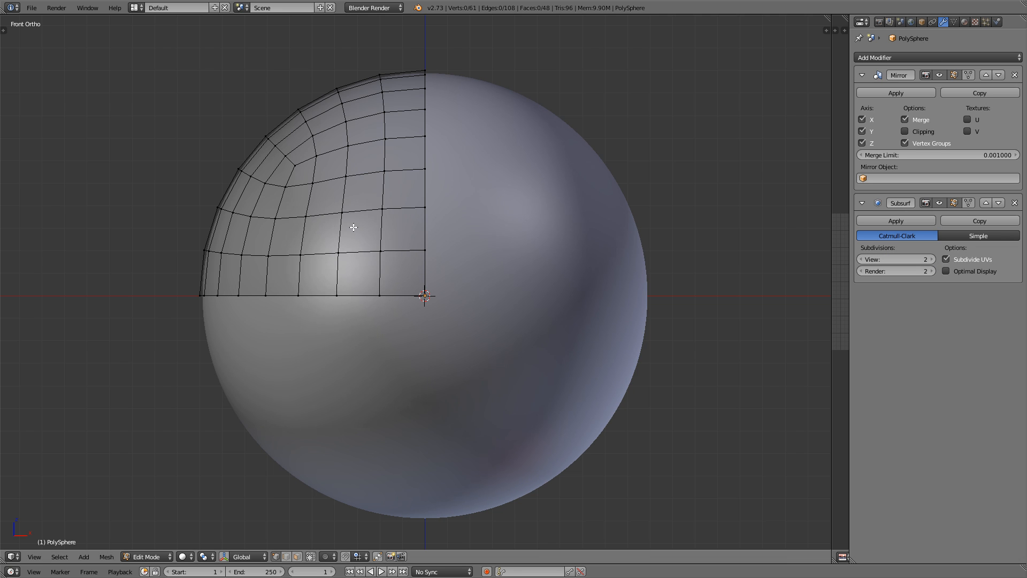
scroll("up", 3)
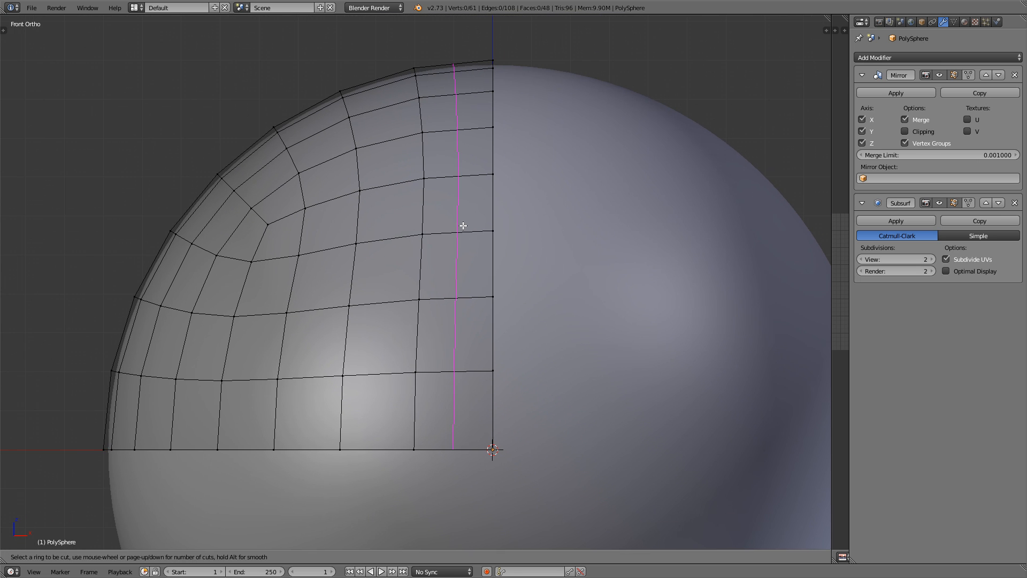
Add two loop cuts: one beside the centre seam and one near the bottom edge
left_click(463, 226)
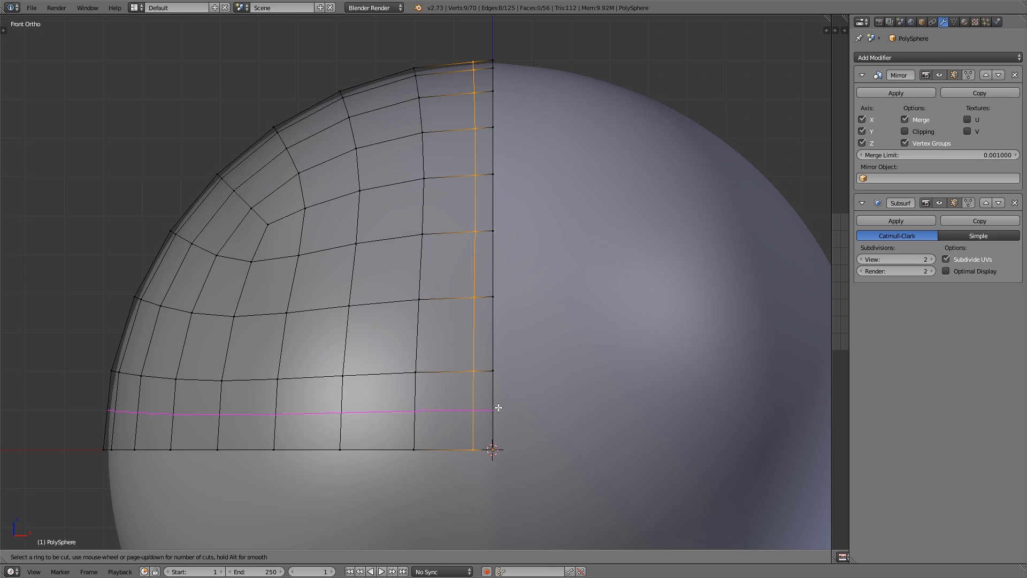
left_click(497, 408)
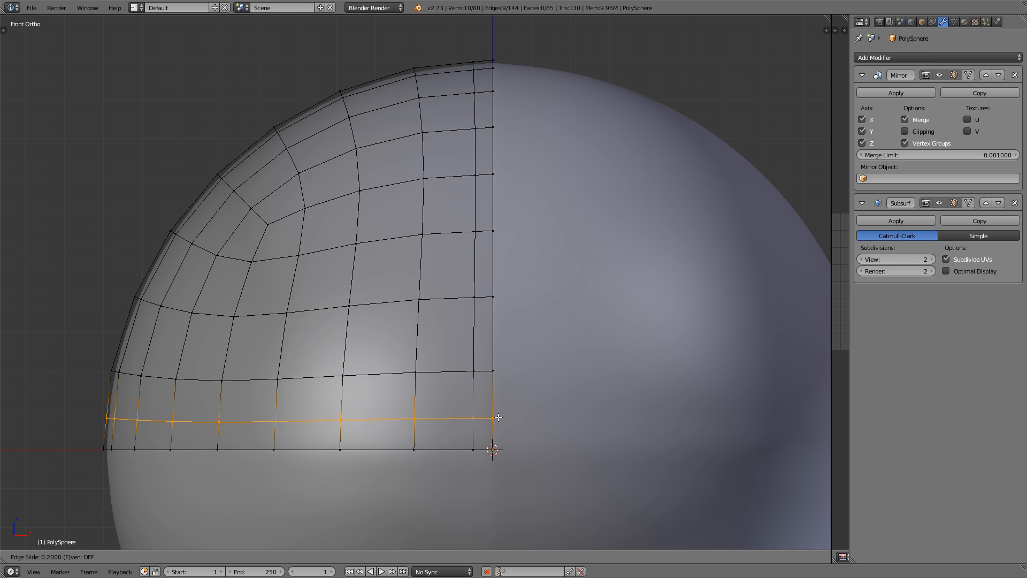
mouse_move(497, 417)
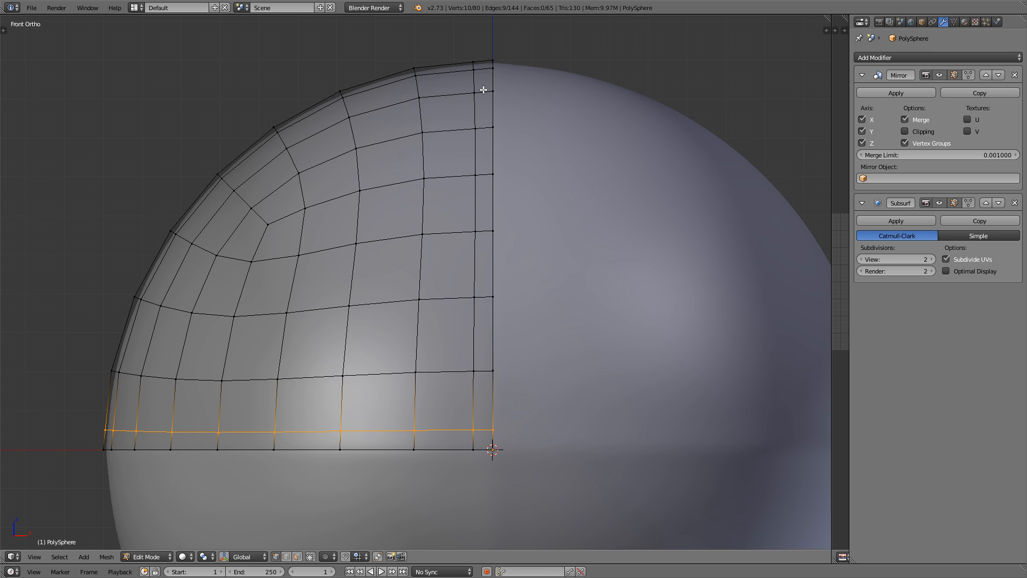
mouse_move(486, 182)
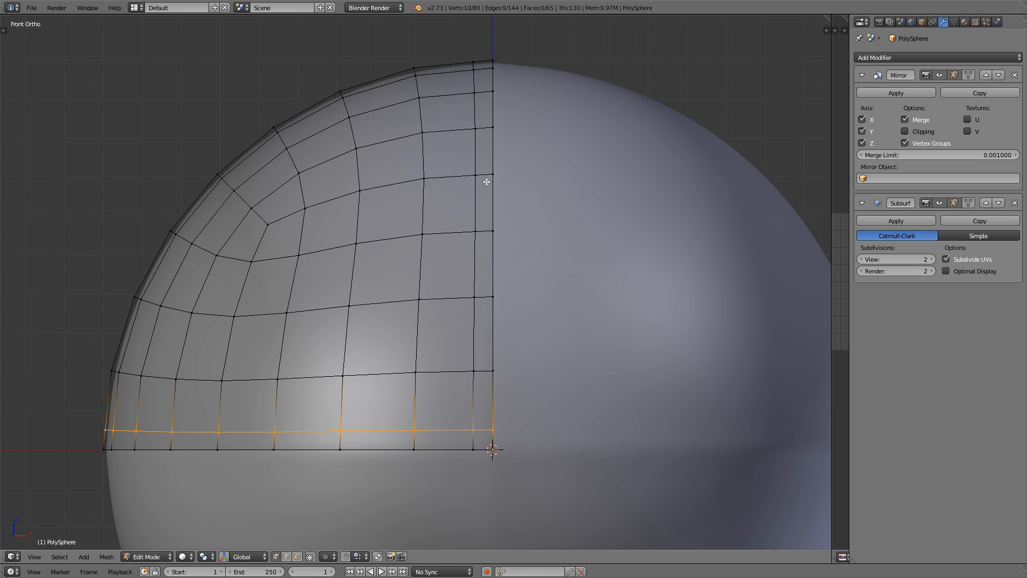
mouse_move(374, 322)
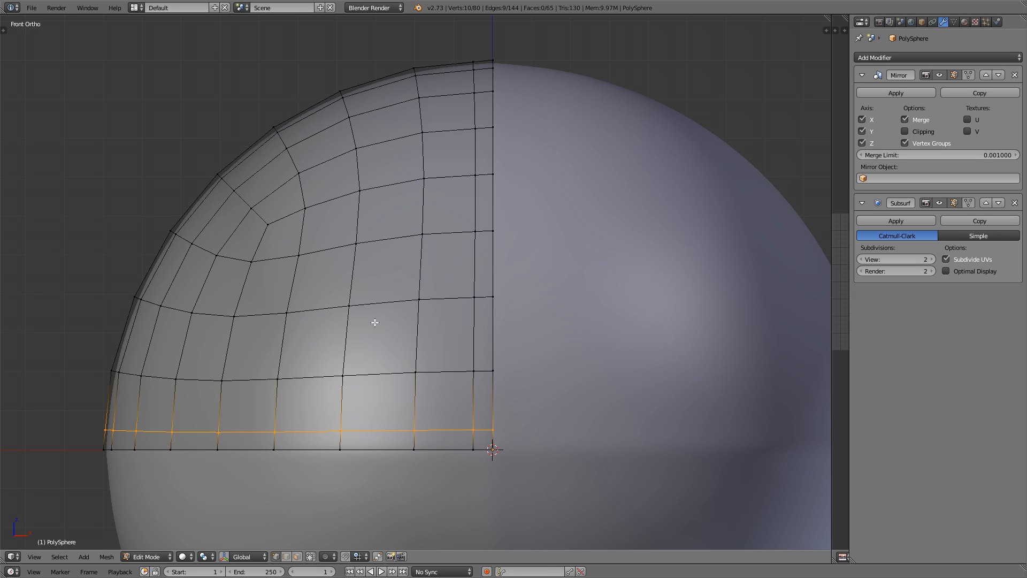
mouse_move(232, 175)
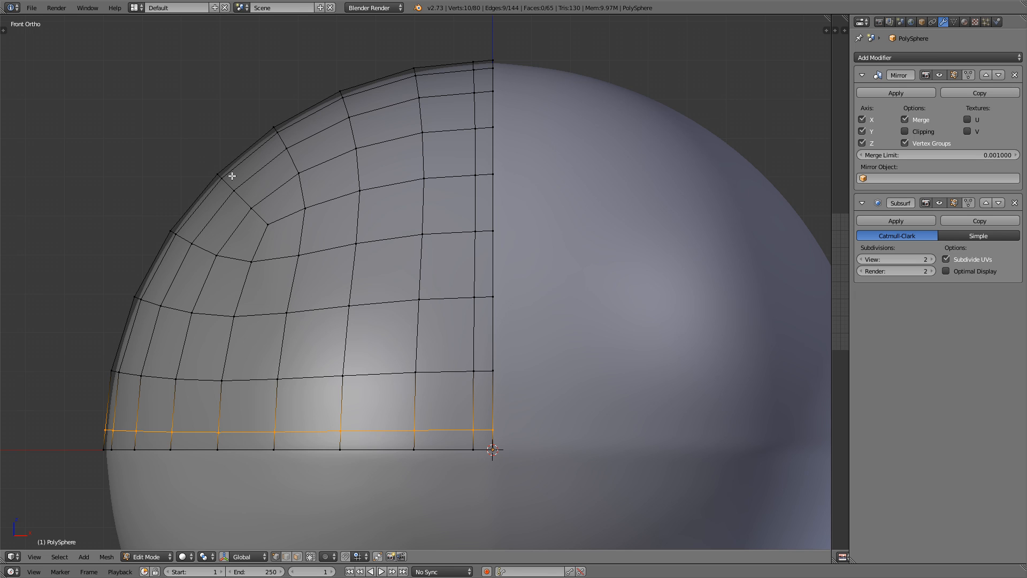
mouse_move(343, 307)
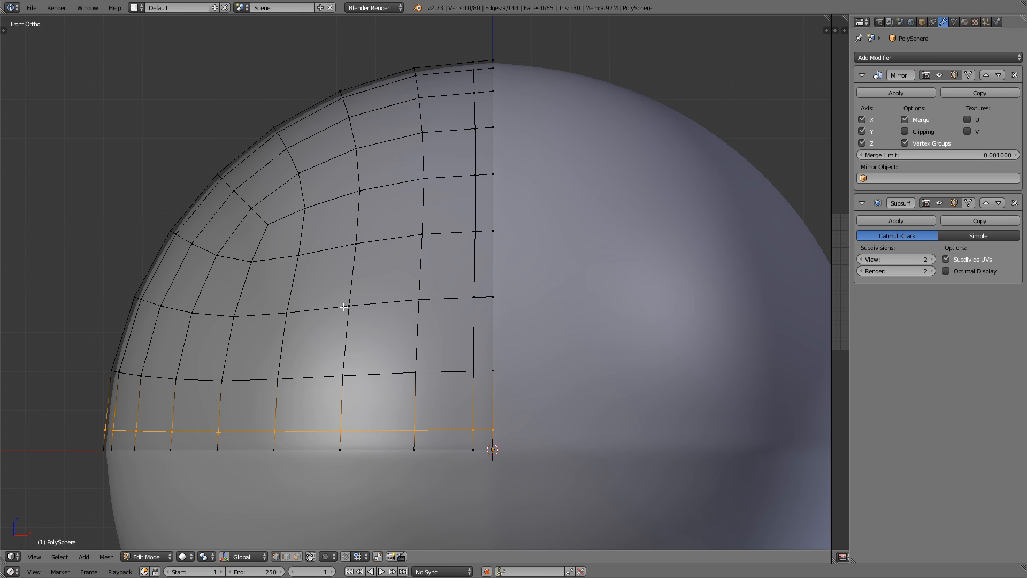
mouse_move(494, 352)
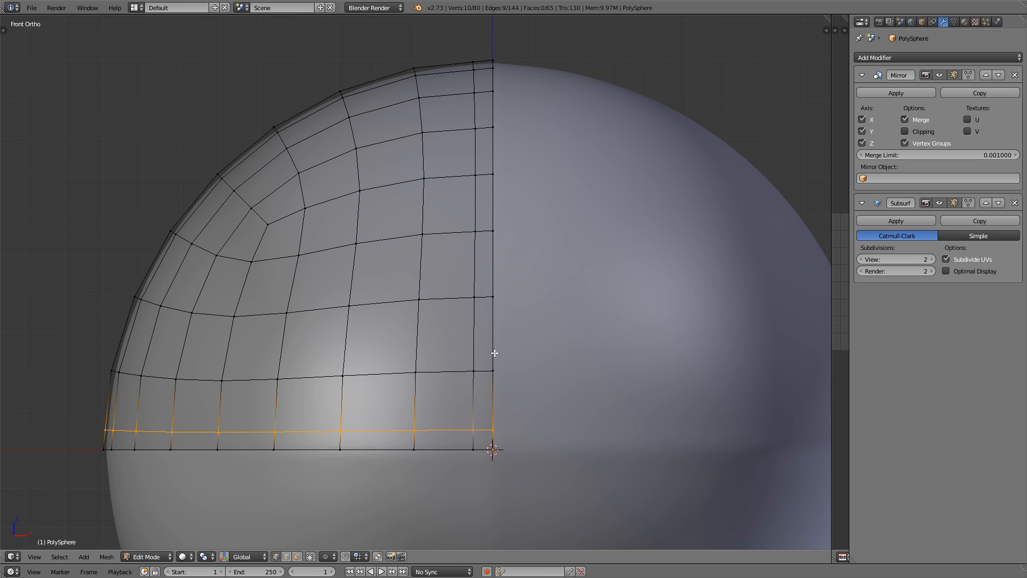
mouse_move(332, 312)
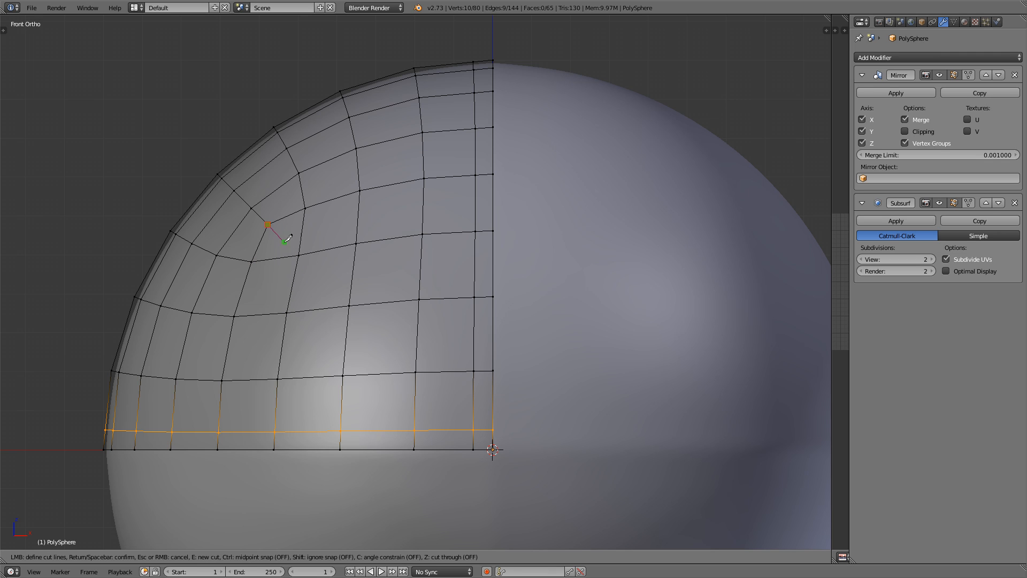
mouse_move(344, 298)
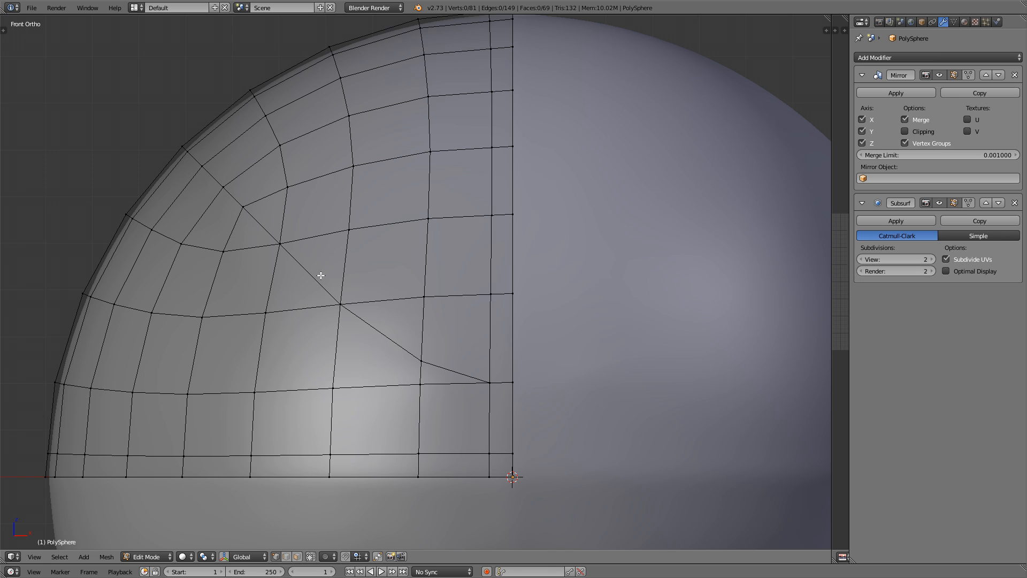
Knife-cut a diagonal from the rim to the centre line and select the cut edges
left_click(234, 196)
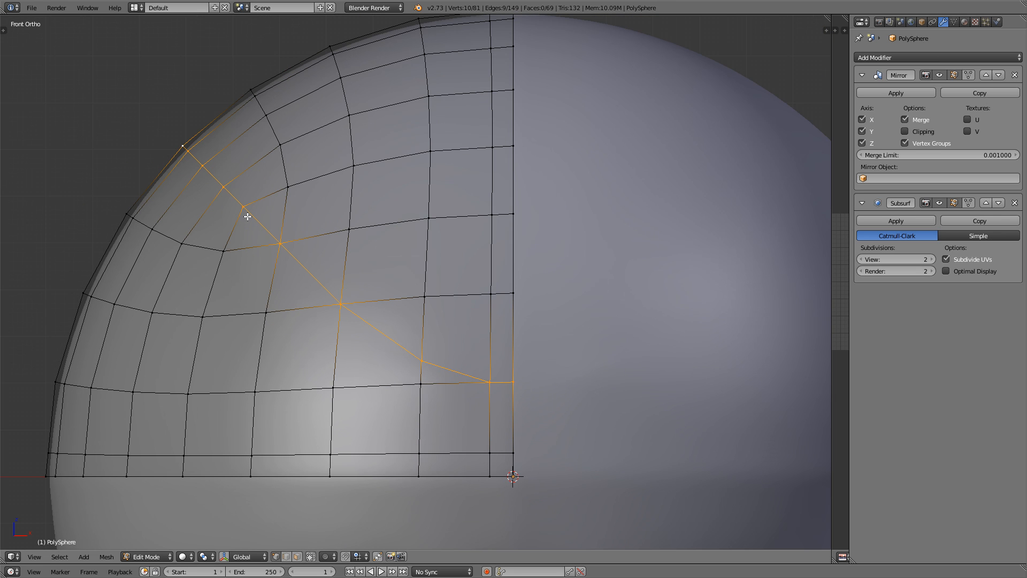
mouse_move(234, 199)
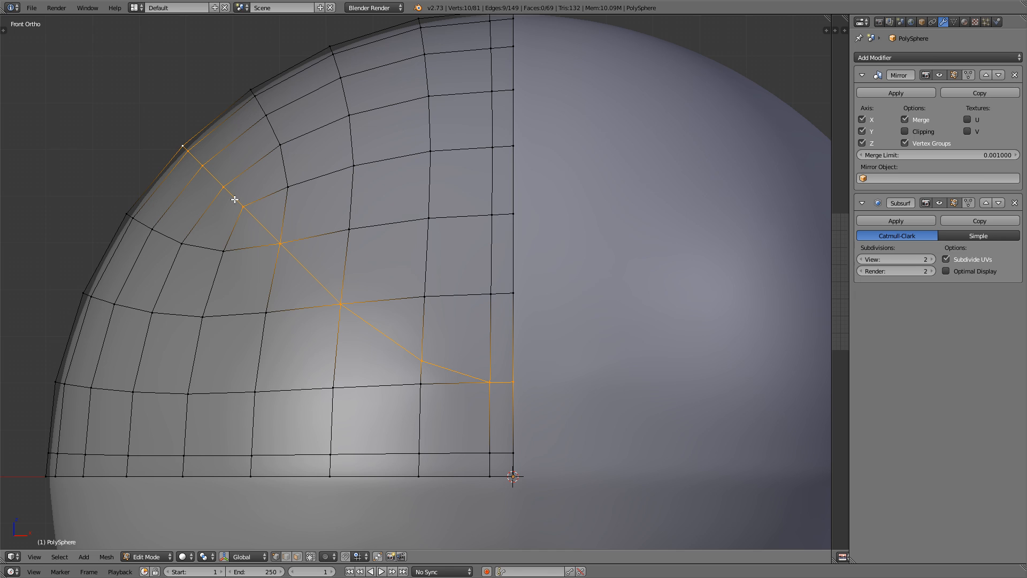
mouse_move(256, 201)
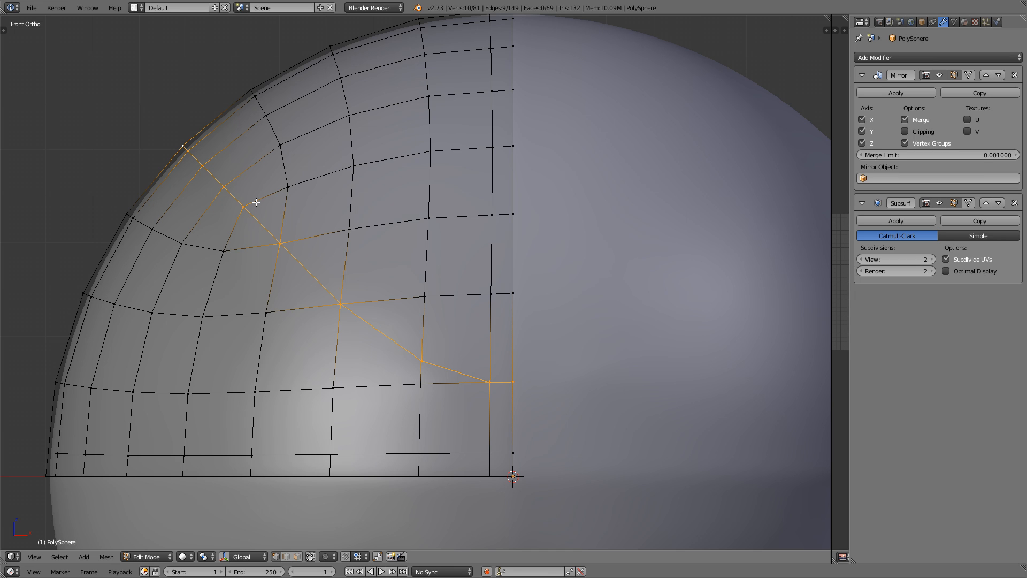
mouse_move(328, 228)
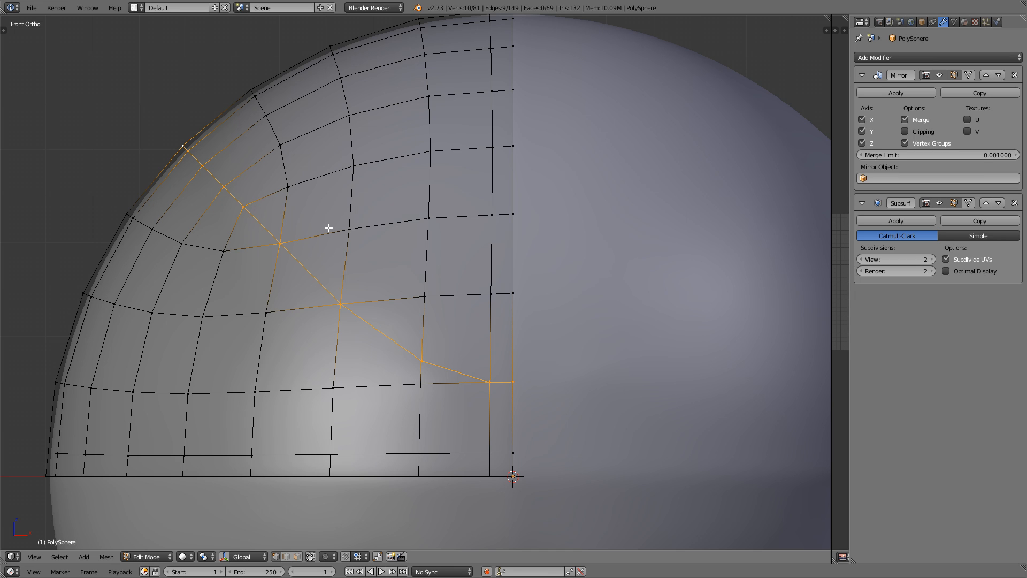
mouse_move(333, 227)
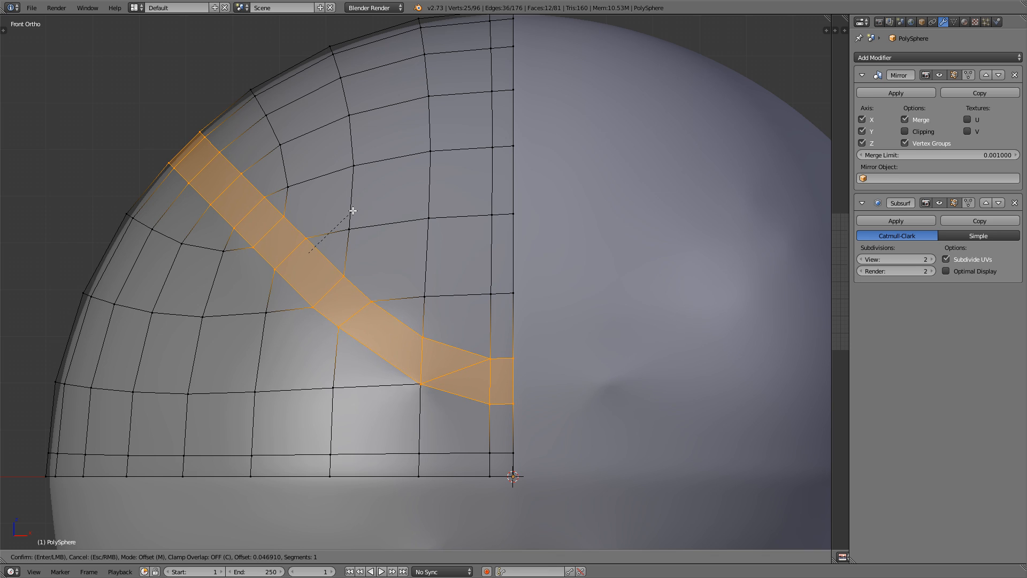
mouse_move(358, 211)
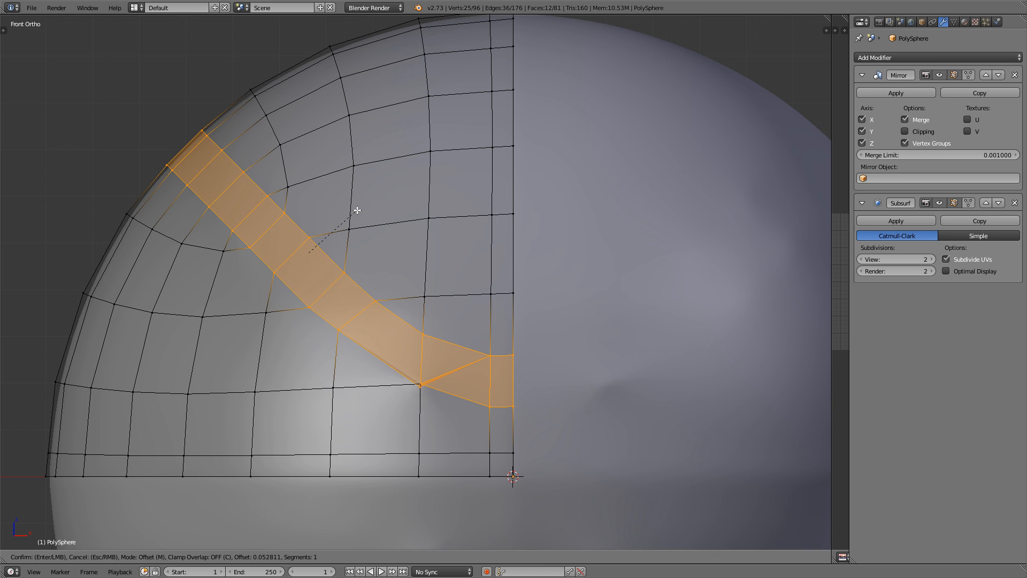
Bevel the diagonal edges into a narrow band and merge the doubled corner vertices at centre
left_click(309, 258)
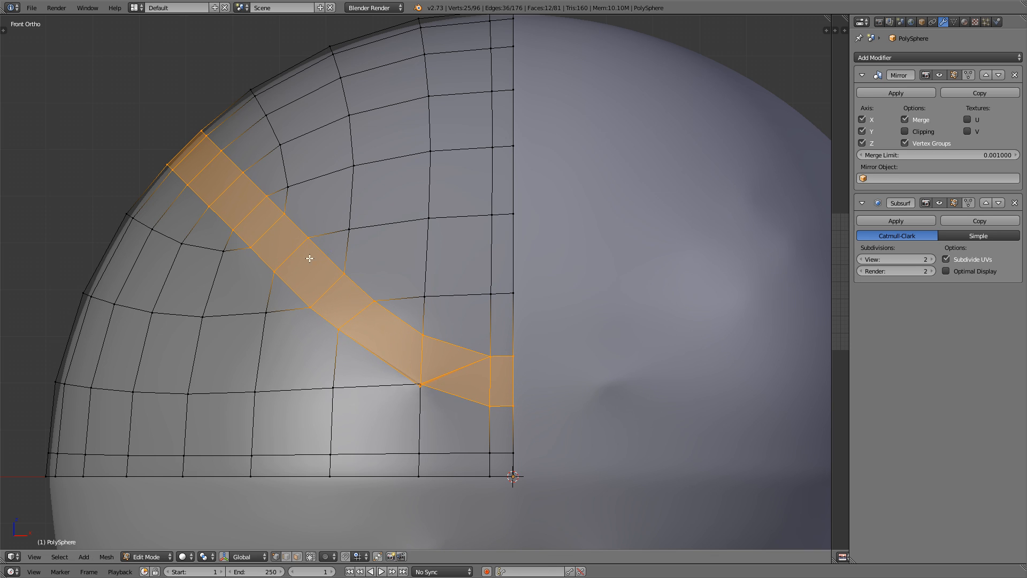
mouse_move(311, 274)
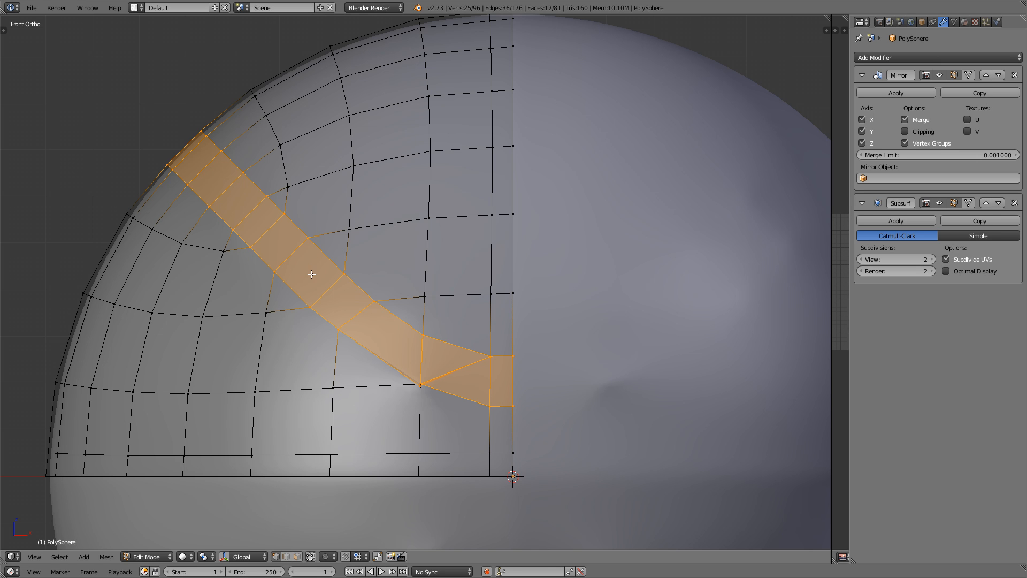
mouse_move(437, 390)
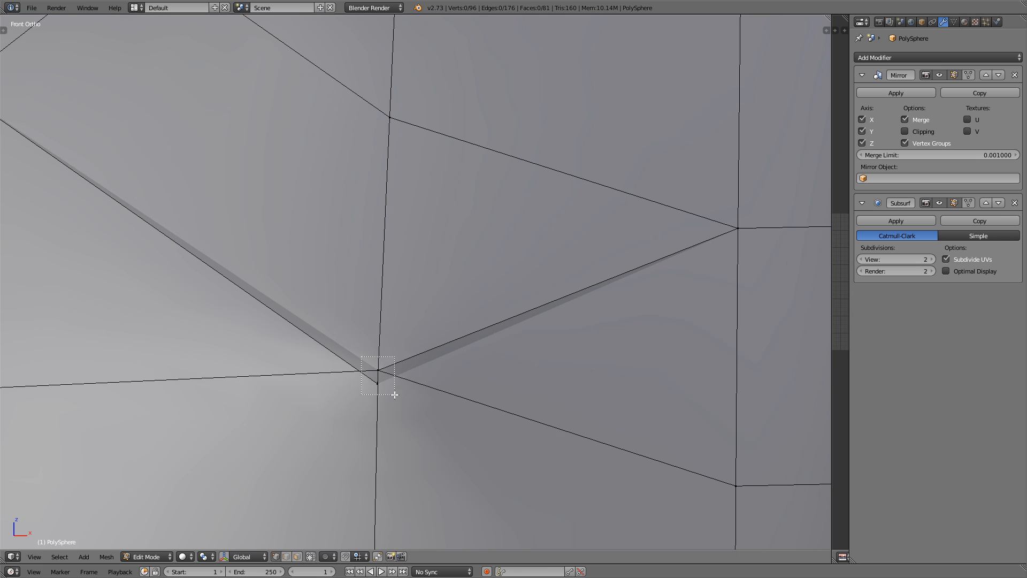
left_click(376, 379)
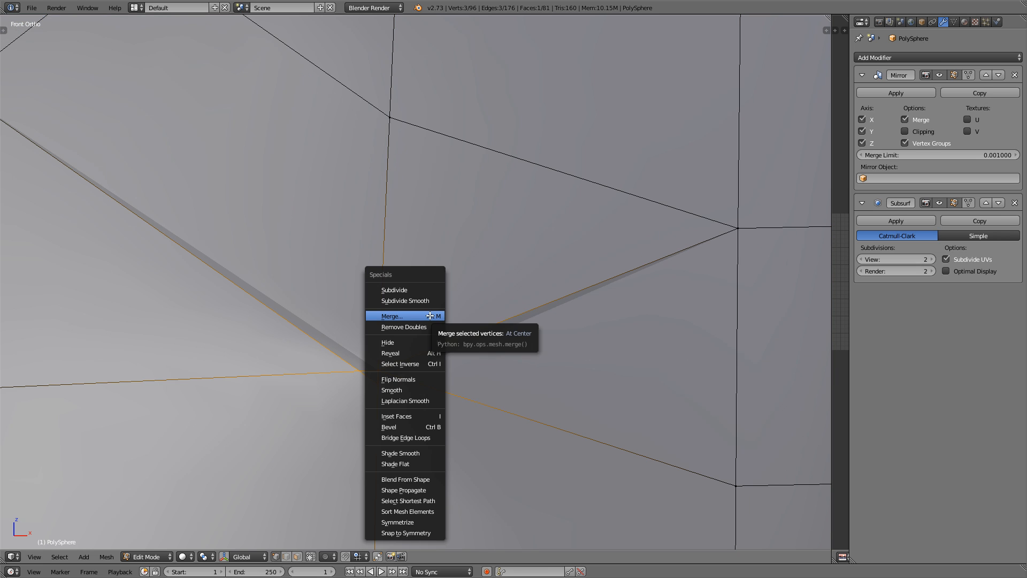
left_click(391, 315)
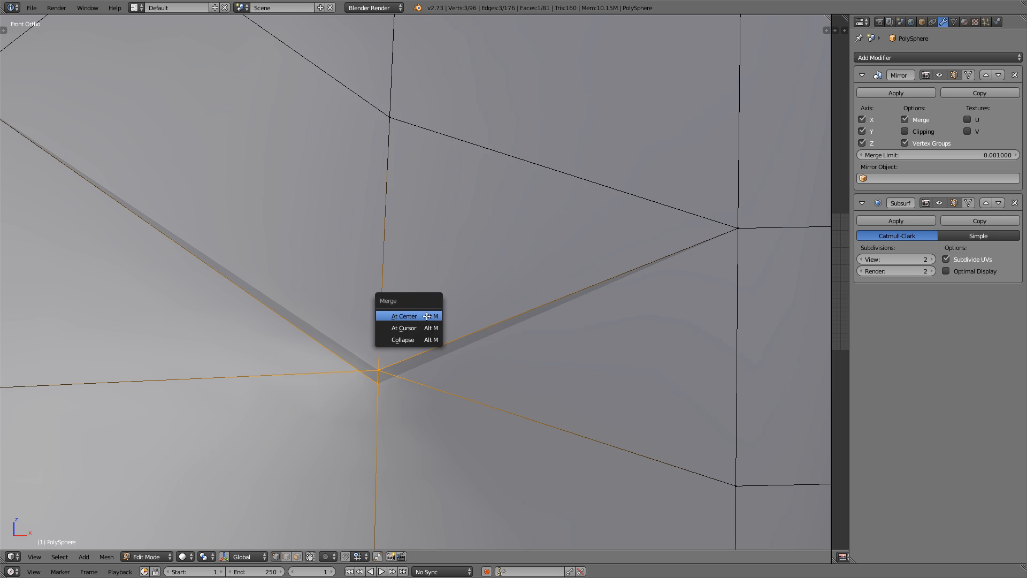
left_click(404, 315)
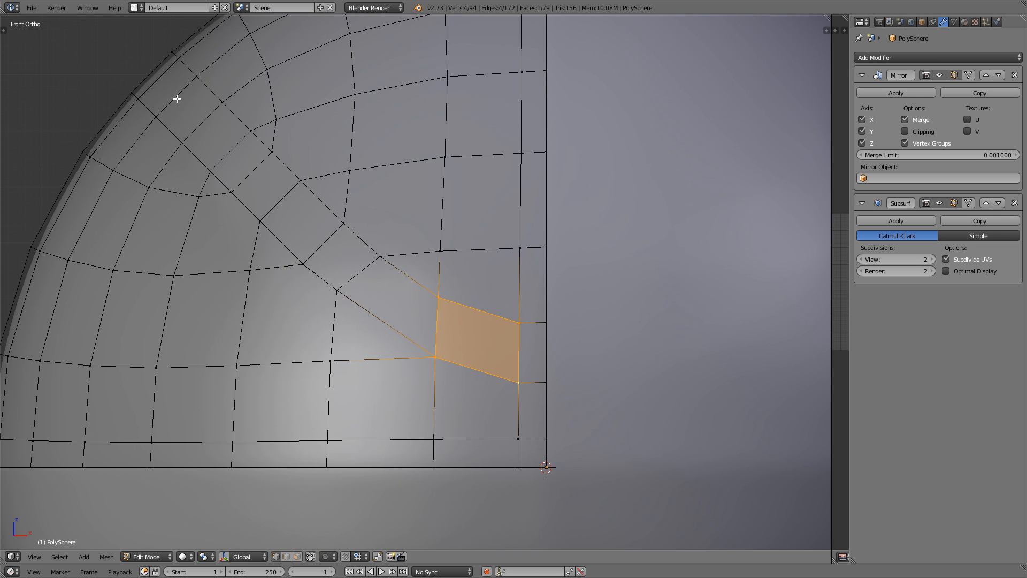
mouse_move(495, 352)
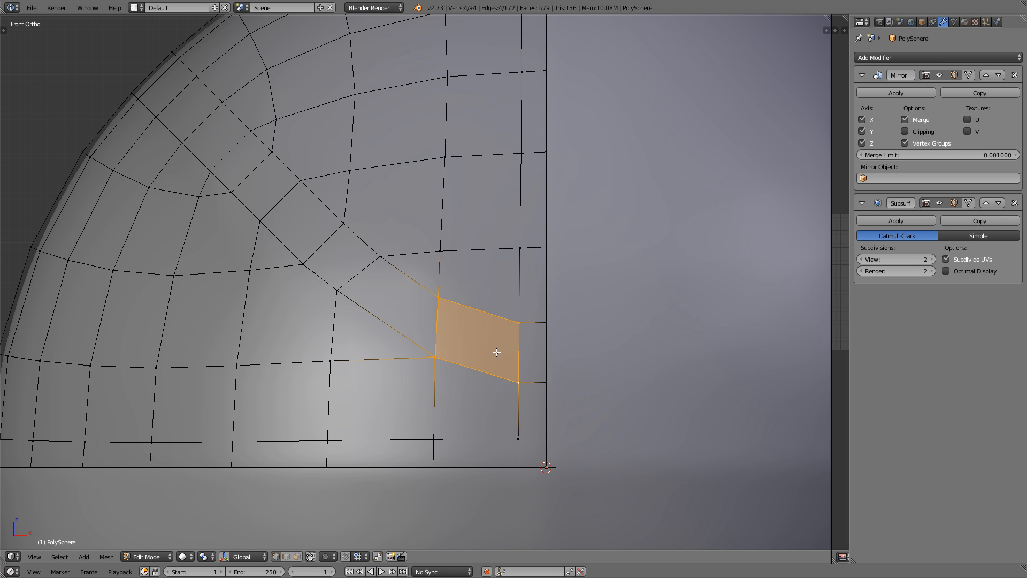
scroll("up", 3)
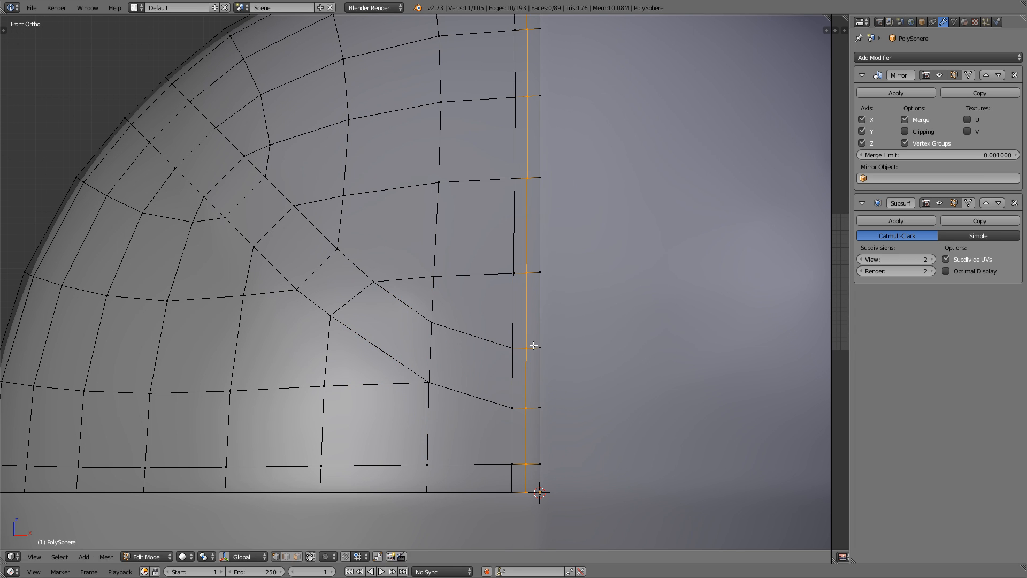
mouse_move(518, 476)
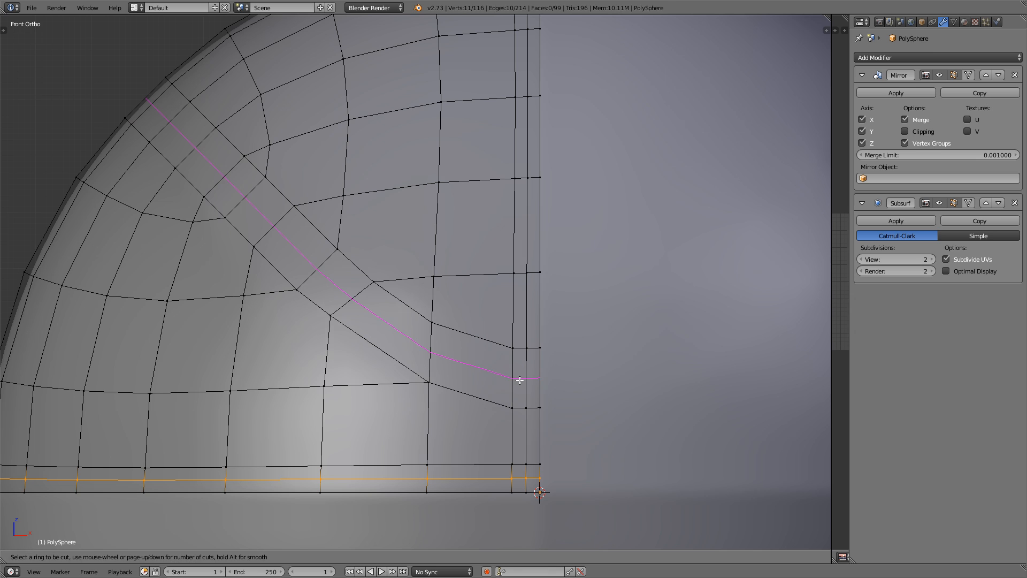
Add support edge loops along the diagonal band, left at their default position
left_click(520, 380)
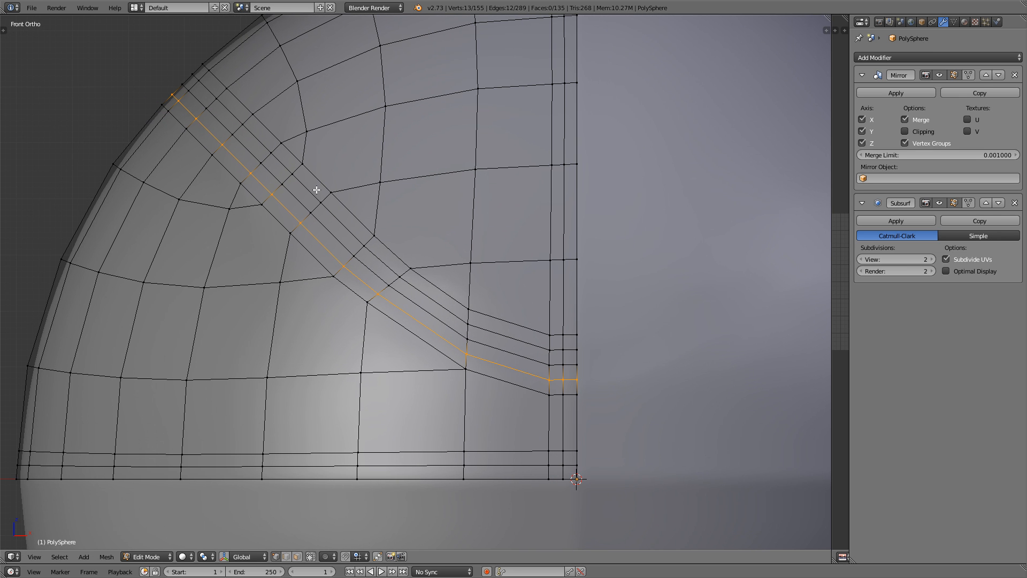
right_click(317, 191)
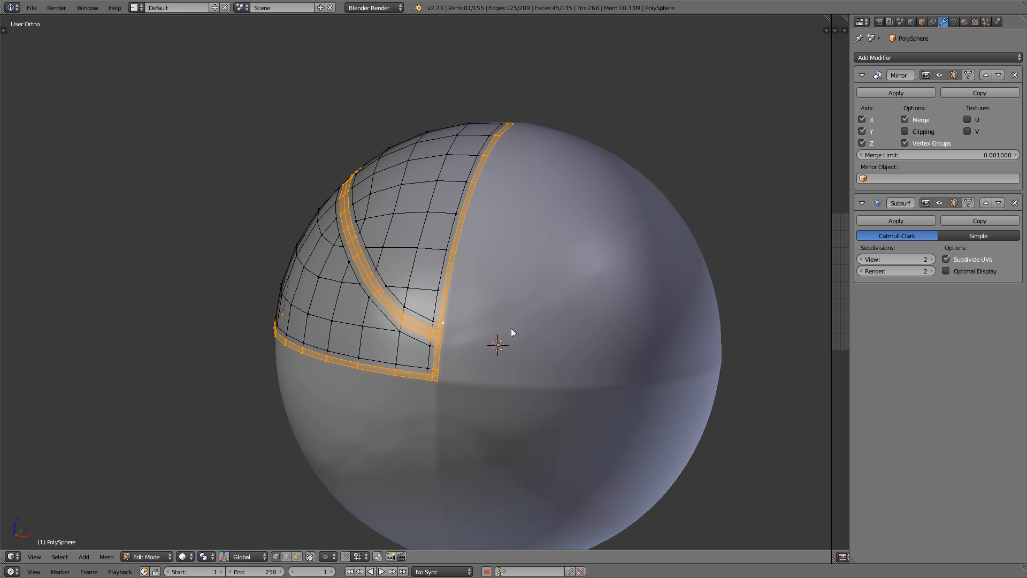
Snap the 3D cursor to the ball's centre and scale the stripe faces inward about it to form grooves
key("Tab")
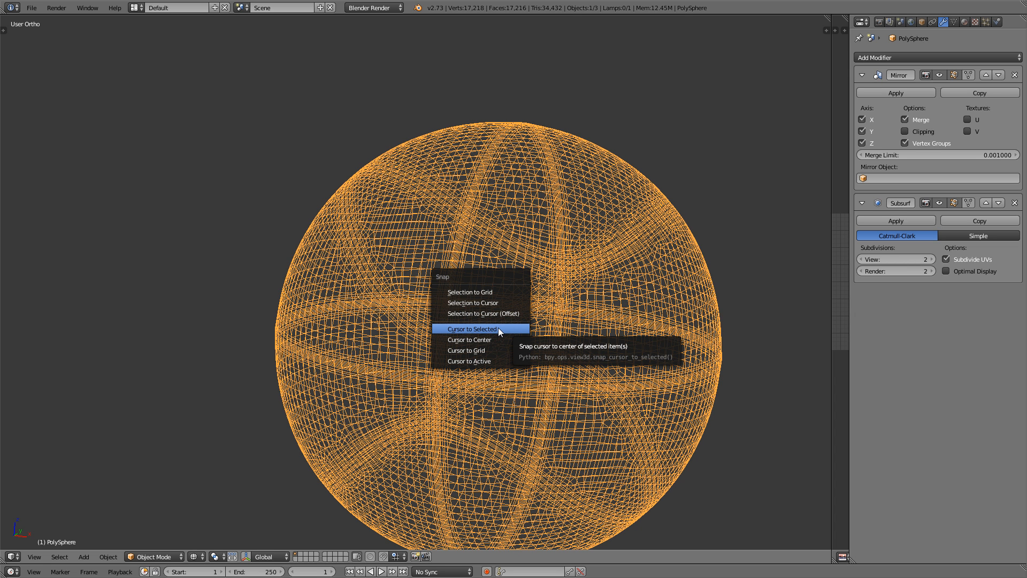
left_click(470, 328)
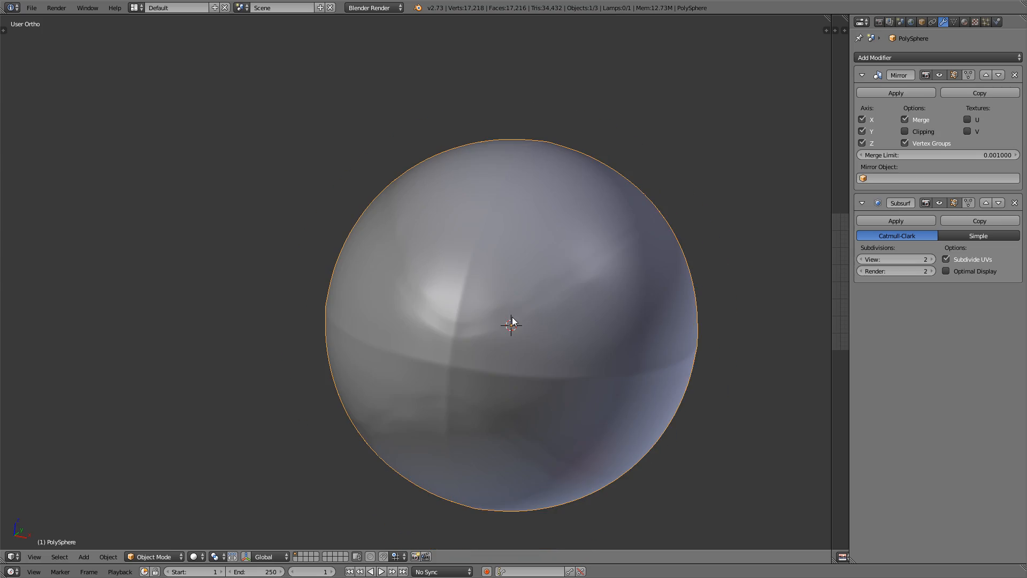
key("KP_1")
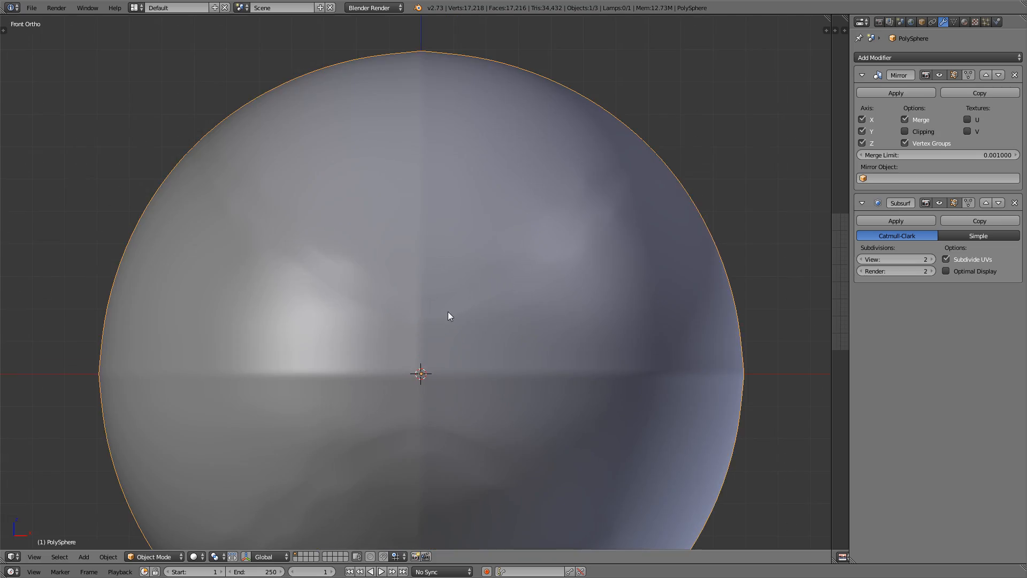
key("Tab")
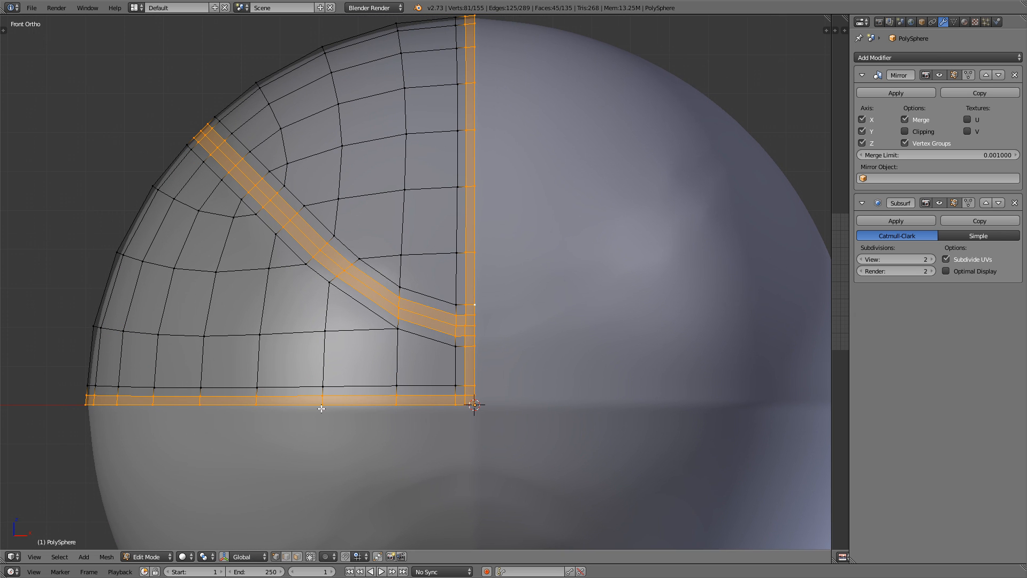
left_click(205, 557)
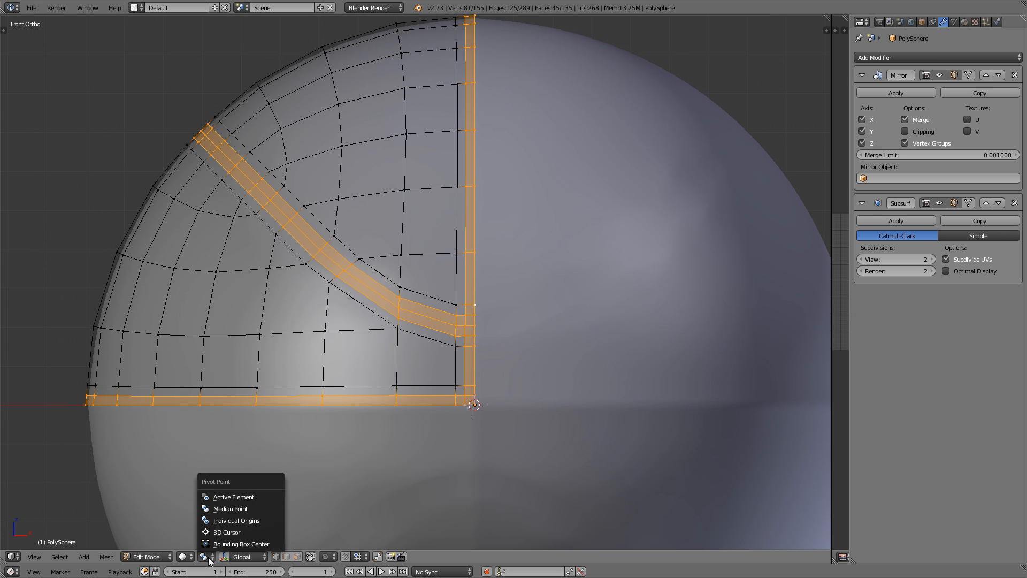
mouse_move(226, 532)
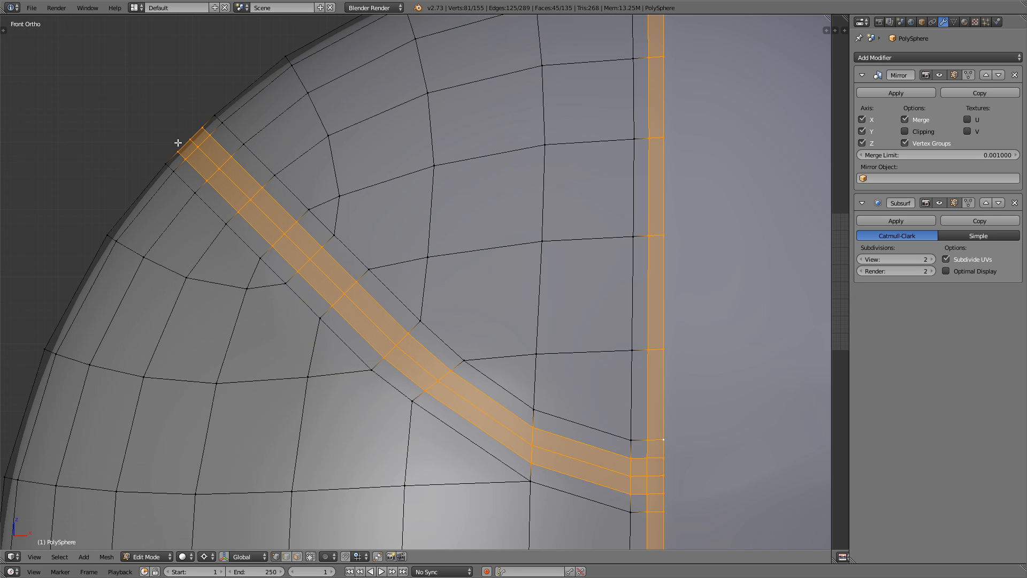
key("s")
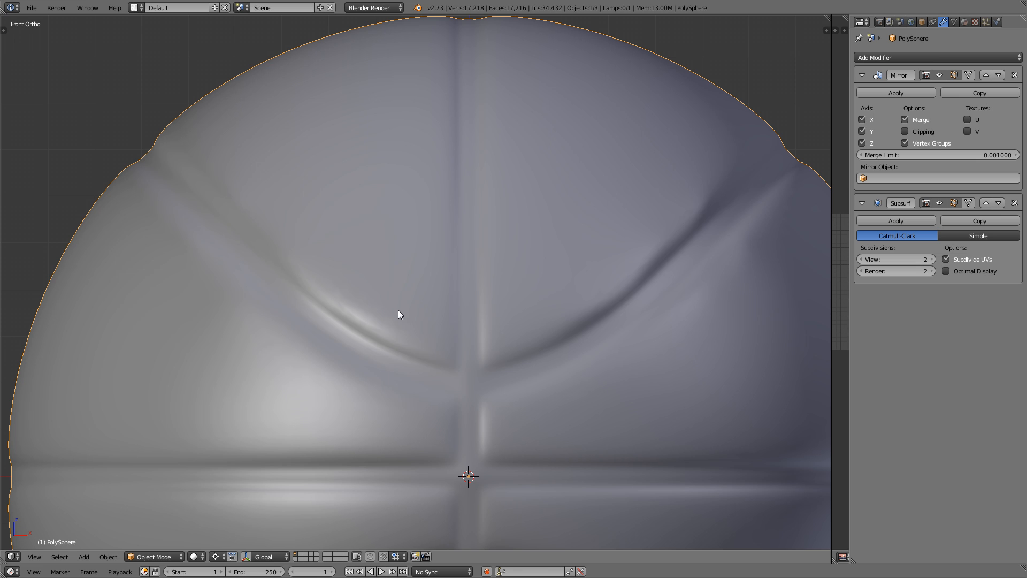
Separate the stripe faces into their own object PolySphere.001 with P > Selection
key("Tab")
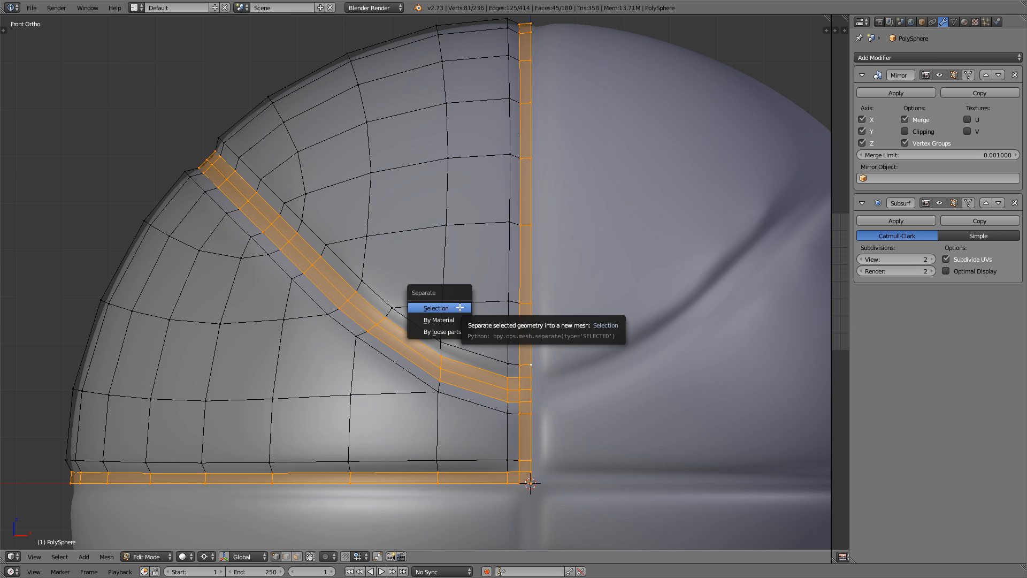
left_click(436, 308)
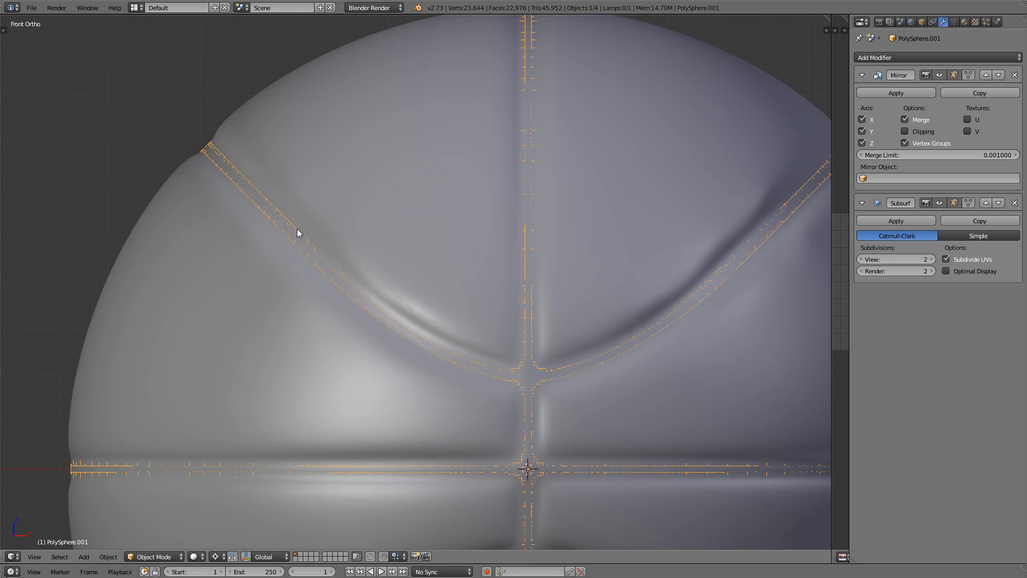
mouse_move(365, 288)
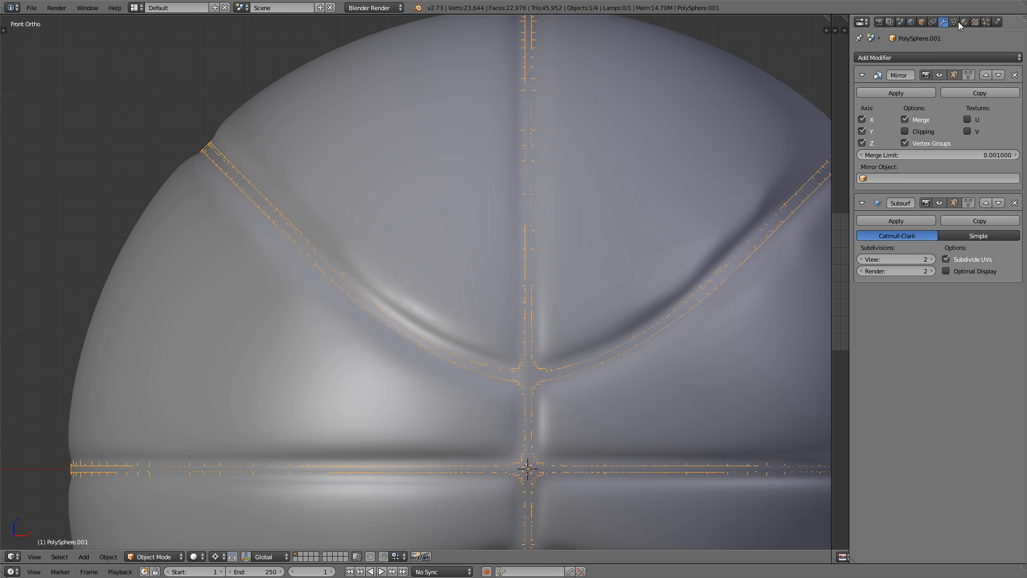
Give the separated stripe object a new black material so it shows as black rubber stripes
left_click(962, 21)
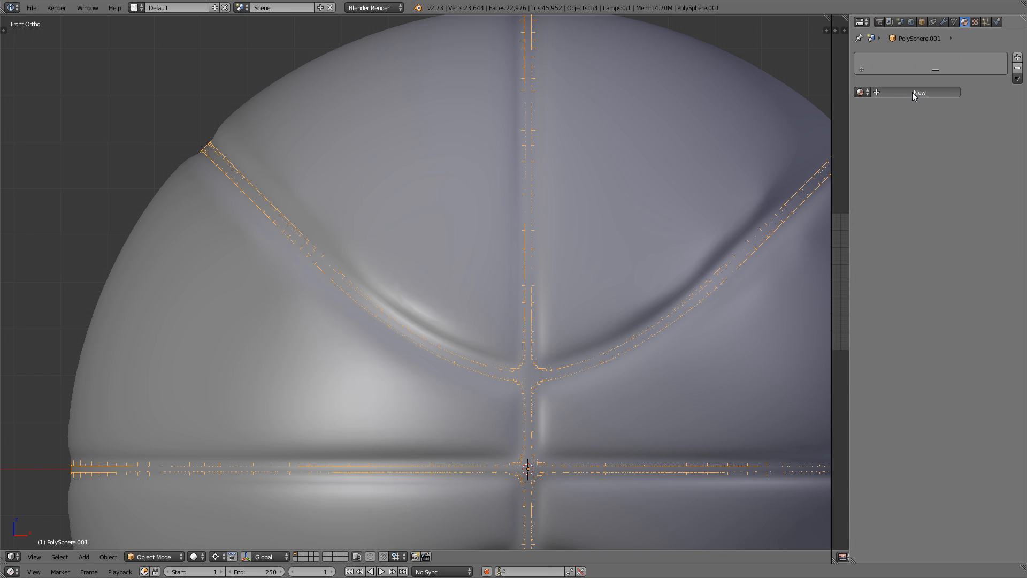
left_click(918, 92)
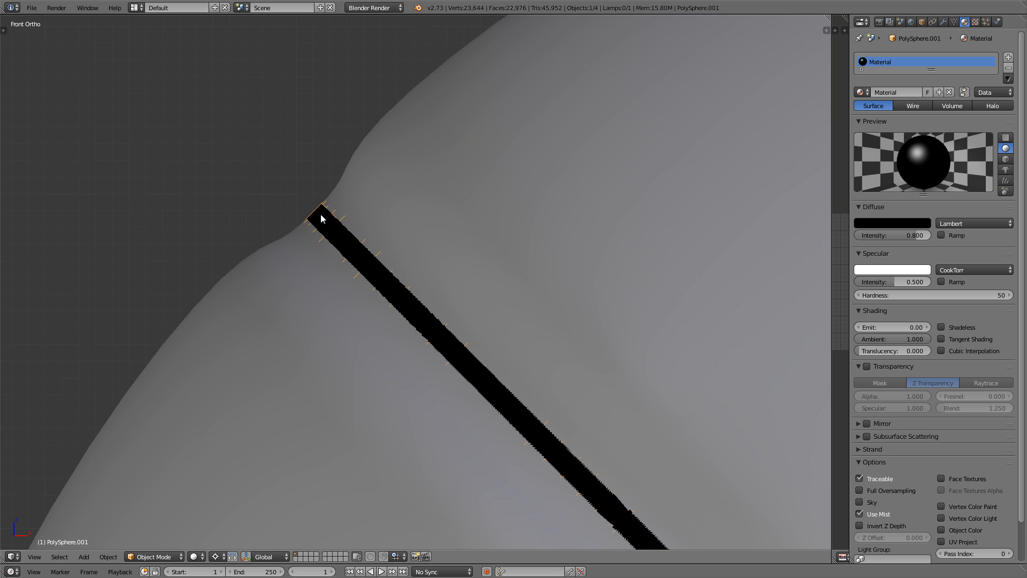
key("Tab")
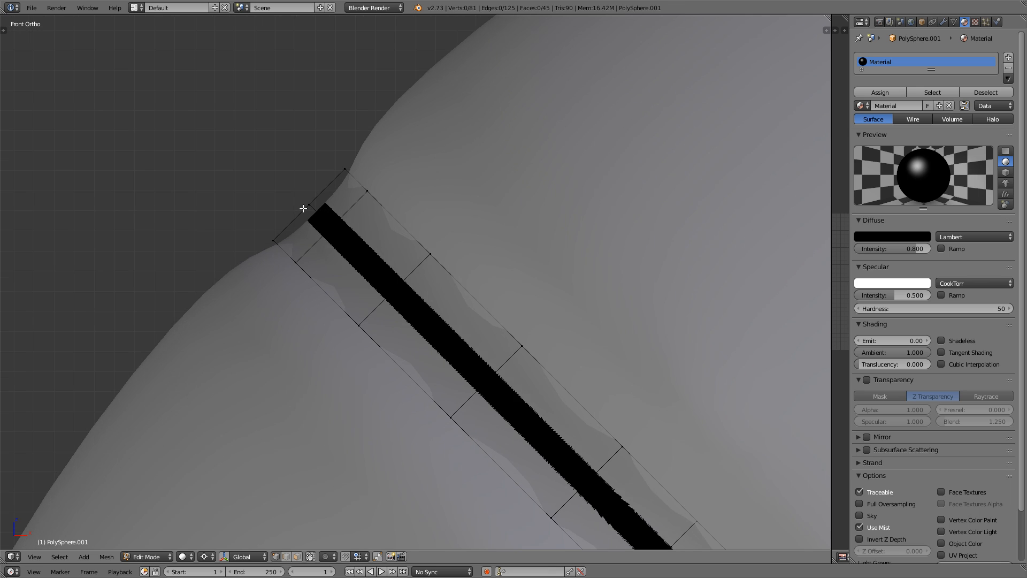
key("a")
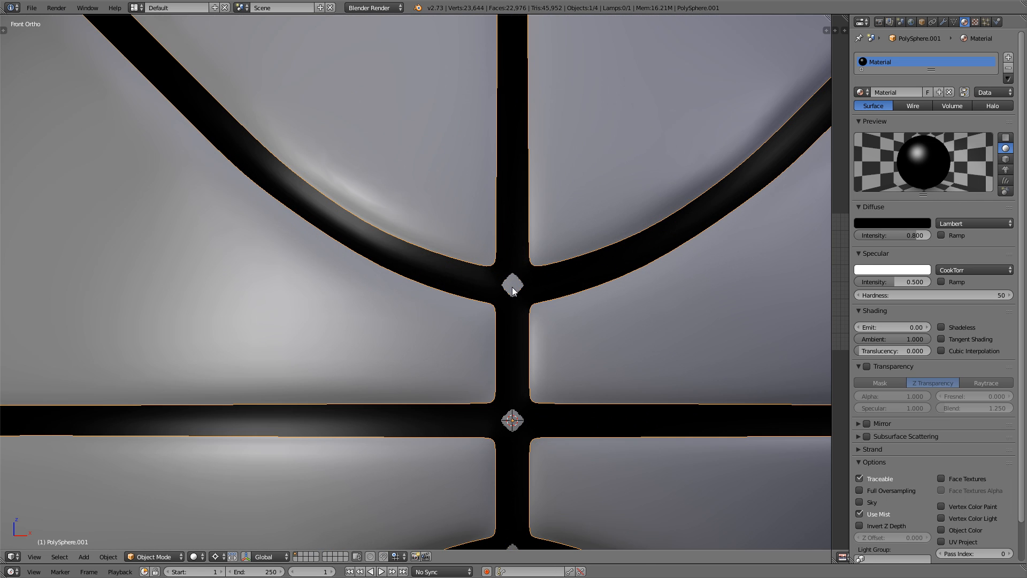
scroll("down", 3)
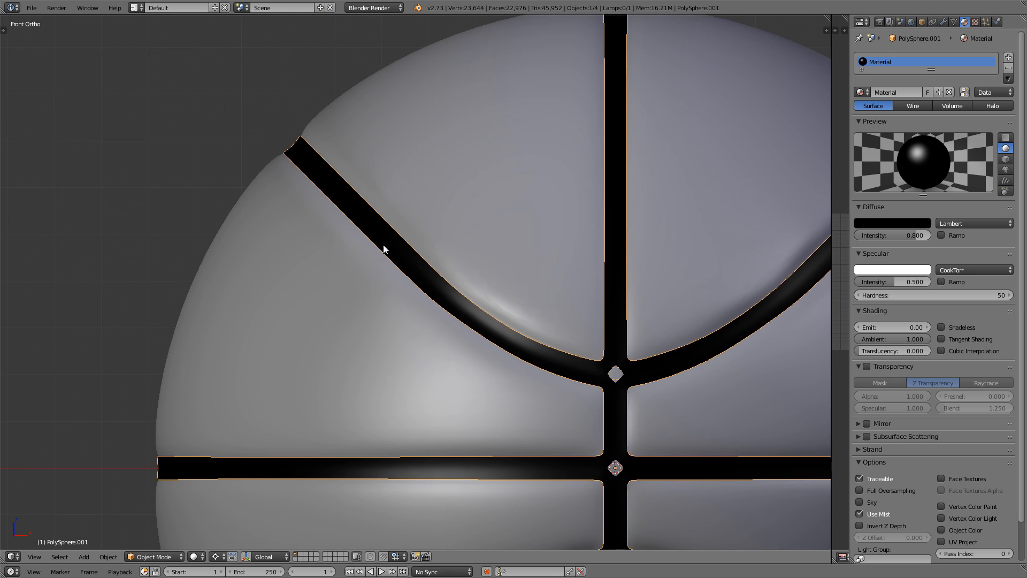
key("Tab")
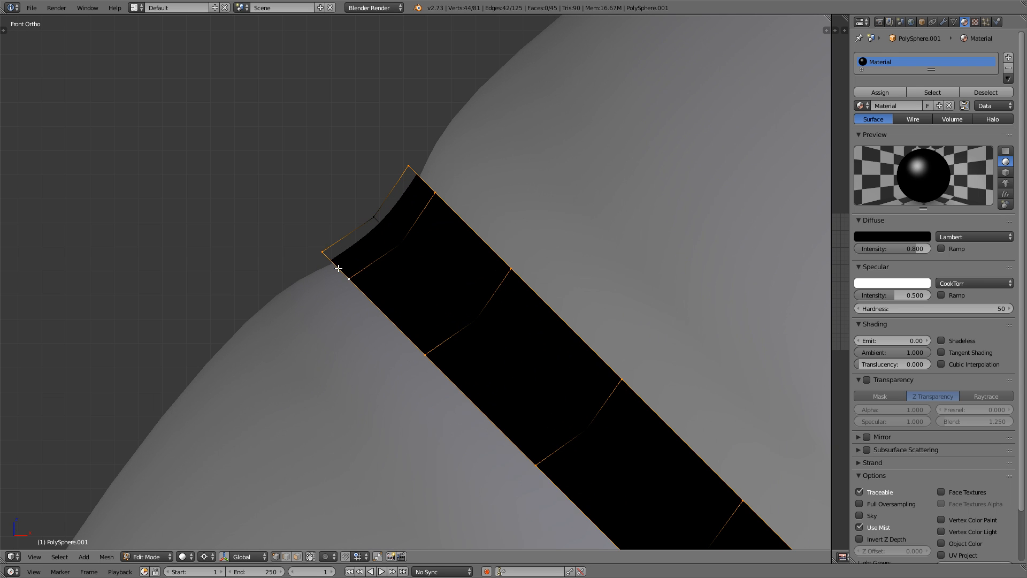
Add extra edge geometry along the stripe borders so the stripes render thick with rounded edges
scroll("down", 3)
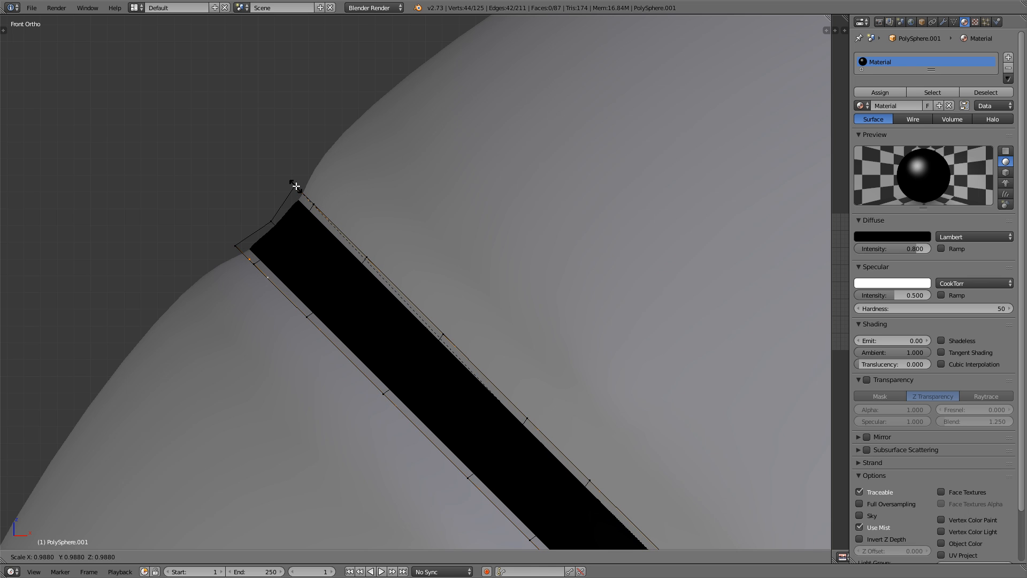
key("Tab")
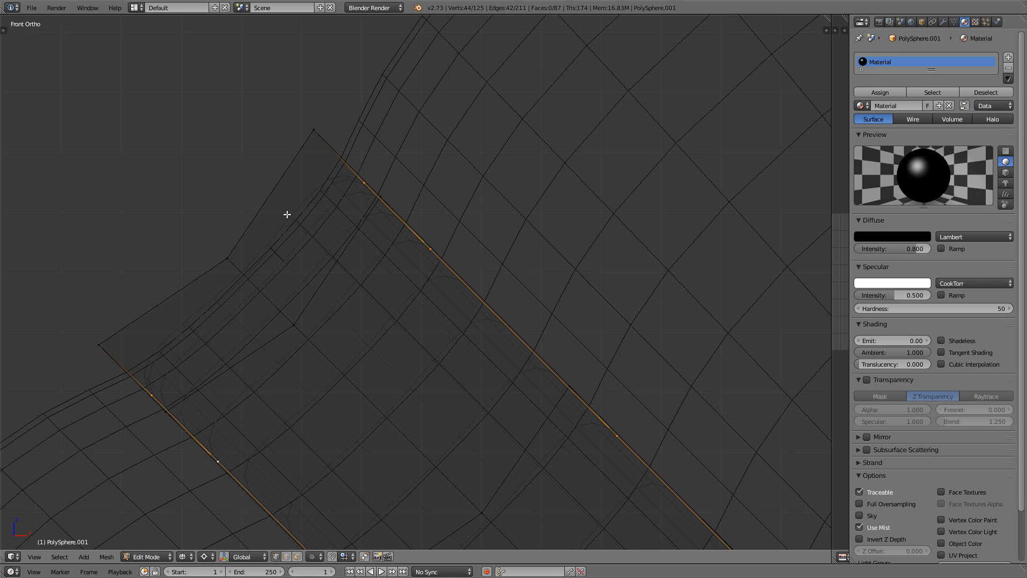
mouse_move(352, 197)
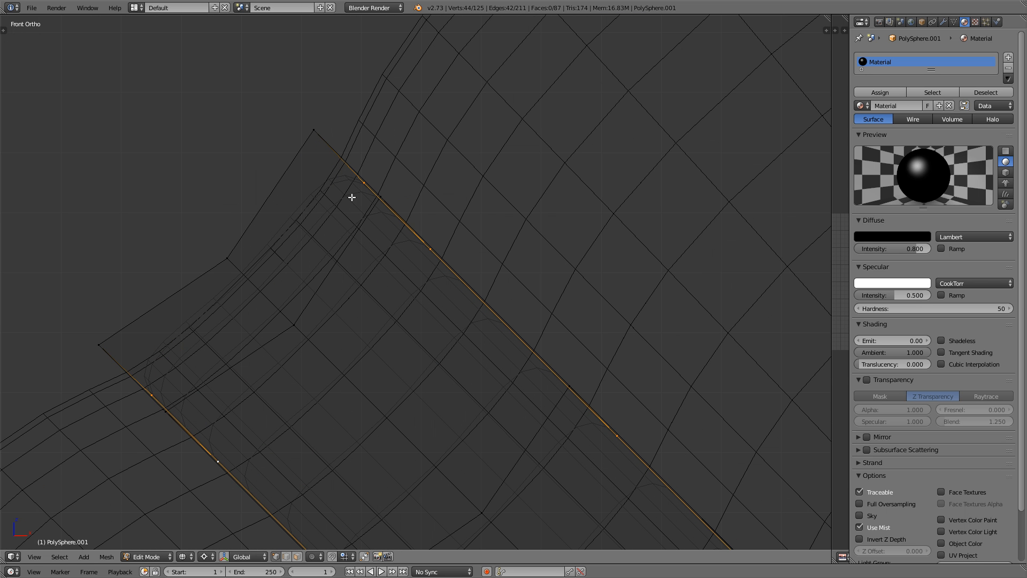
mouse_move(288, 176)
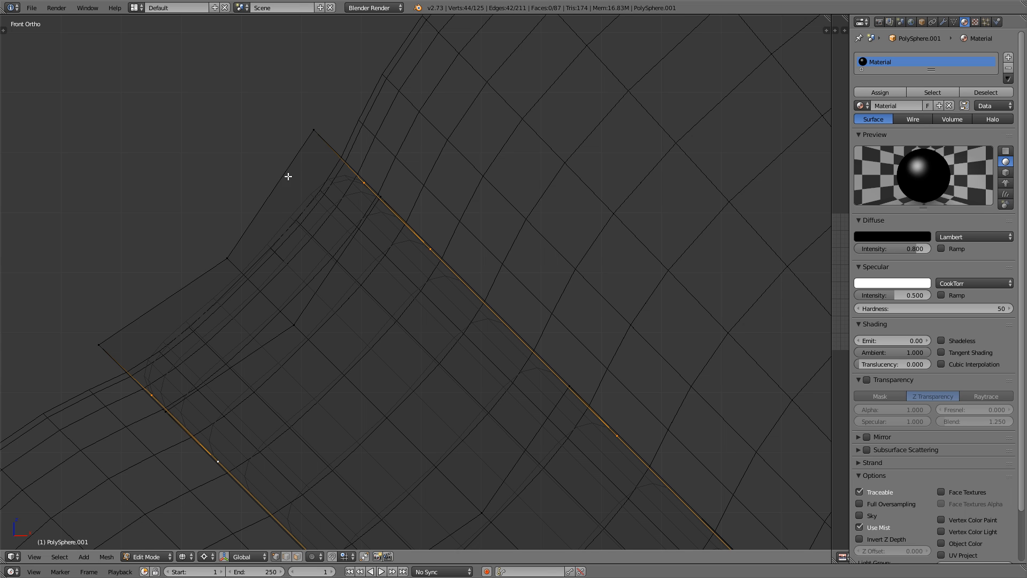
mouse_move(321, 136)
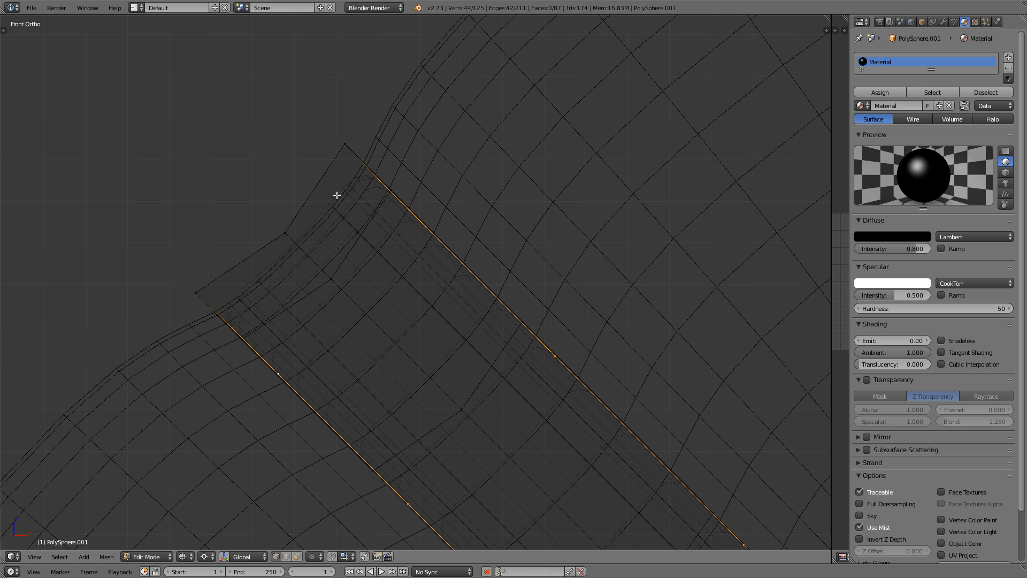
mouse_move(377, 223)
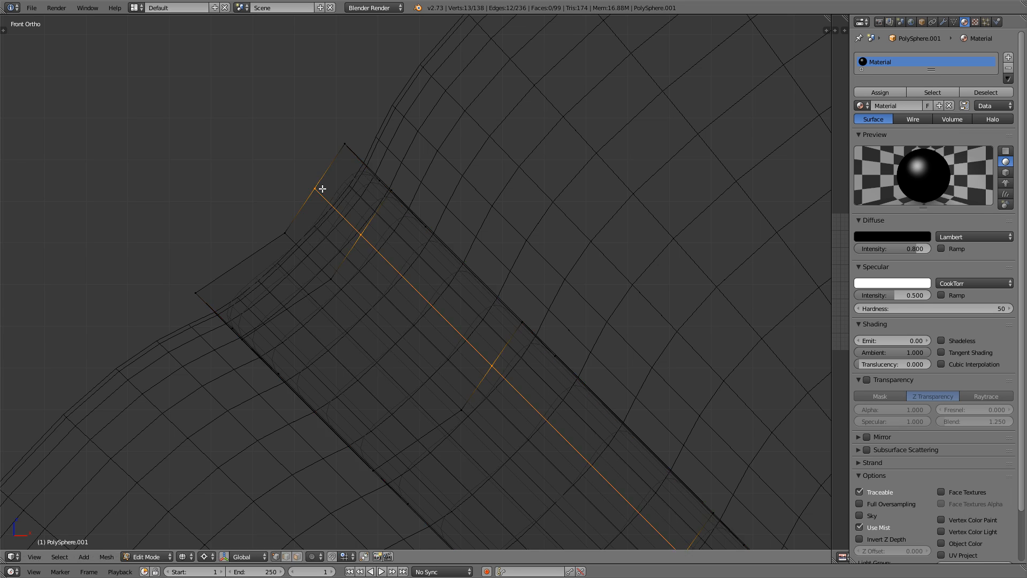
mouse_move(335, 170)
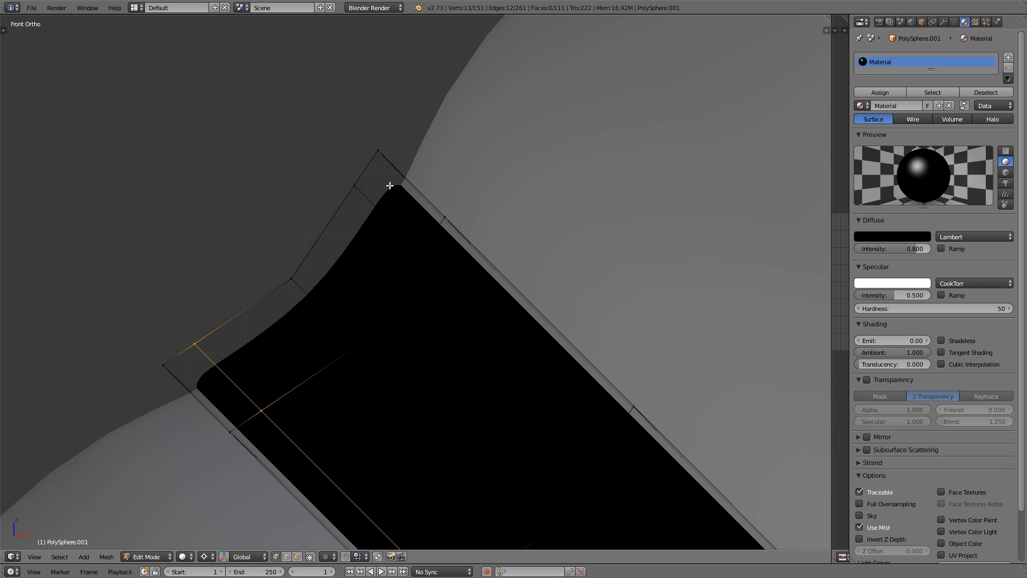
mouse_move(366, 171)
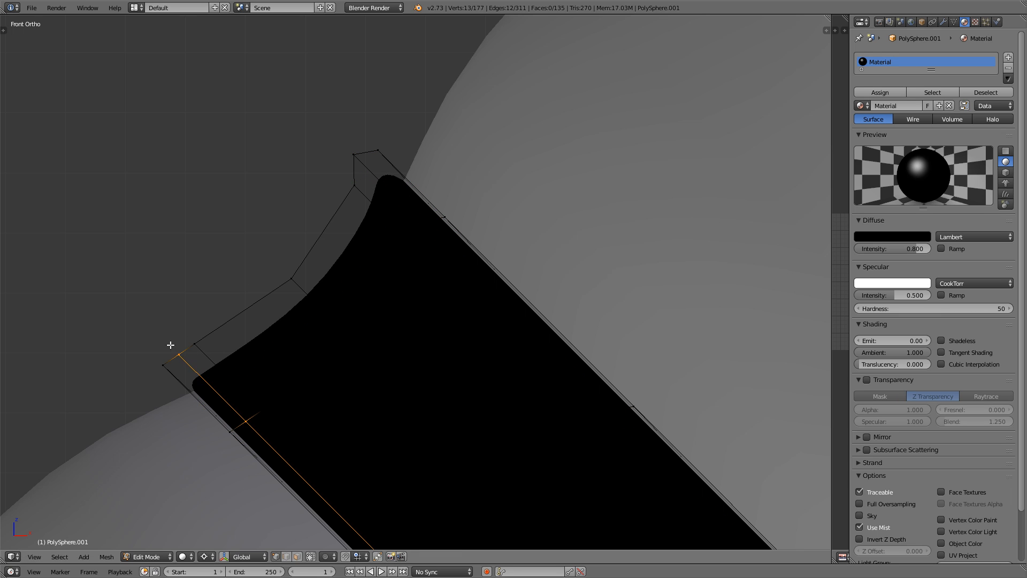
key("Tab")
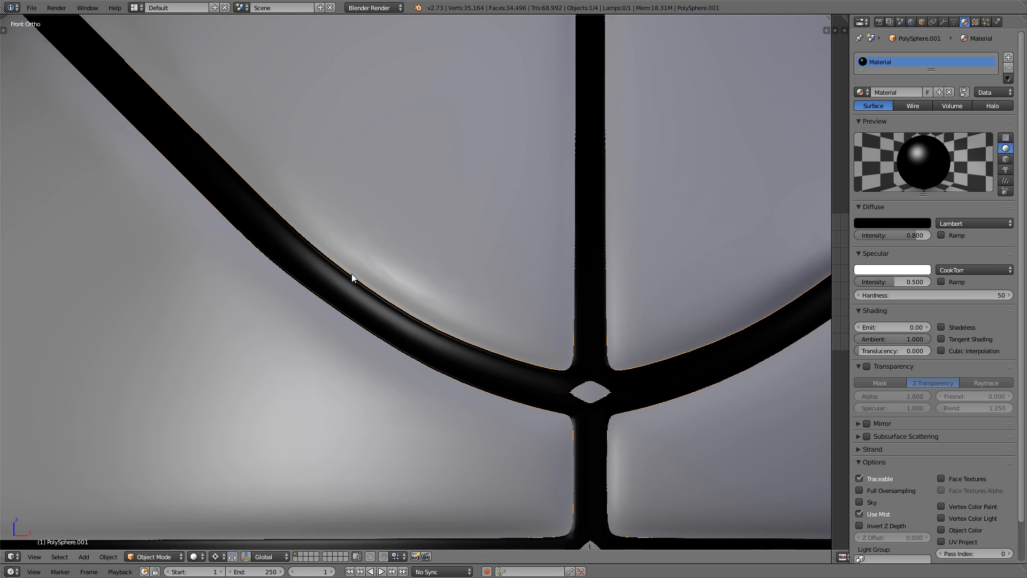
left_click_drag(354, 278, 348, 340)
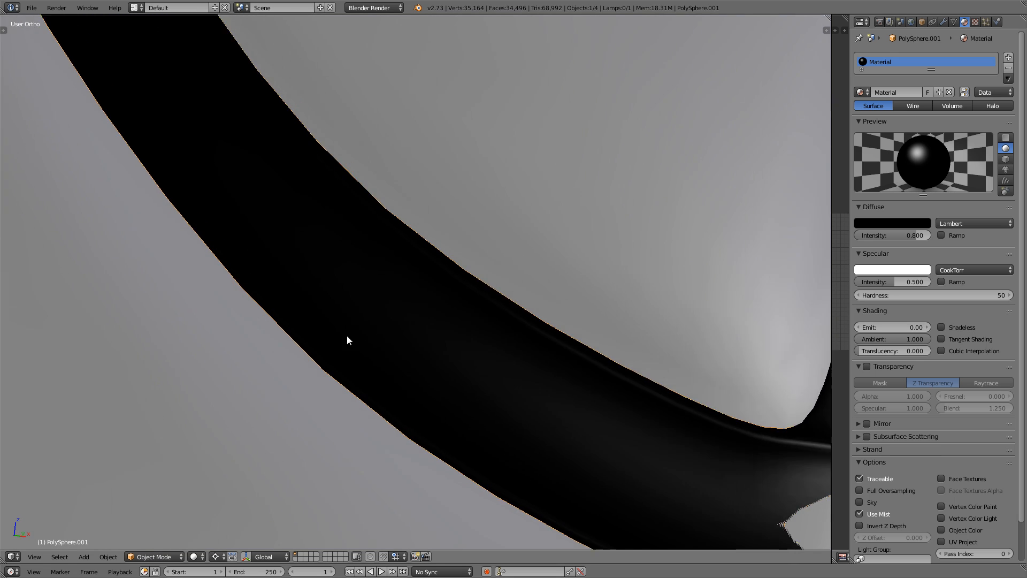
key("KP_1")
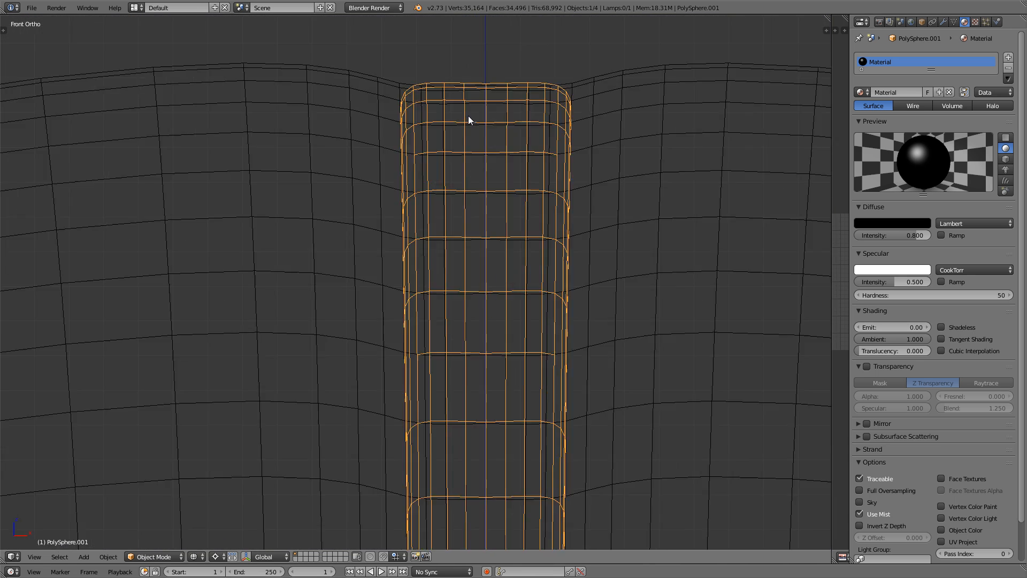
key("Tab")
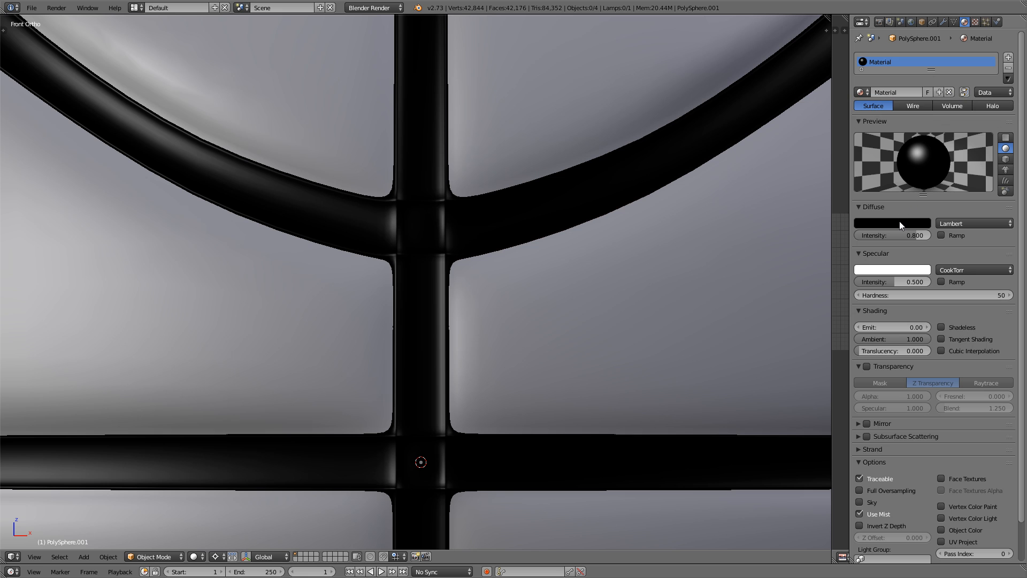
Change the stripping's diffuse colour to white and nudge the crossing vertices into place
left_click(891, 223)
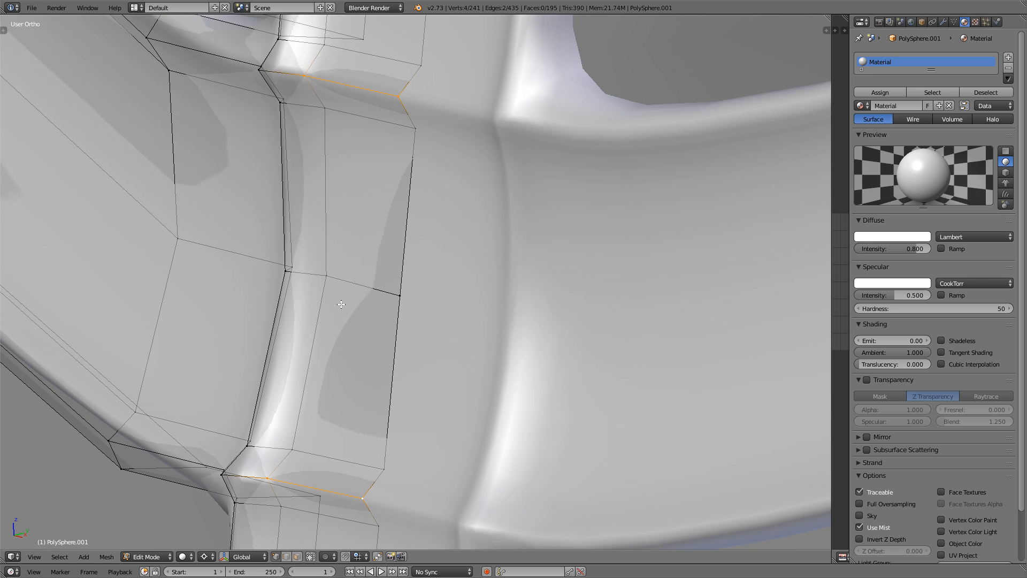
left_click_drag(340, 303, 349, 286)
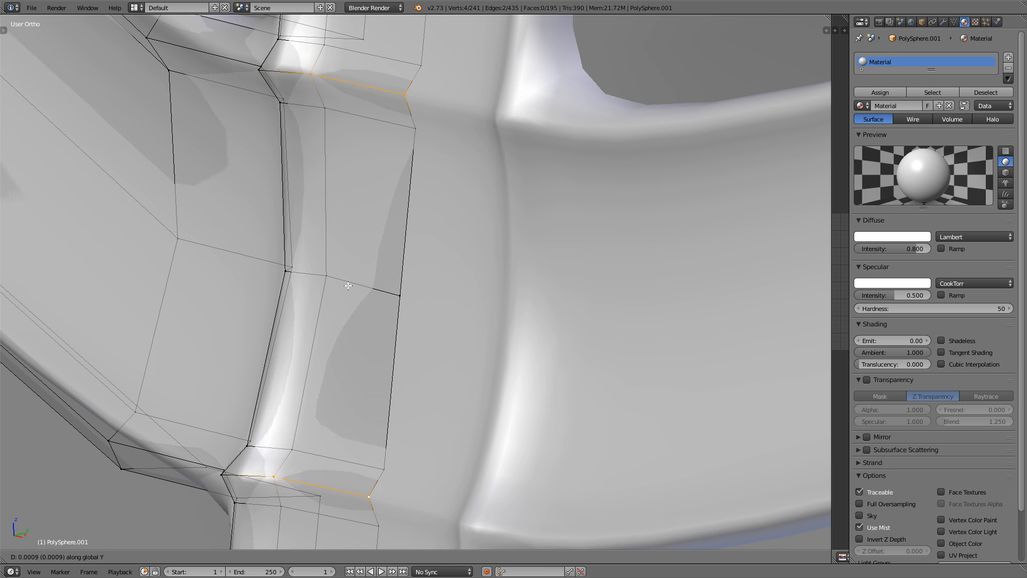
left_click_drag(348, 286, 361, 284)
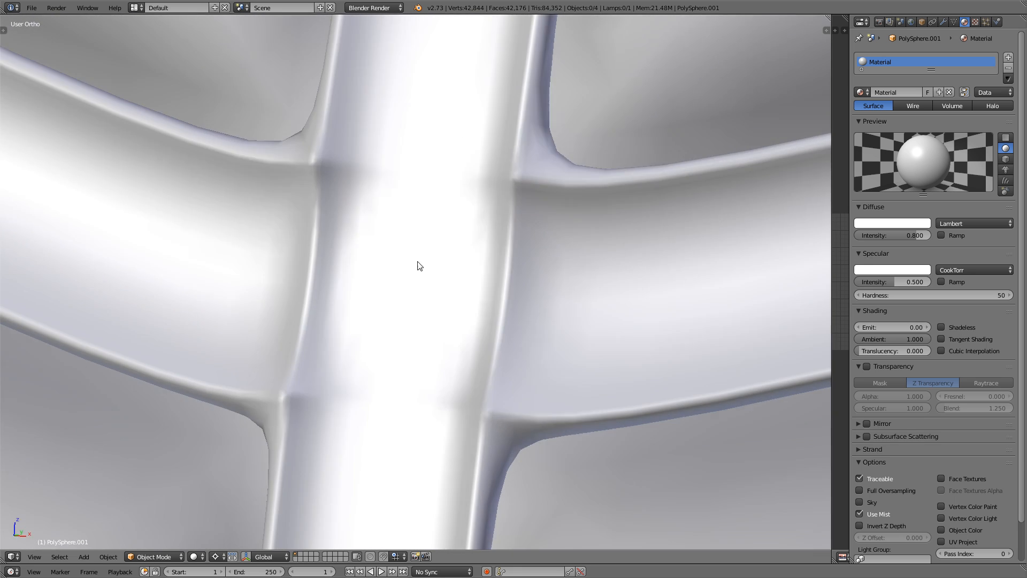
key("Tab")
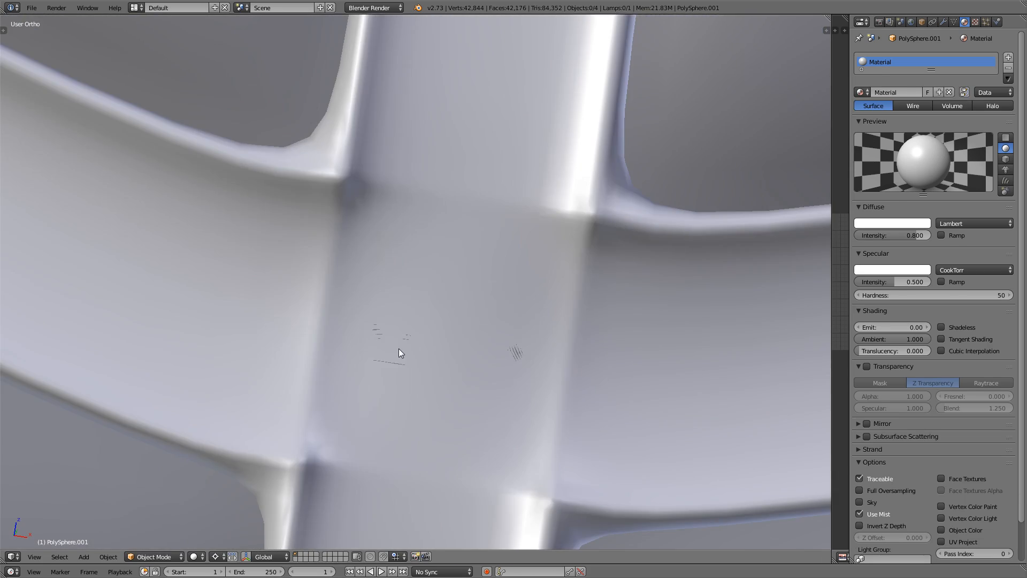
key("Tab")
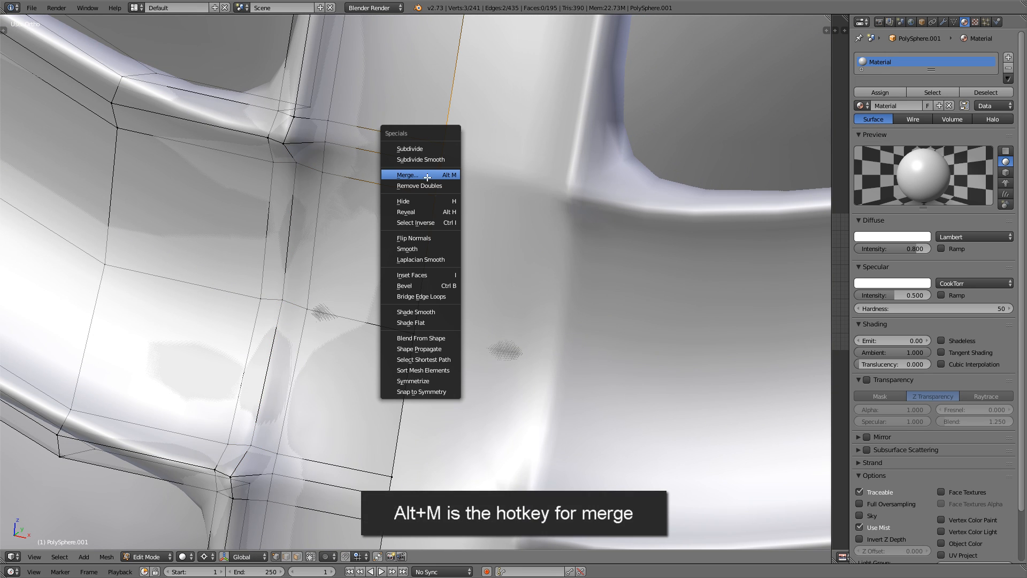
Merge the stray vertex pairs at the stripe crossing into one clean junction
left_click(407, 175)
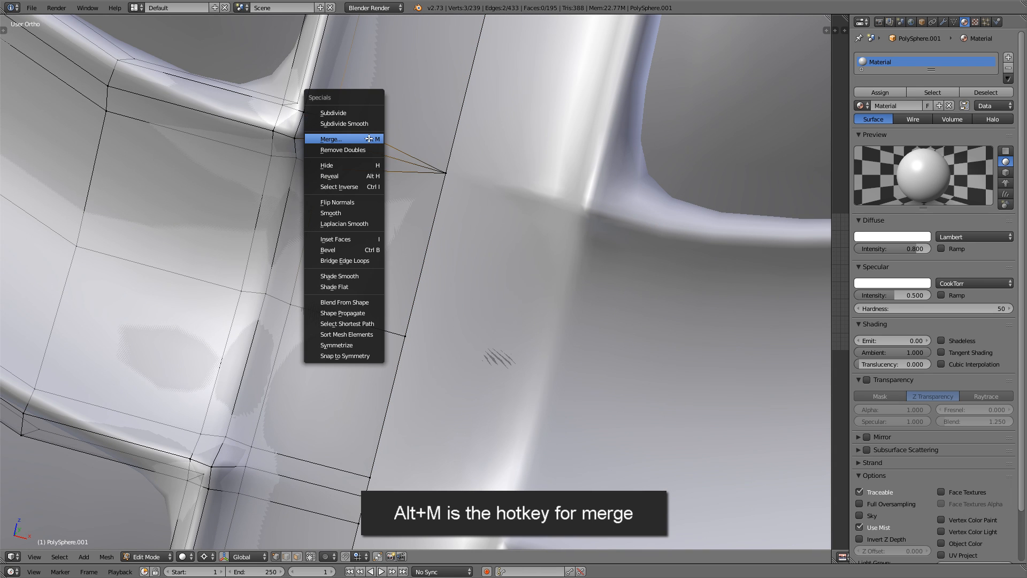
left_click(331, 138)
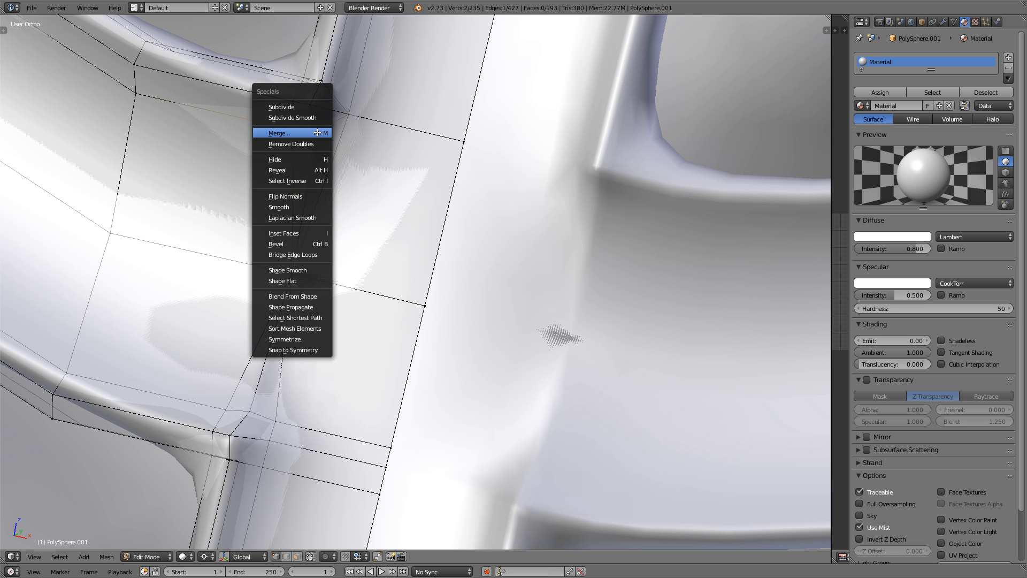
left_click(278, 132)
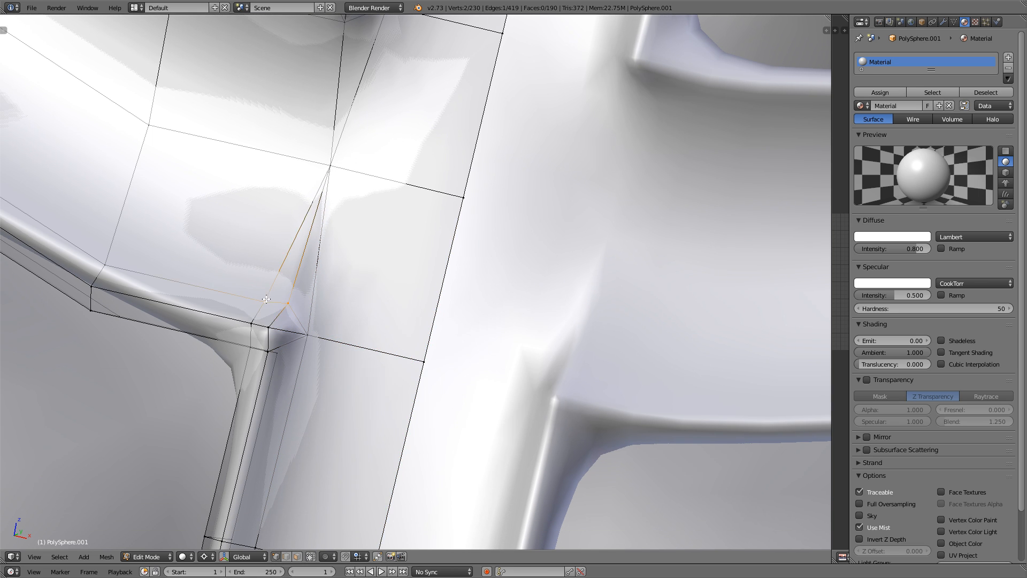
left_click(146, 557)
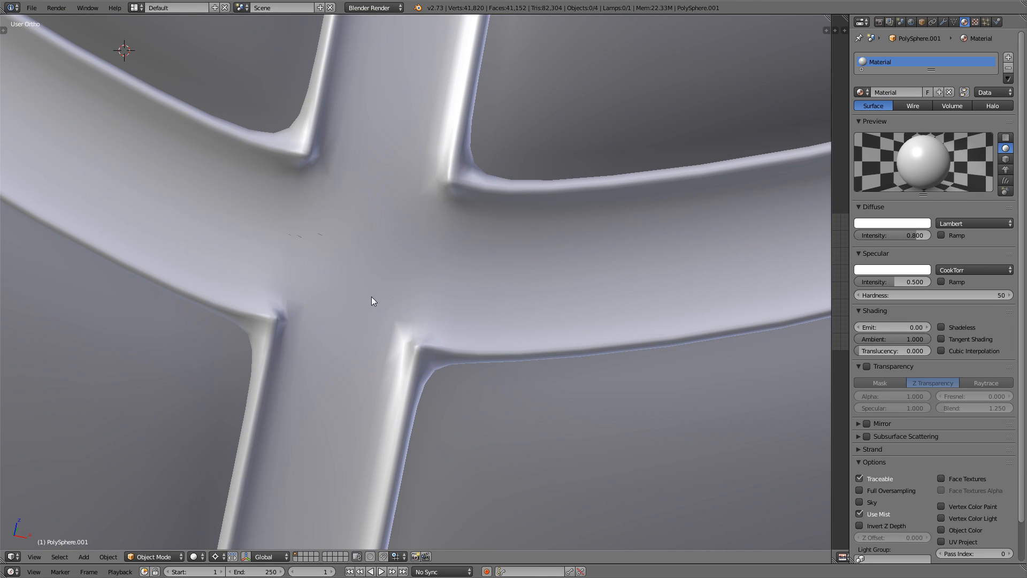
key("Tab")
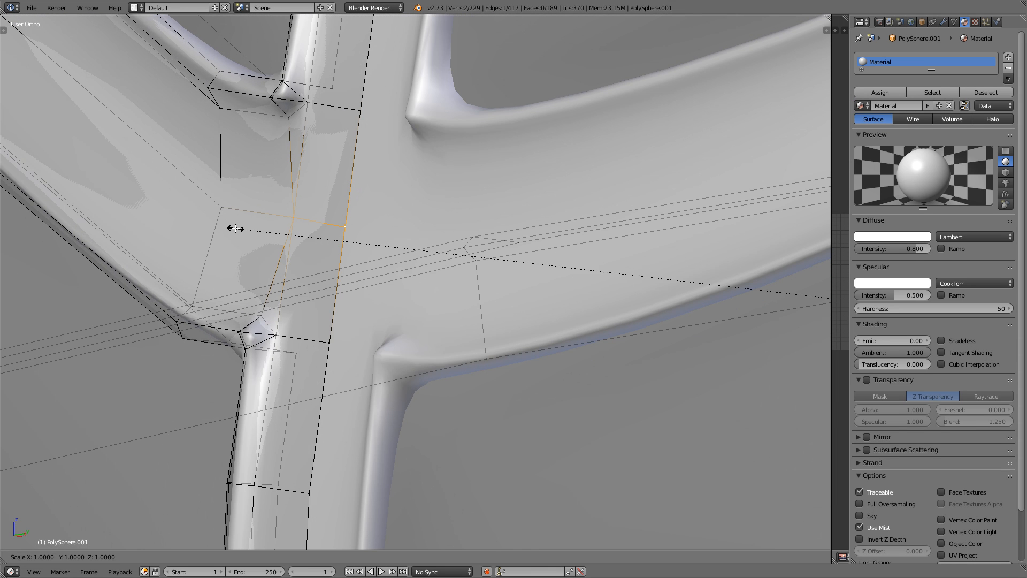
key("Tab")
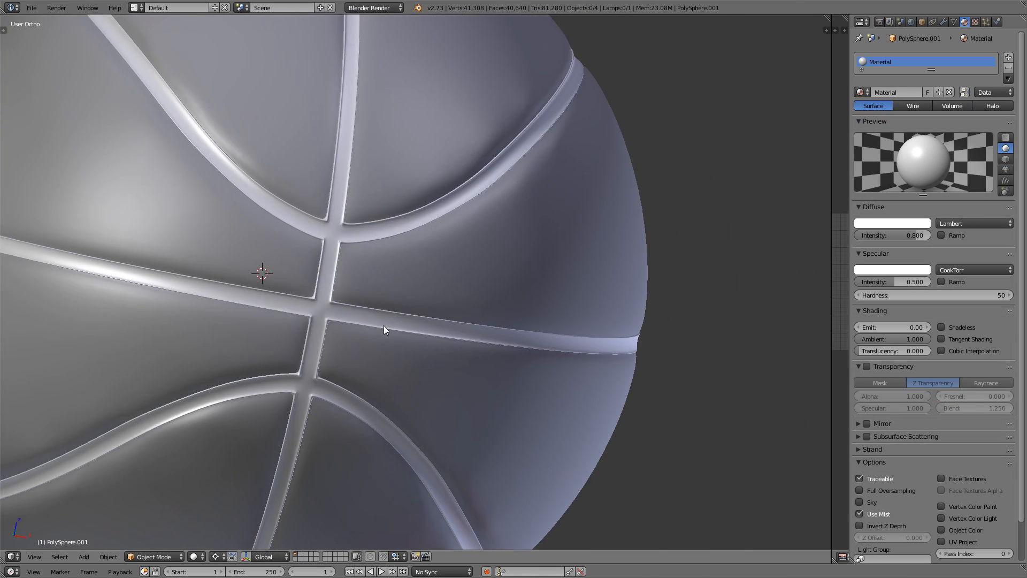
scroll("down", 3)
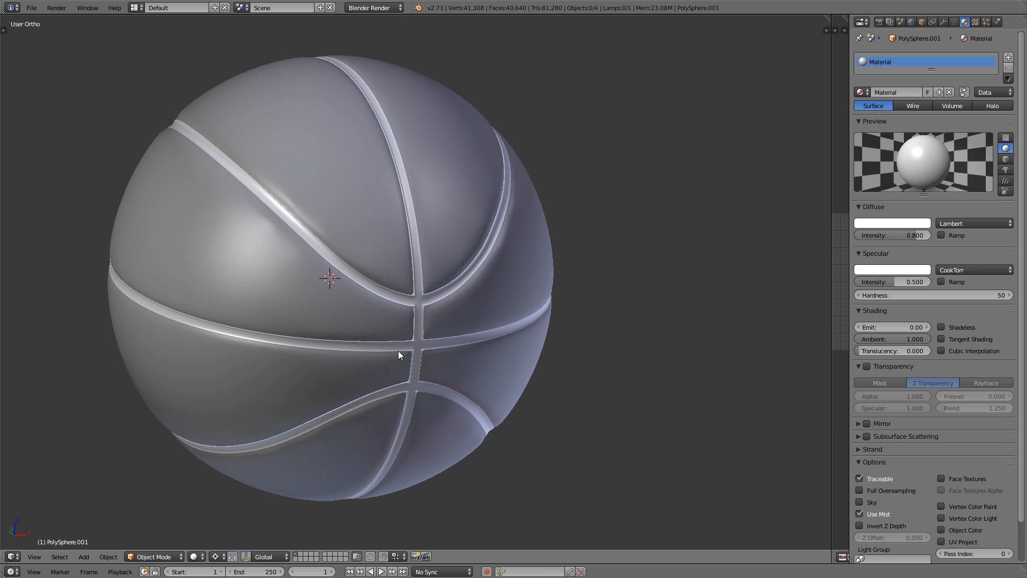
left_click_drag(399, 354, 331, 300)
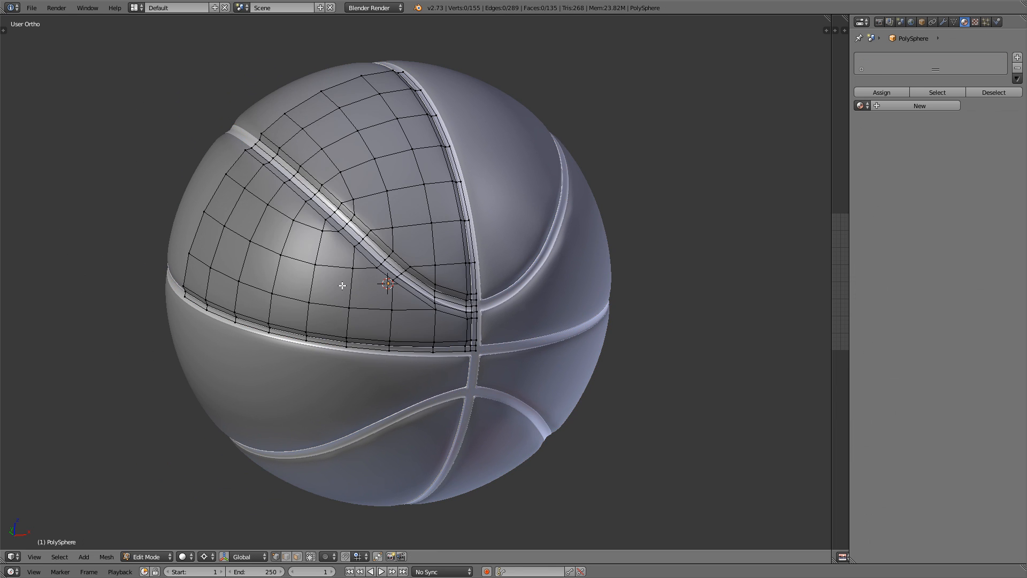
Mark the ball's edge loops beneath the stripping as UV seams
scroll("up", 3)
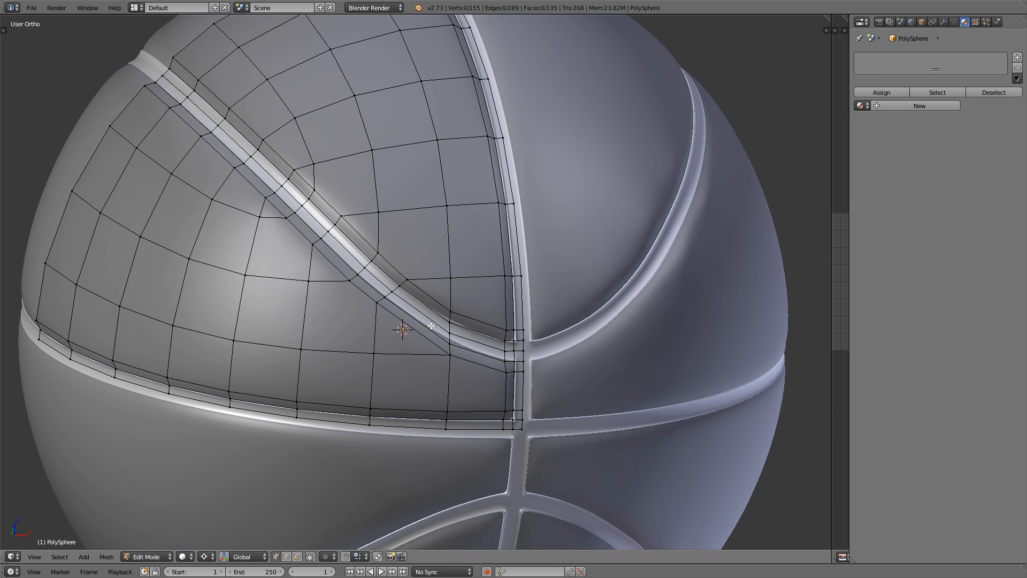
mouse_move(441, 320)
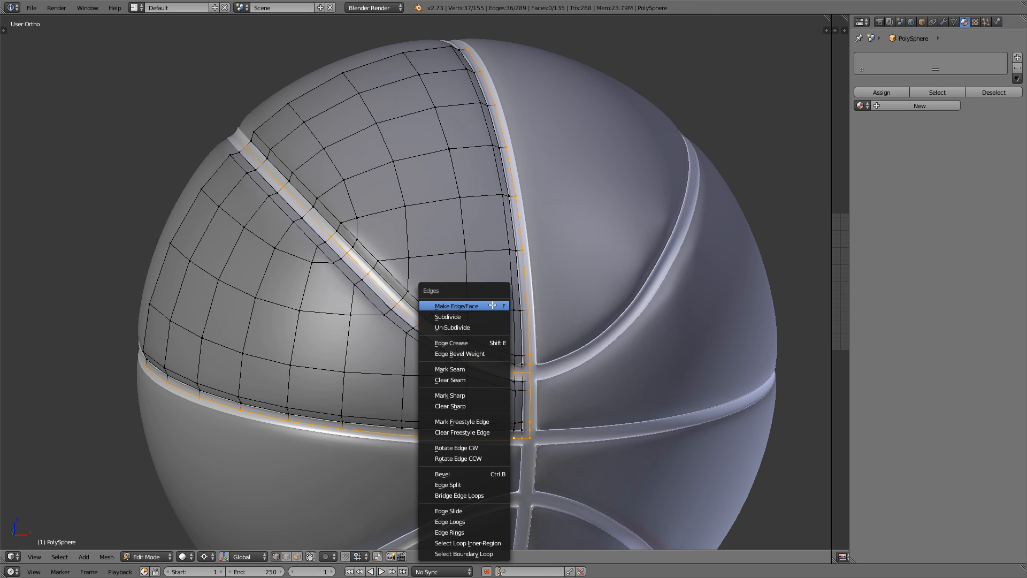
mouse_move(463, 369)
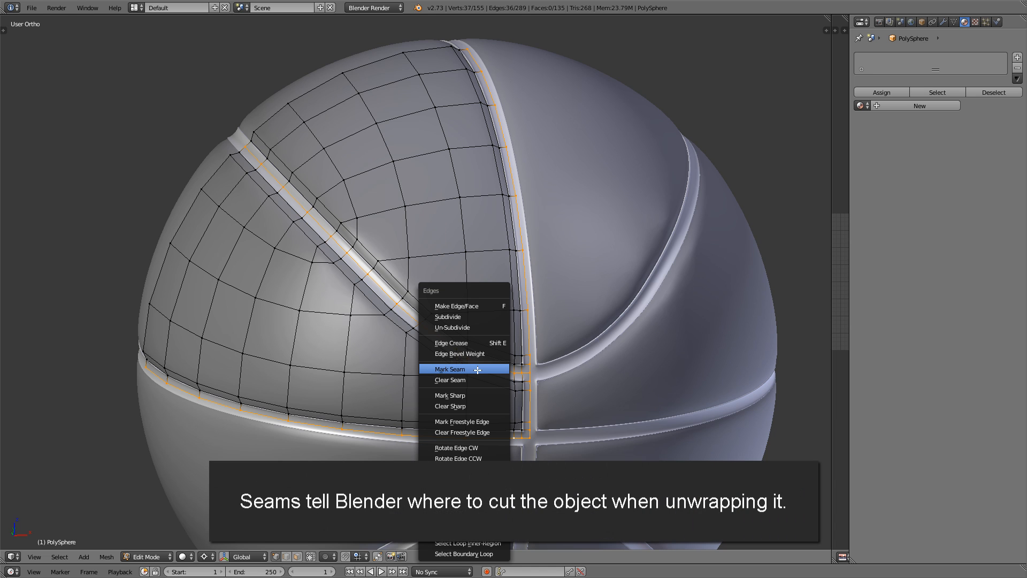
left_click(449, 369)
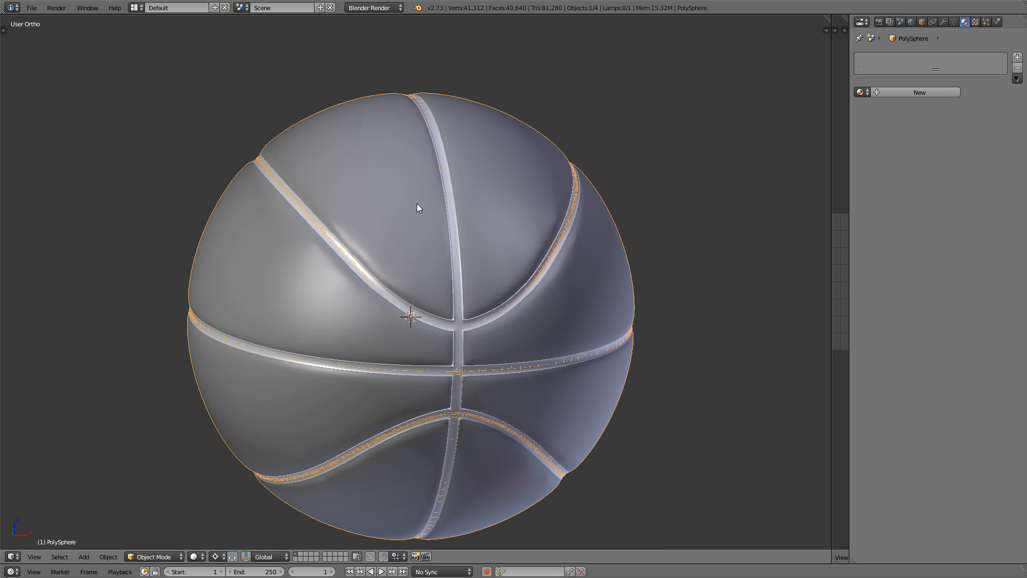
mouse_move(489, 247)
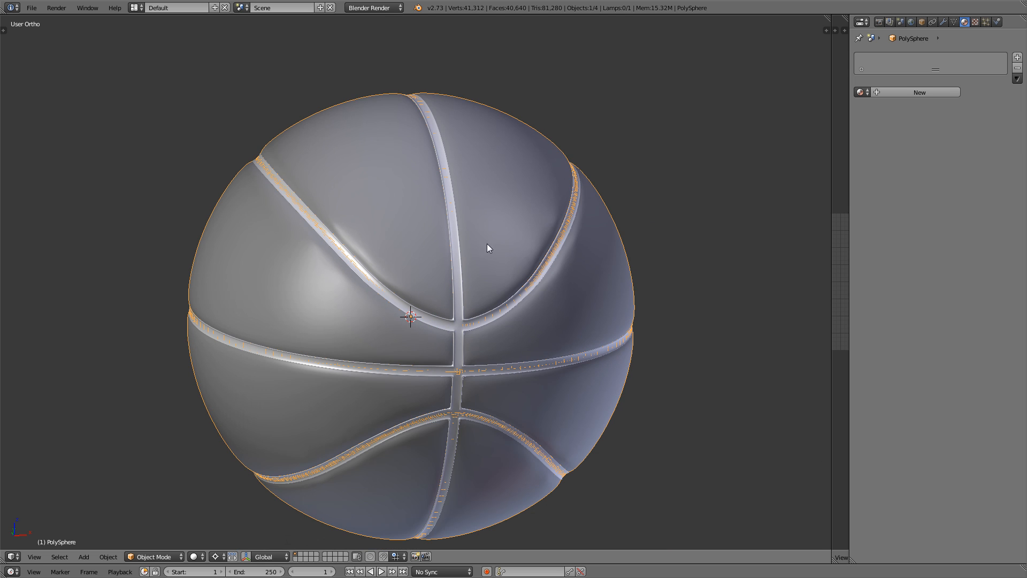
Merge stray vertex pairs beside a seam groove on the ball body at their centres
scroll("up", 3)
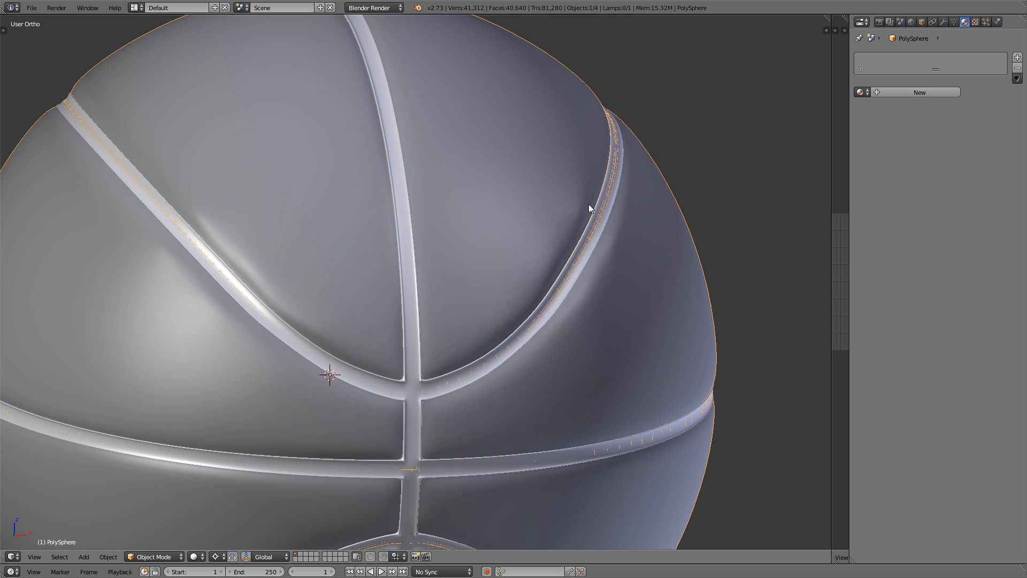
mouse_move(579, 216)
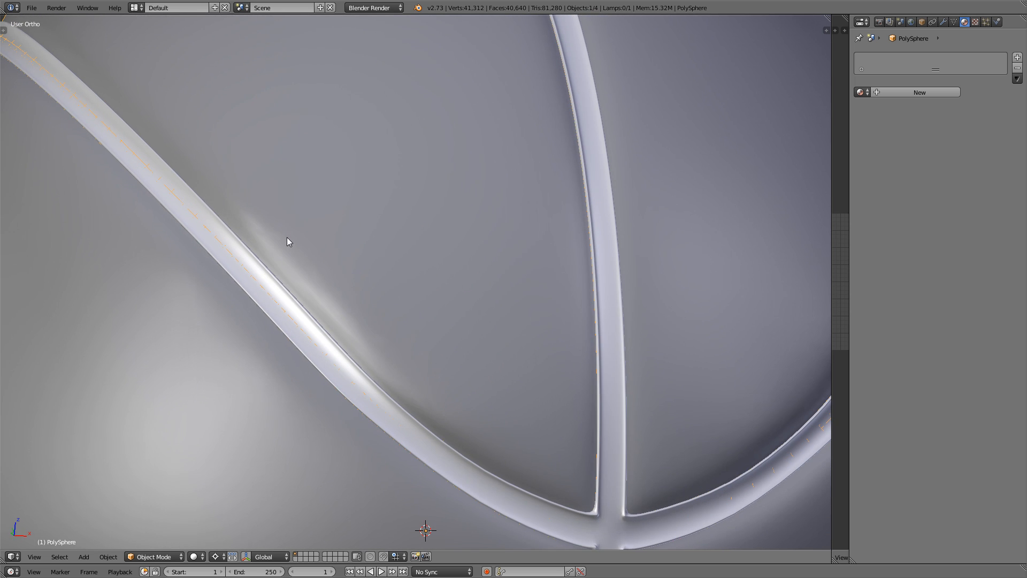
key("Tab")
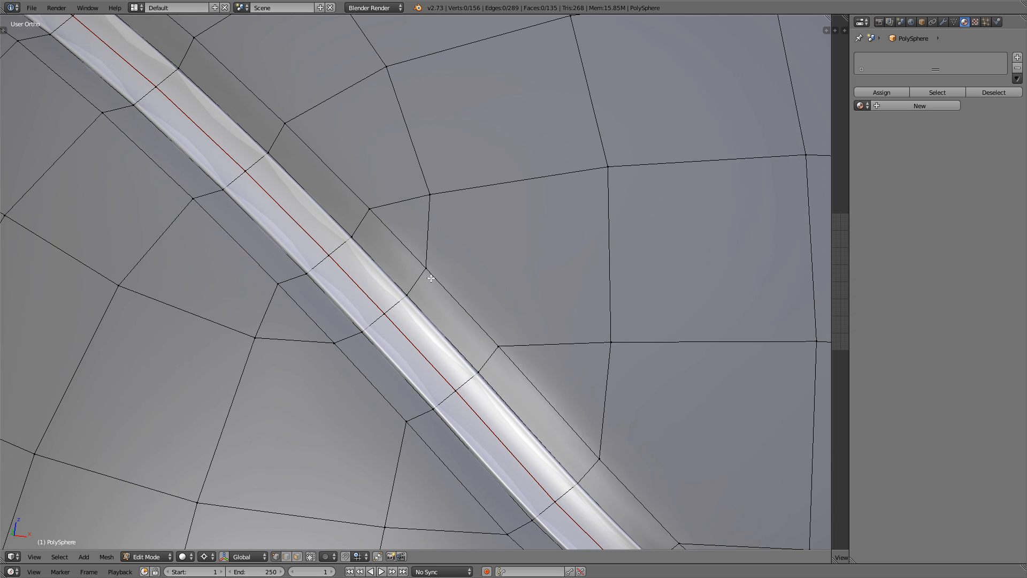
mouse_move(384, 219)
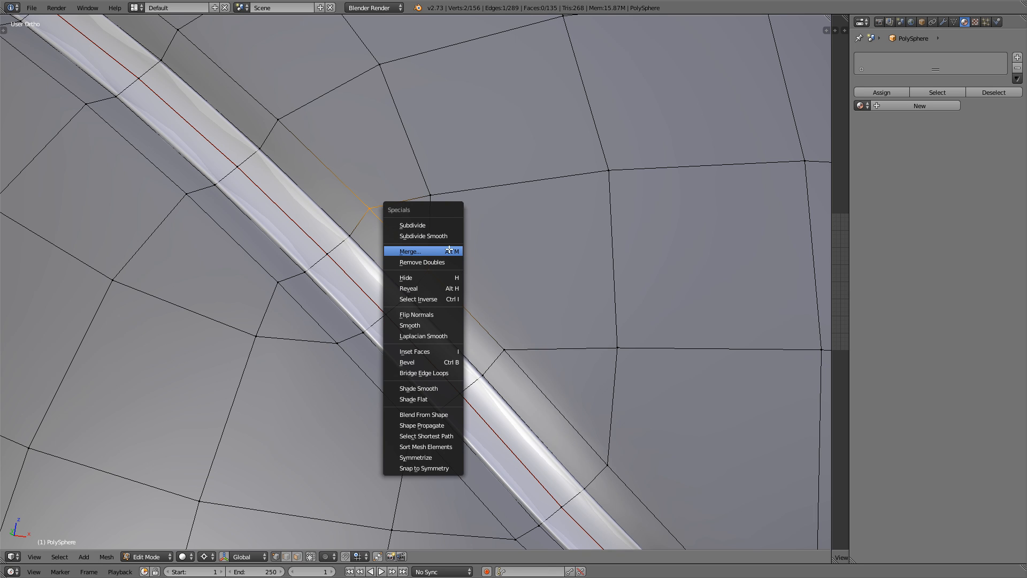
left_click(409, 251)
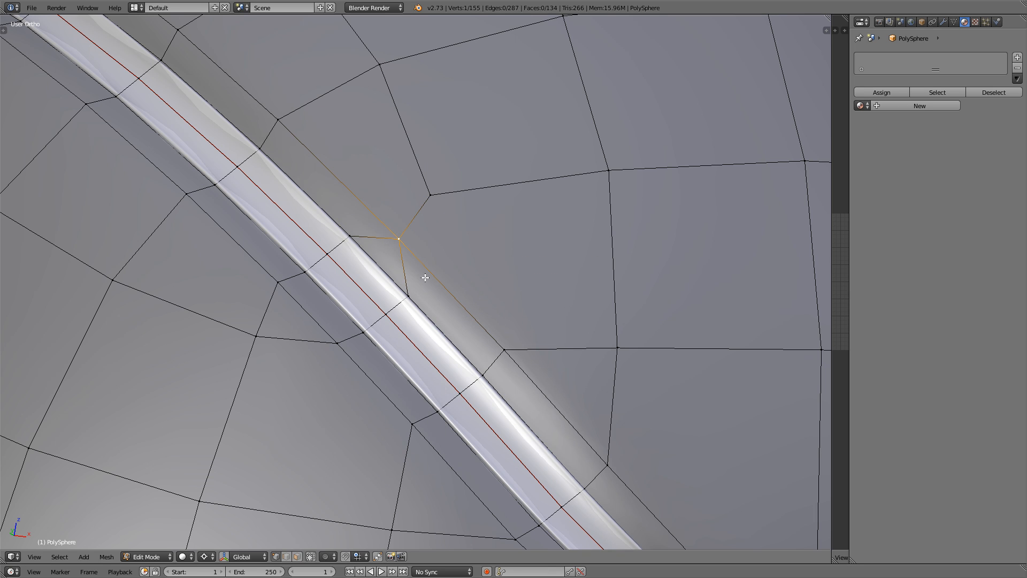
key("alt+m")
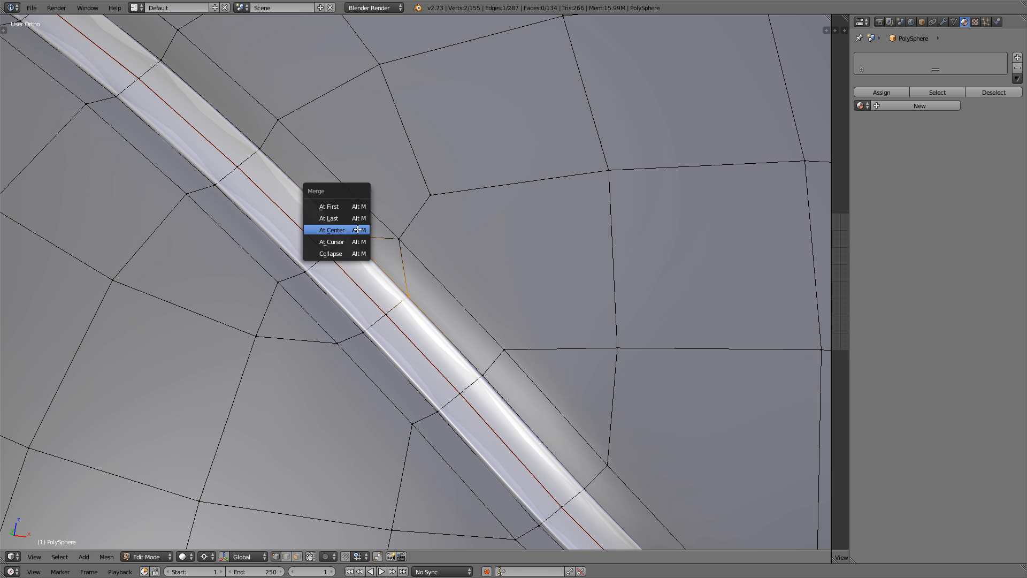
left_click(331, 229)
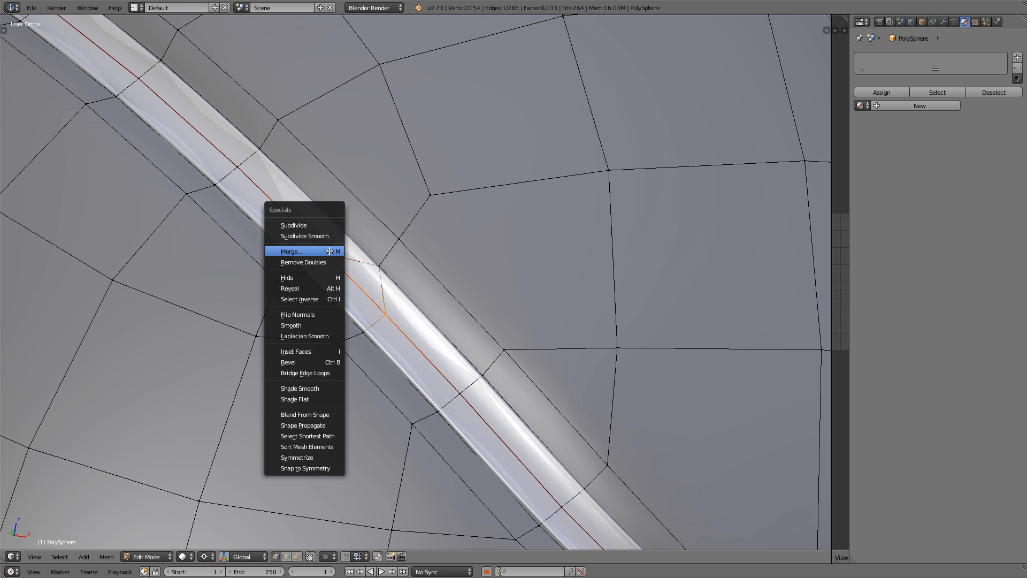
left_click(291, 250)
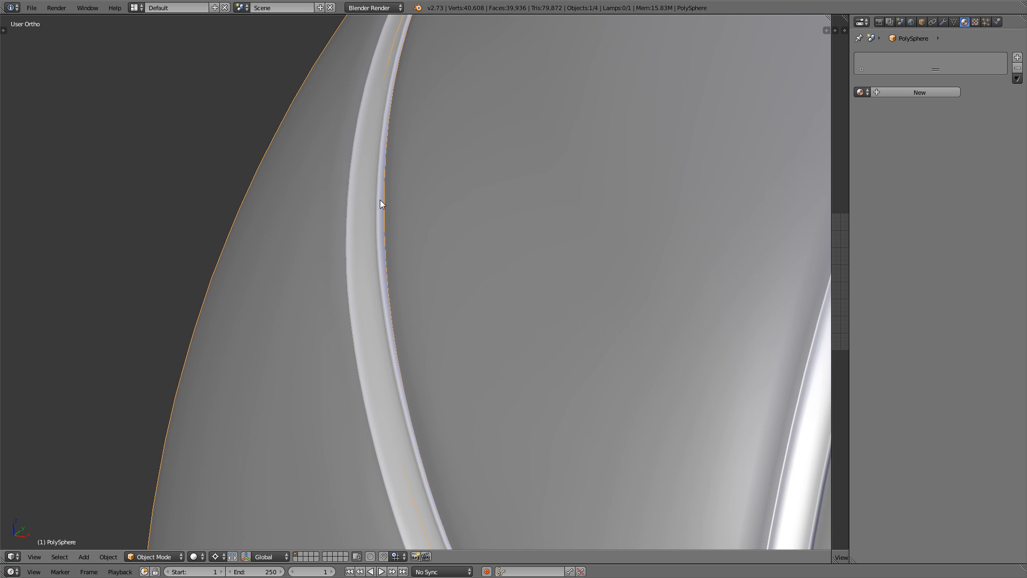
Delete the selected edge loops from the rubber stripping mesh
key("Tab")
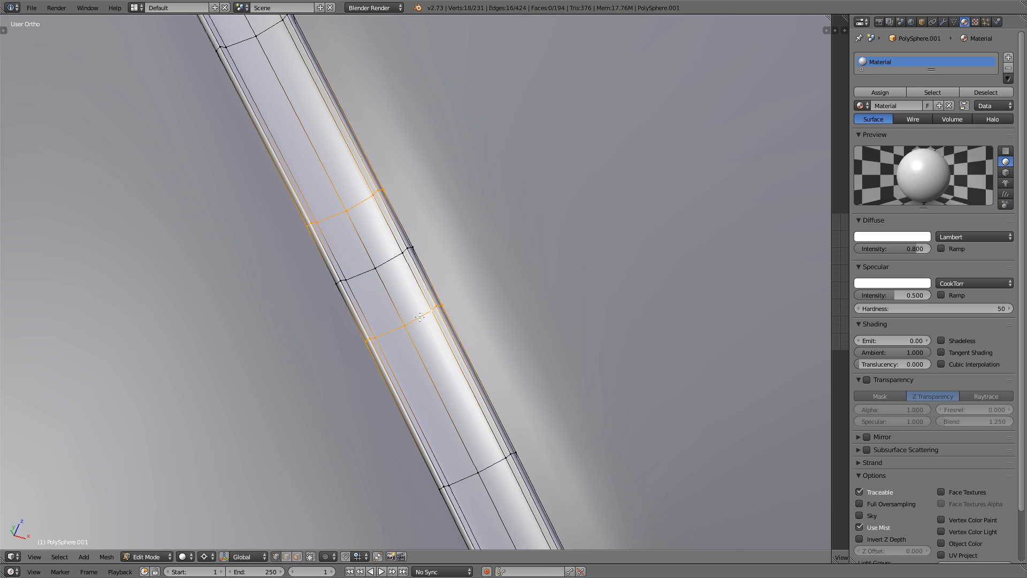
mouse_move(450, 249)
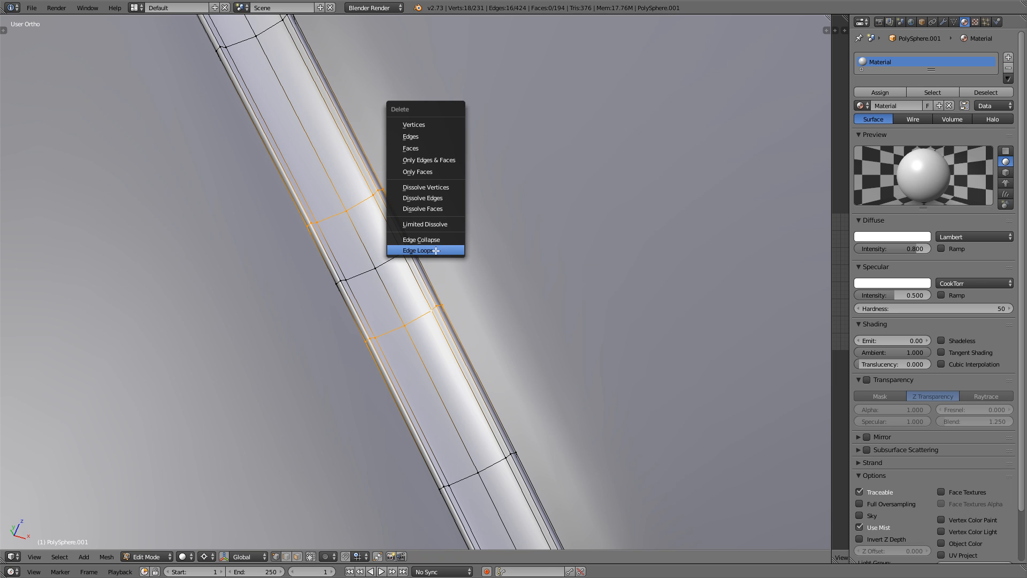
left_click(416, 250)
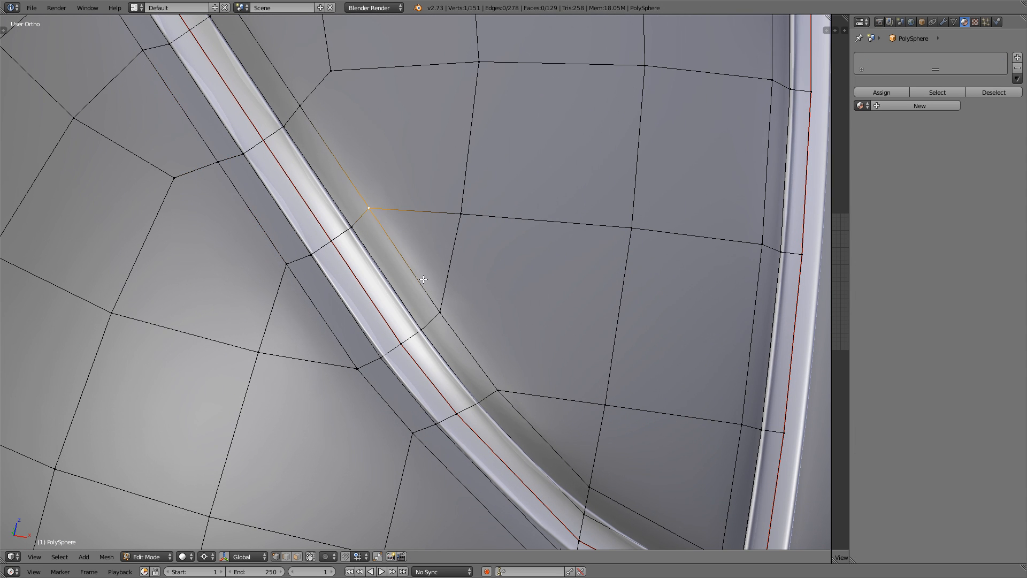
Merge the triangle-forming vertex pairs at centre and remove another edge loop from the stripping
key("alt+m")
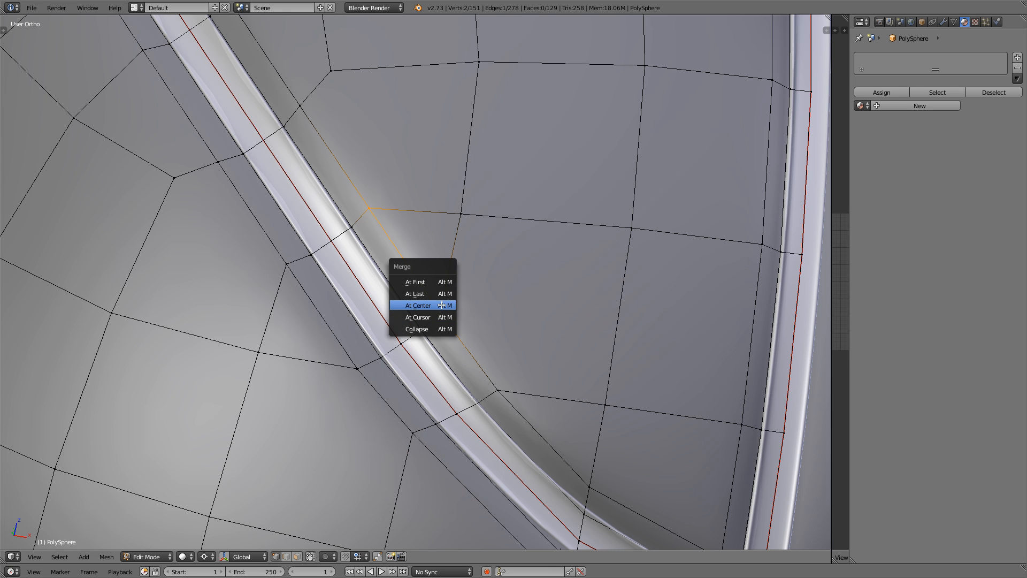
left_click(417, 304)
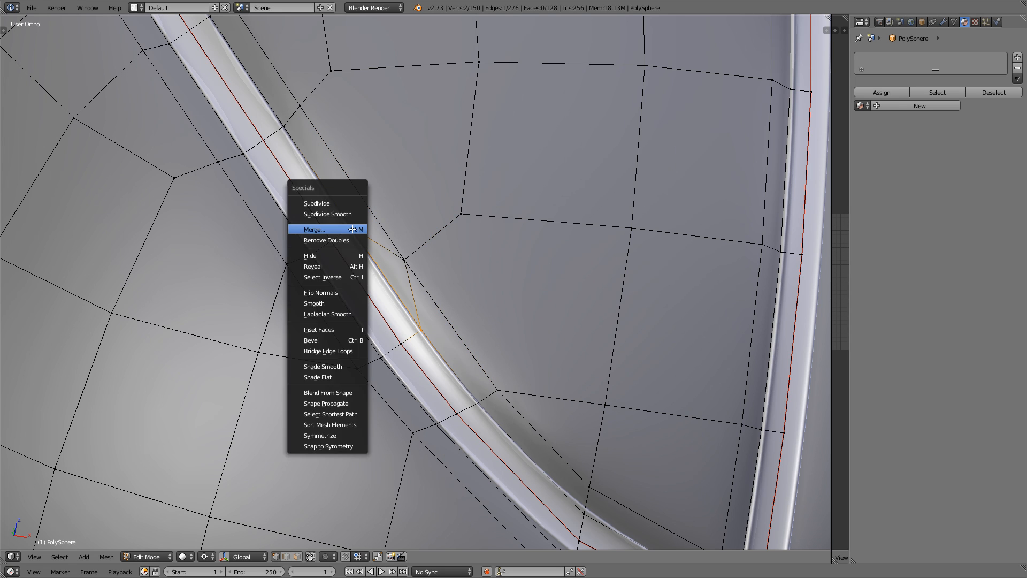
left_click(313, 229)
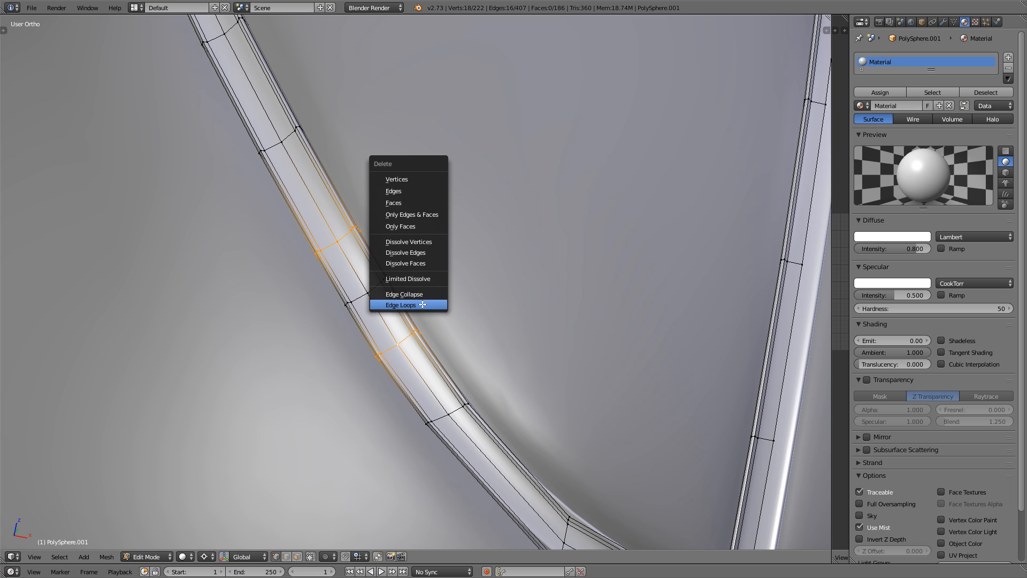
left_click(400, 305)
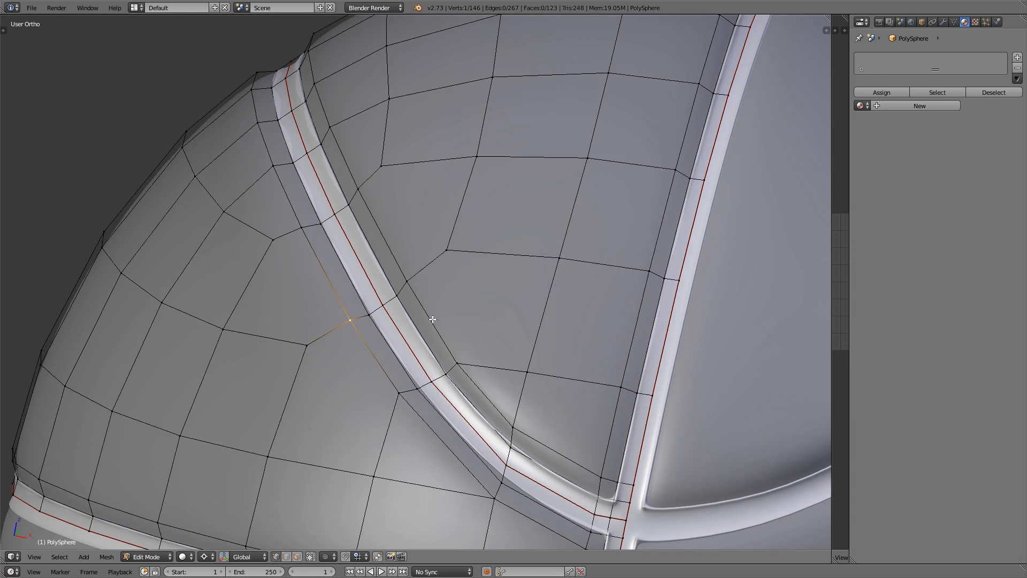
key("Tab")
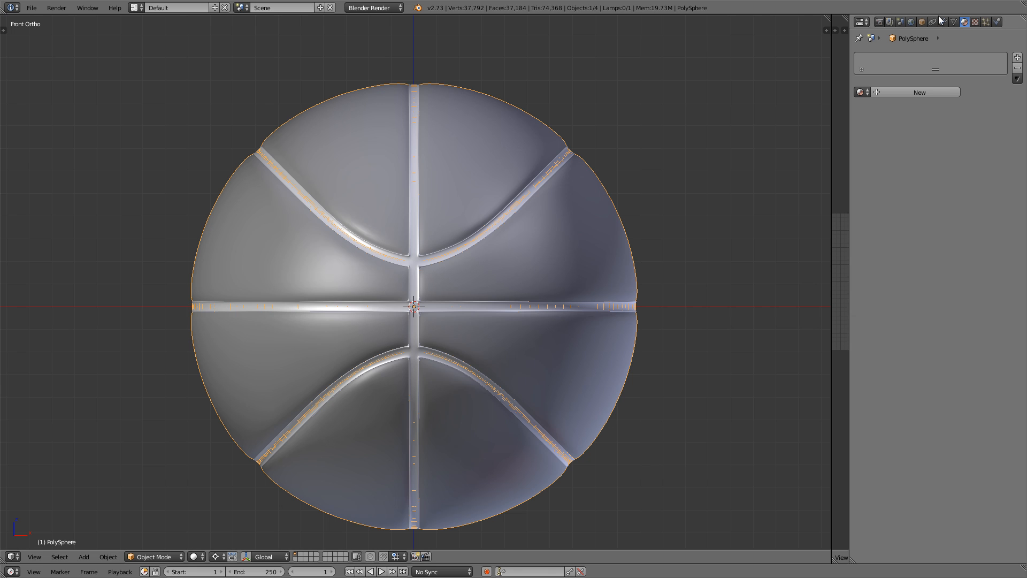
Apply the ball's Mirror modifier and unwrap the whole mesh into eight UV islands
left_click(889, 21)
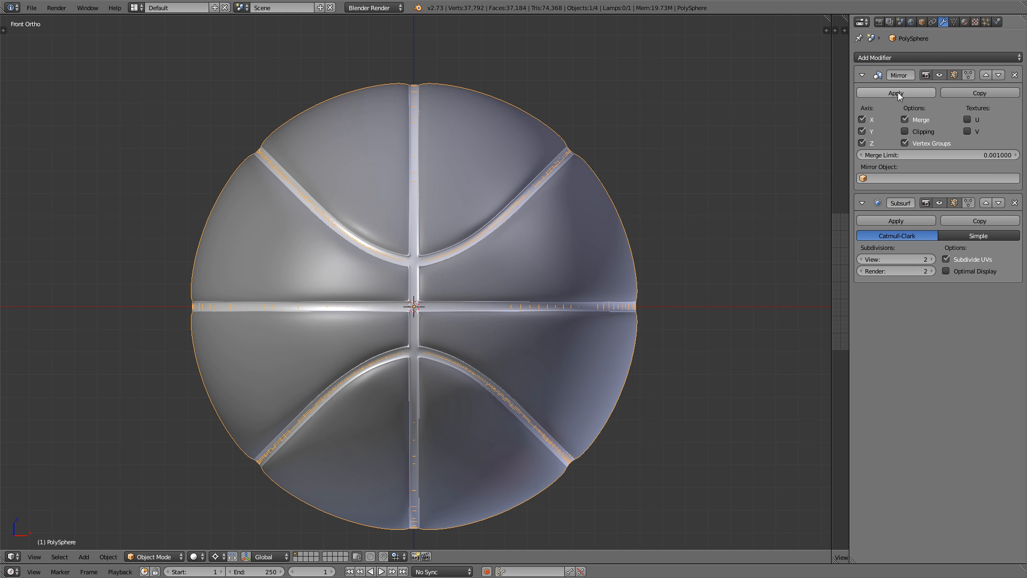
left_click(894, 92)
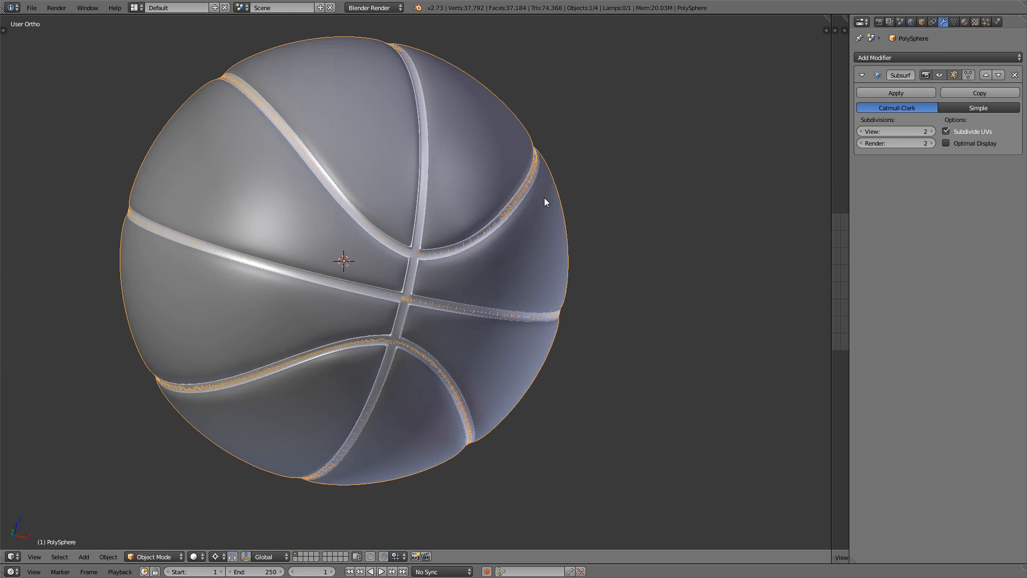
key("Tab")
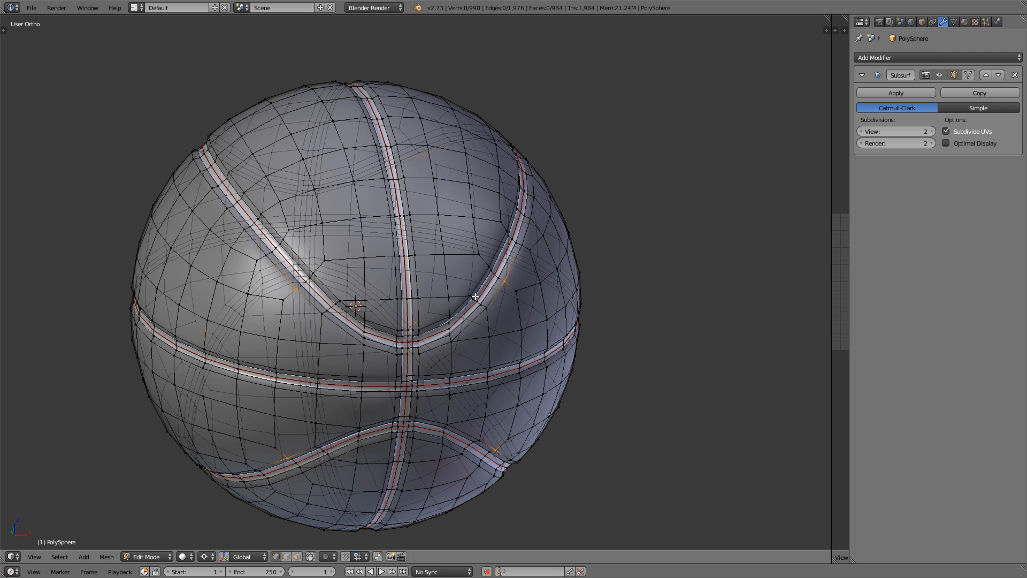
mouse_move(833, 261)
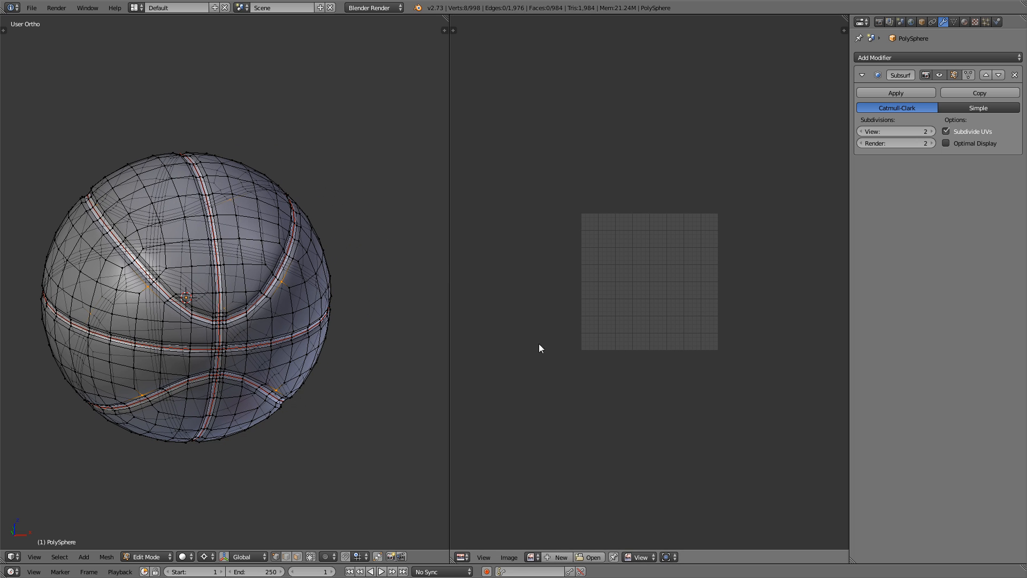
mouse_move(288, 295)
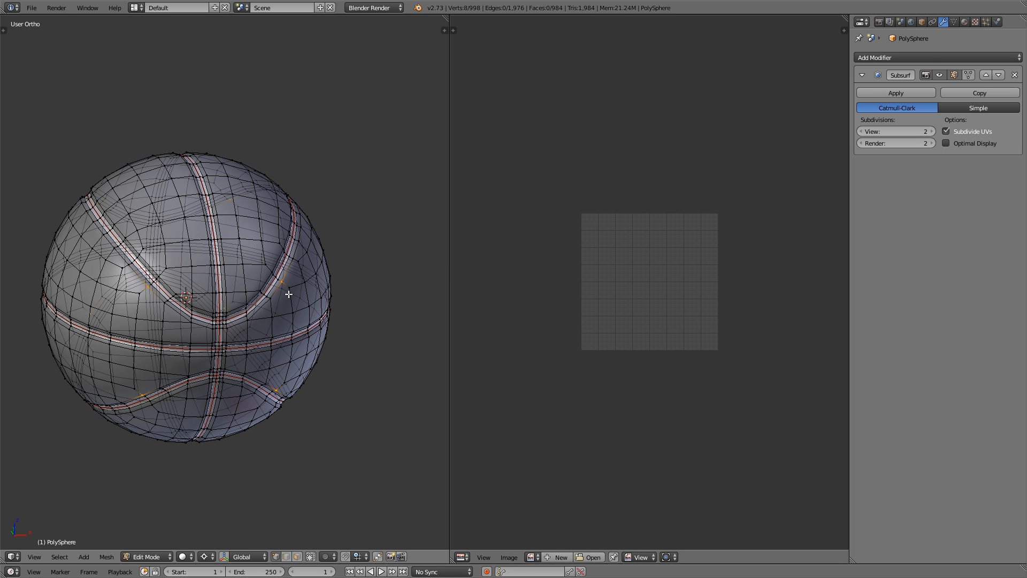
key("a")
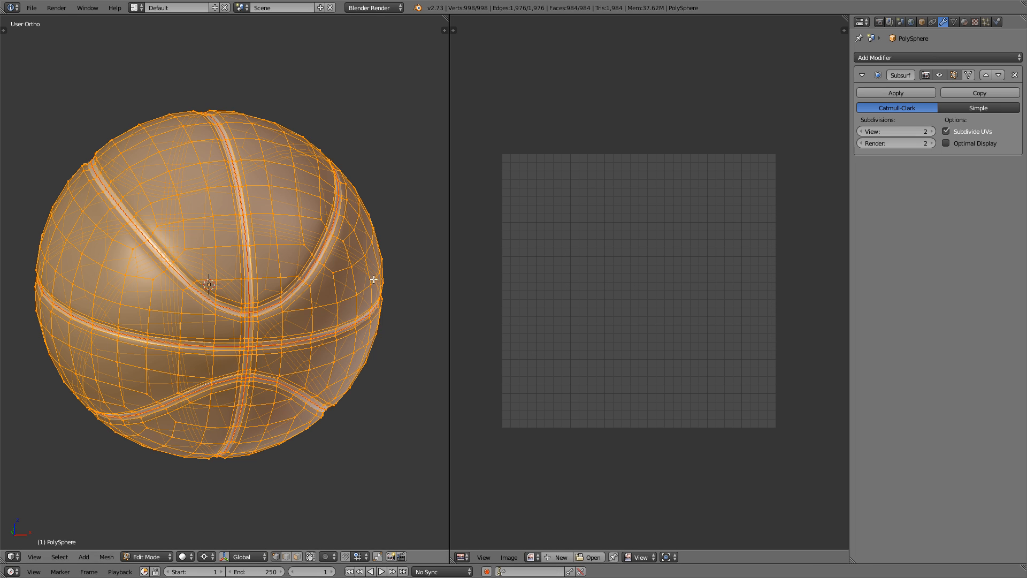
key("u")
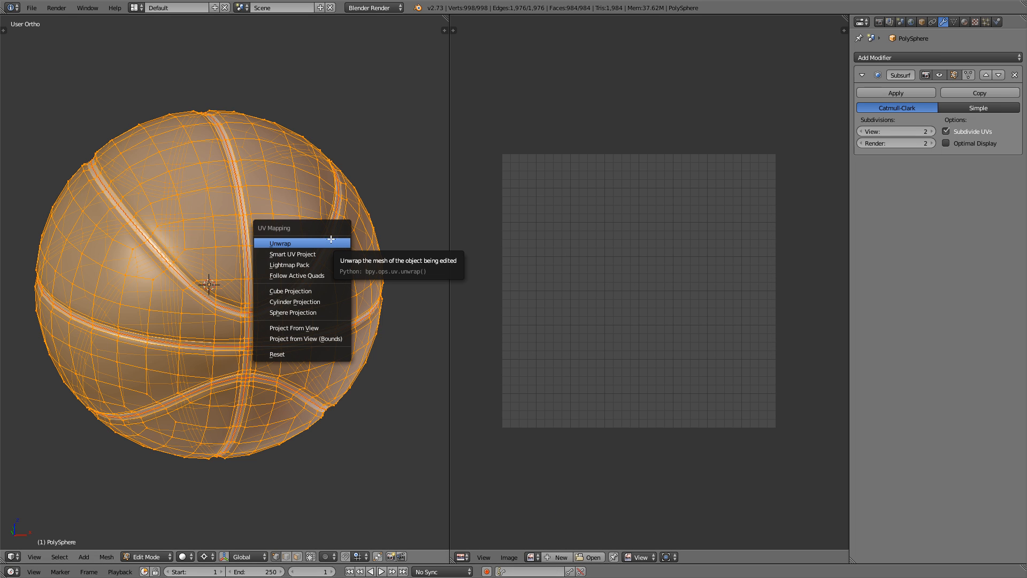
left_click(279, 243)
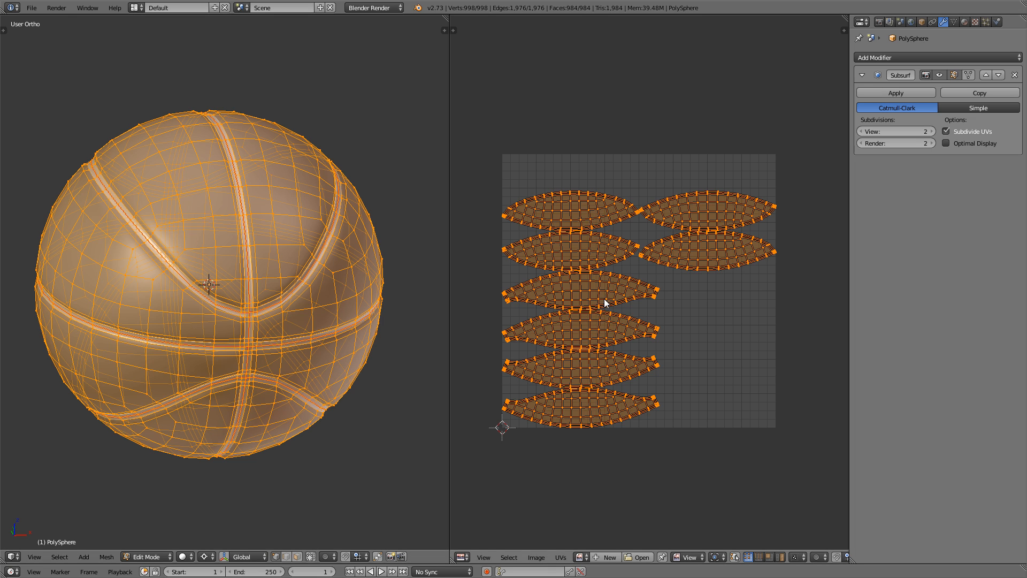
mouse_move(628, 349)
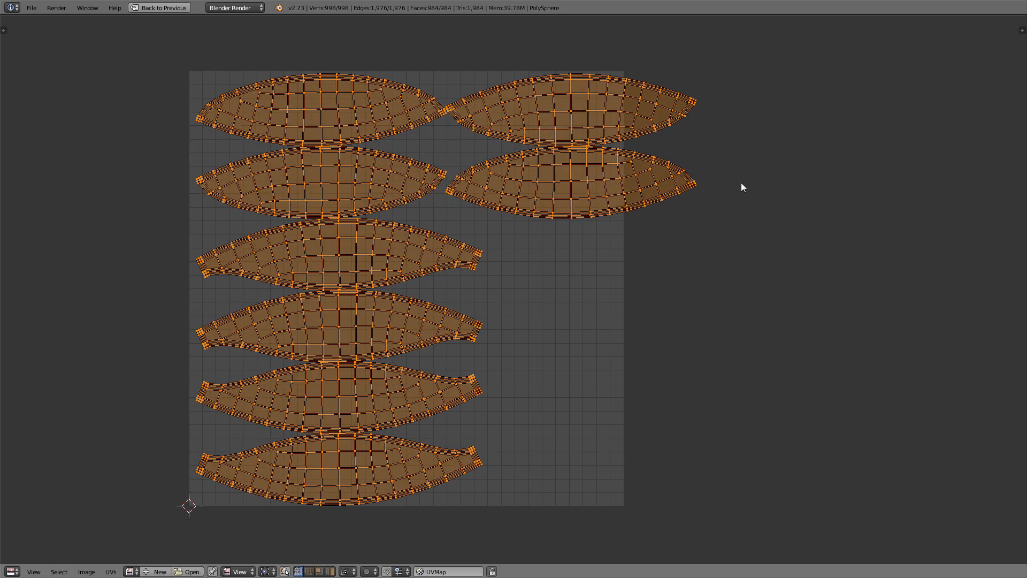
Move the UV islands into a staggered, interlocking layout inside the UV square
left_click(622, 176)
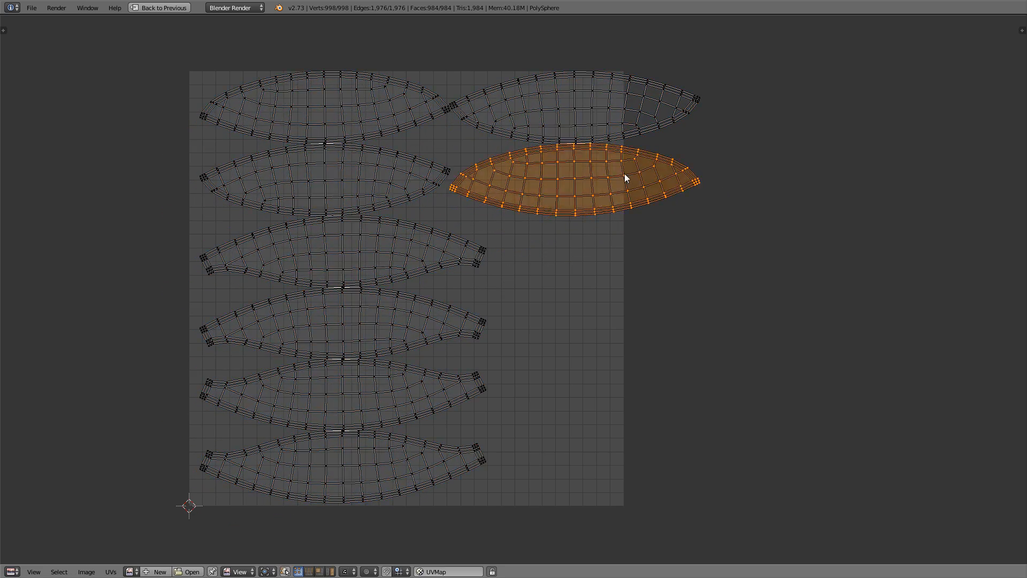
left_click_drag(622, 177, 543, 403)
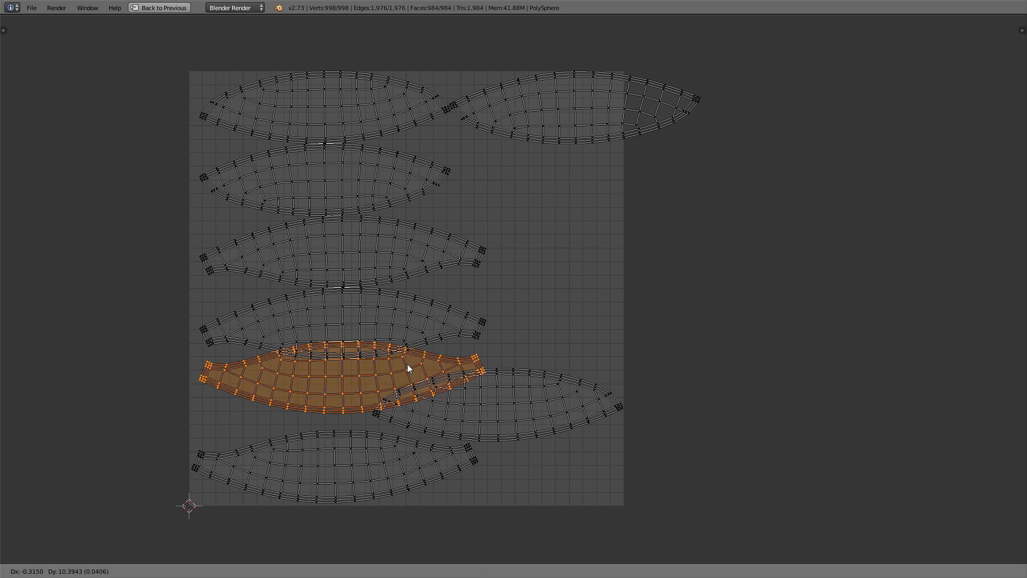
left_click_drag(407, 367, 401, 354)
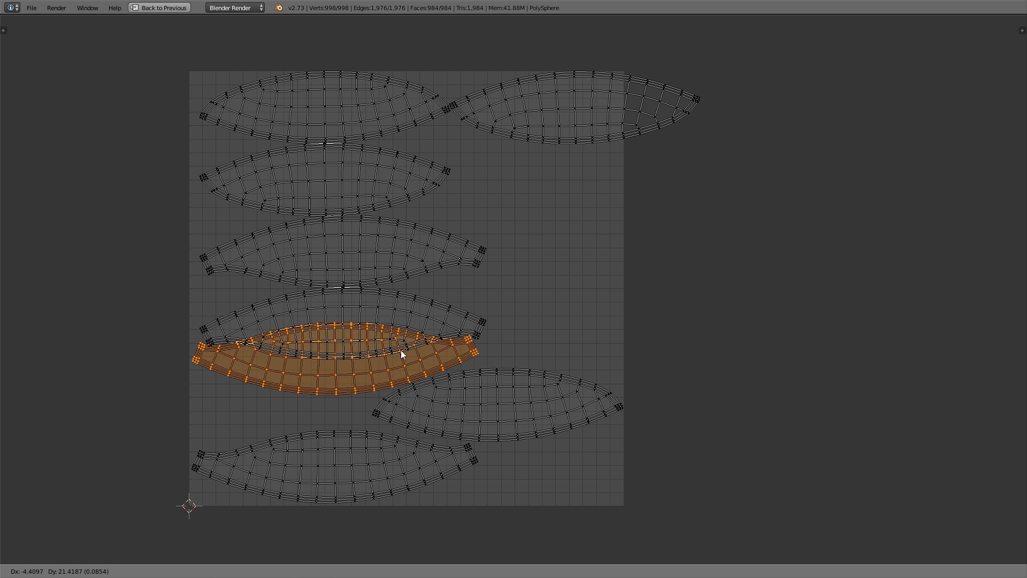
left_click_drag(401, 354, 568, 303)
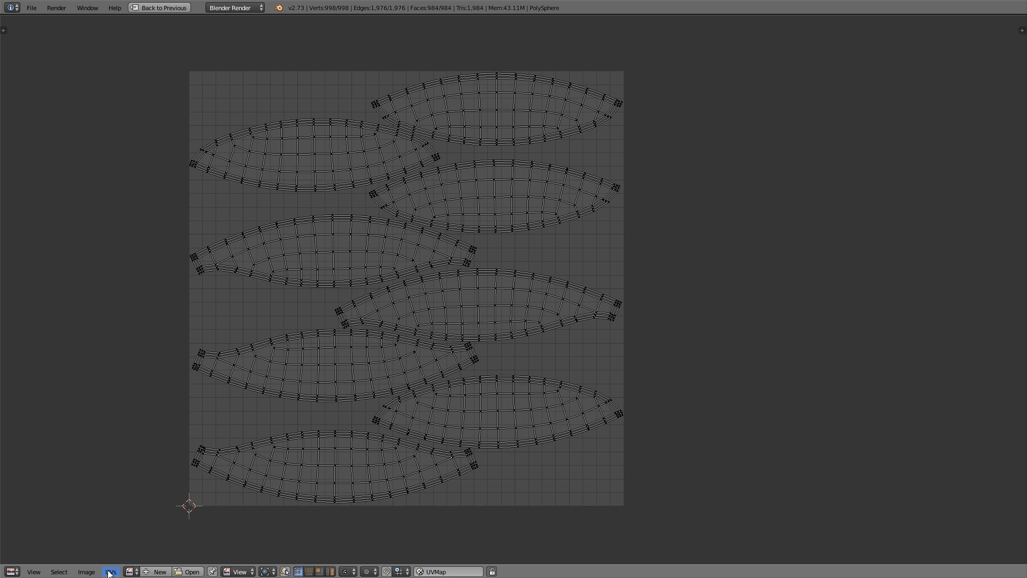
Export the UV layout as uv_basketball.png at 2048 x 2048 in the basketball folder
left_click(110, 571)
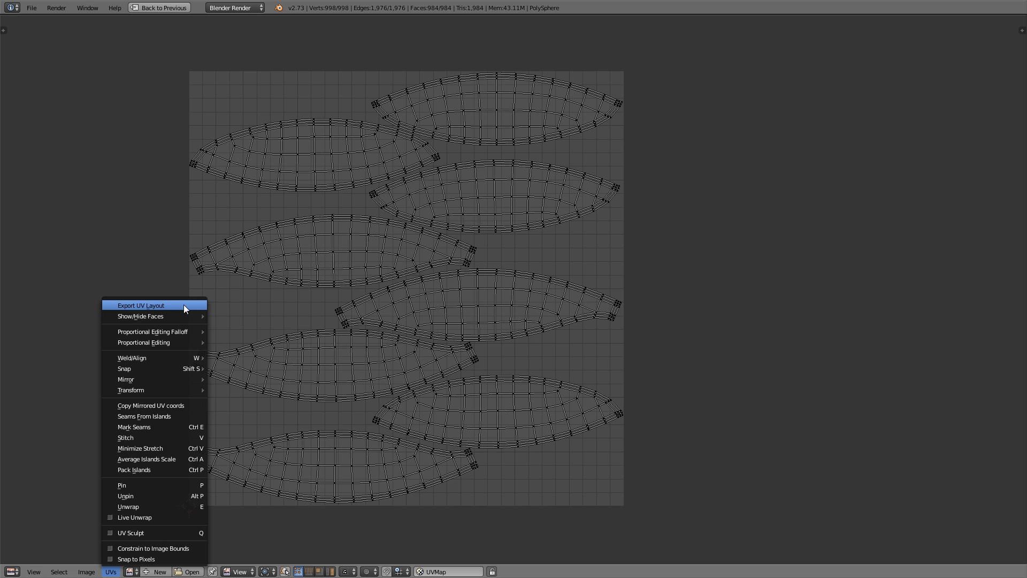
left_click(139, 305)
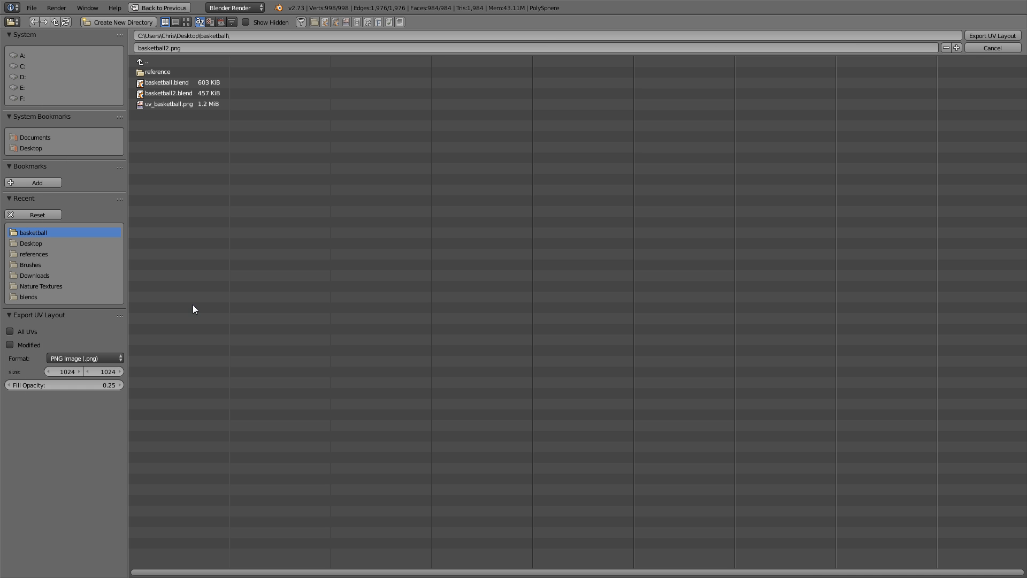
left_click(169, 104)
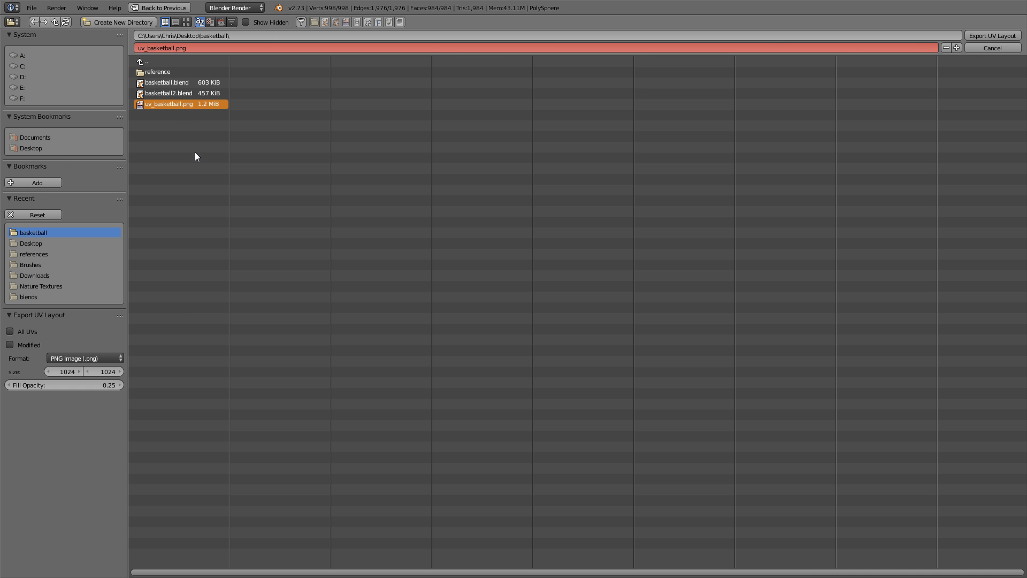
mouse_move(152, 305)
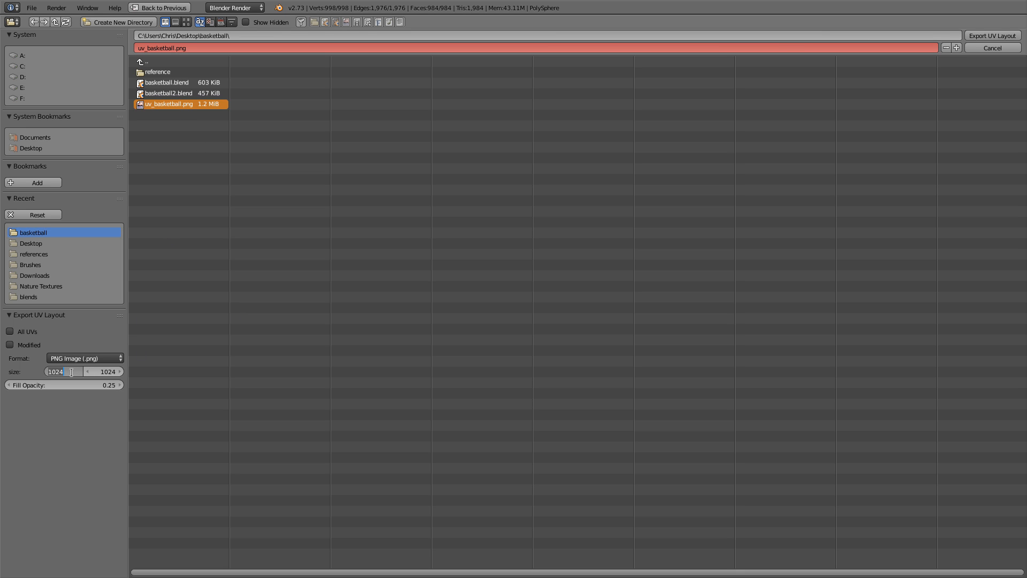
type("2048")
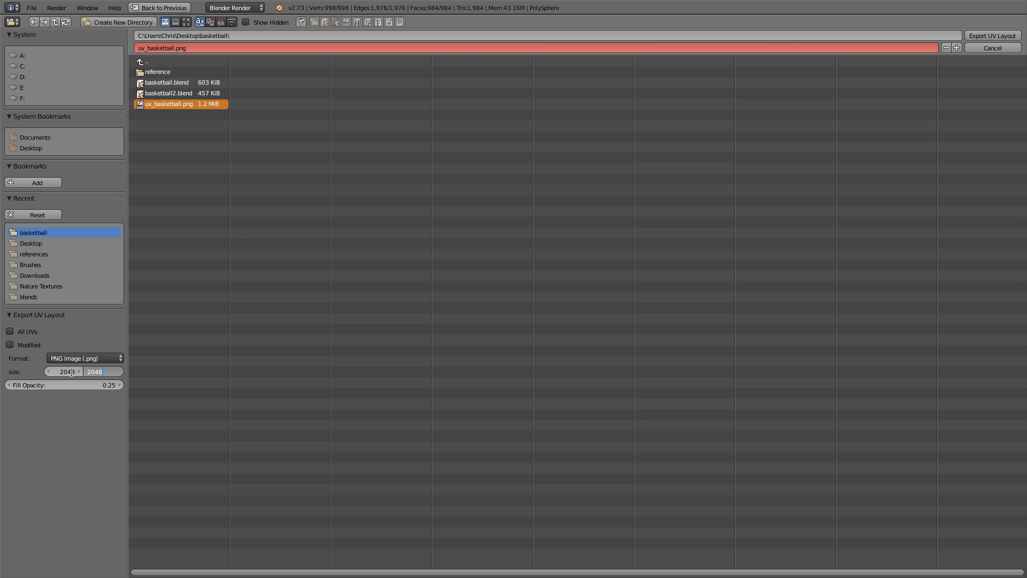
left_click(992, 36)
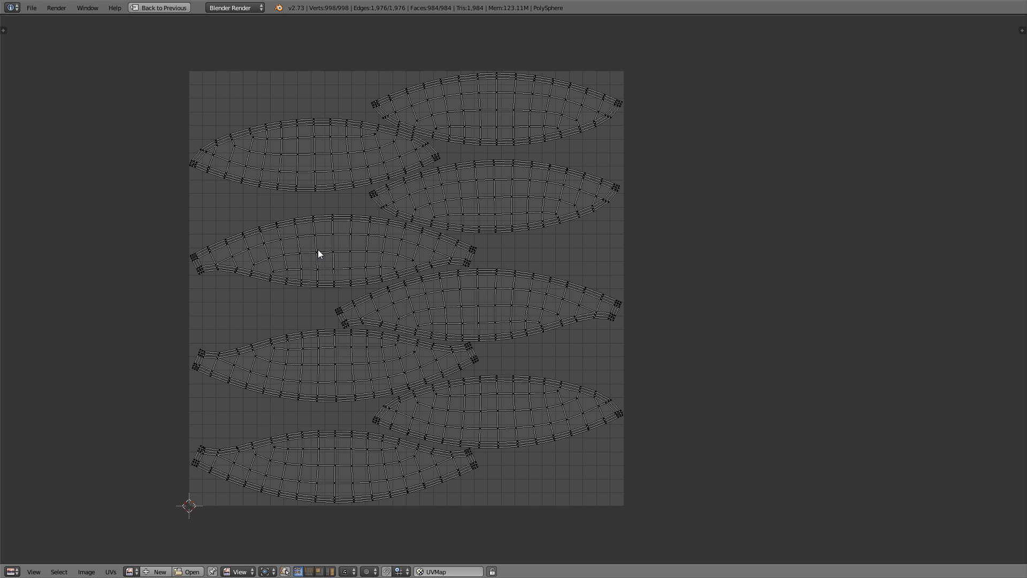